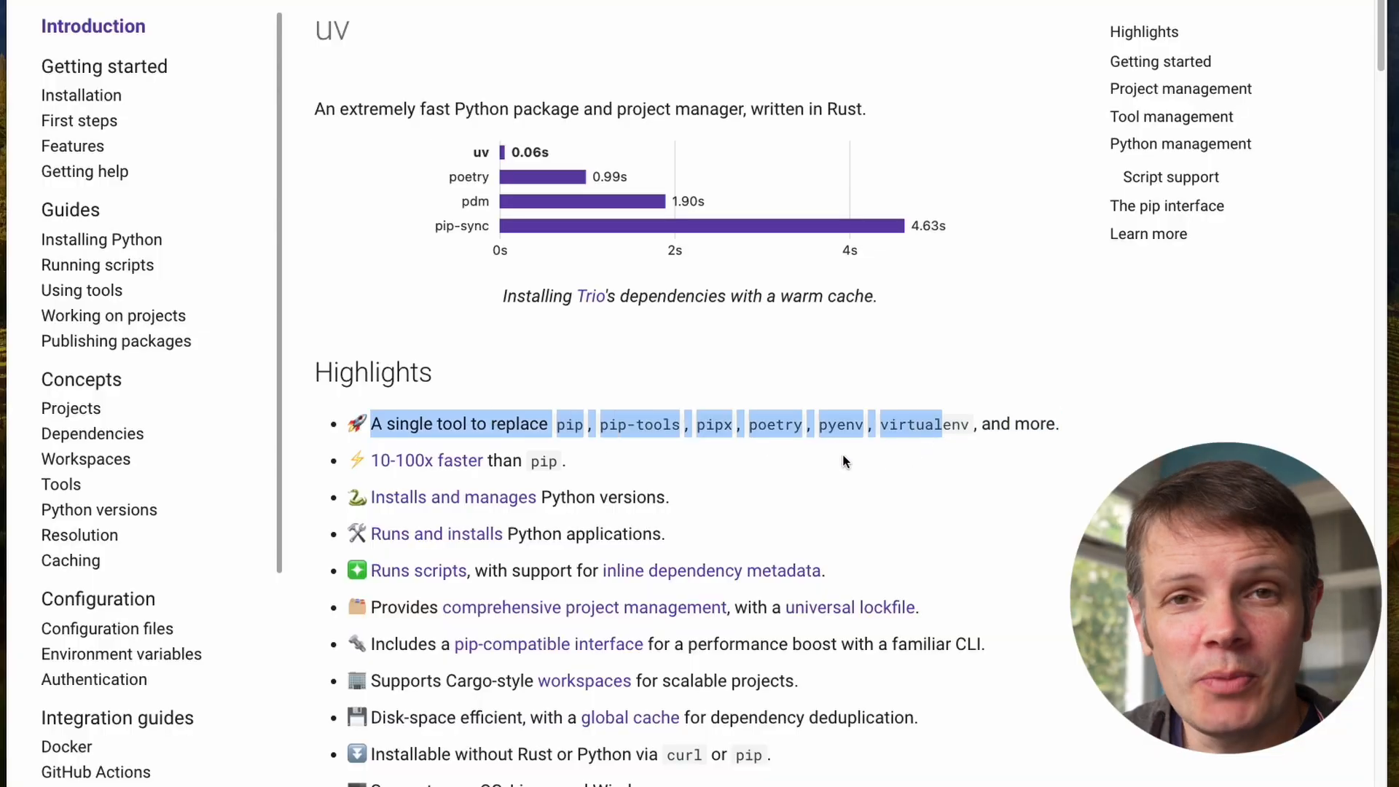
{"action": "mouse_move", "coordinate": [840, 472]}
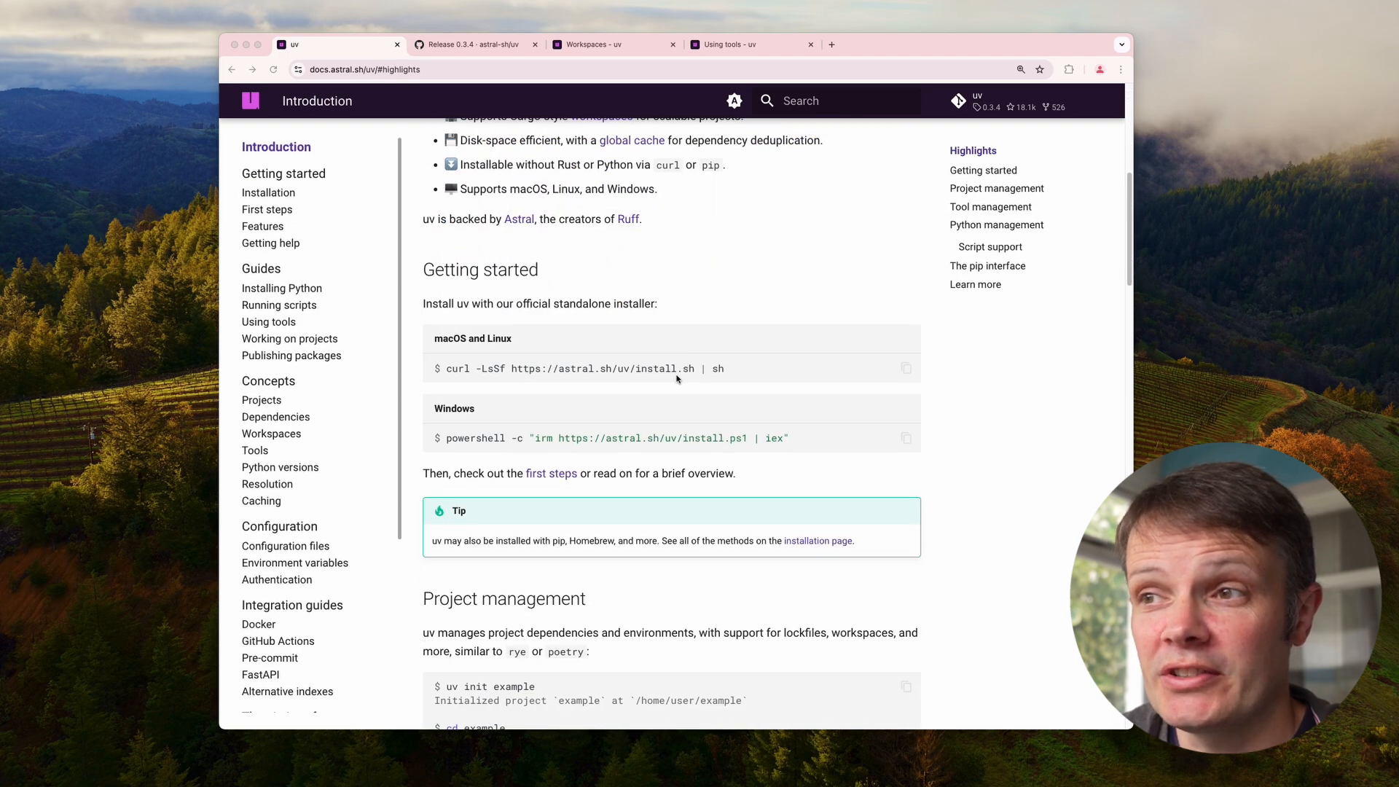
Run the astral.sh install script to upgrade uv to 0.3.4, then clear the terminal
{"action": "left_click", "coordinate": [905, 367]}
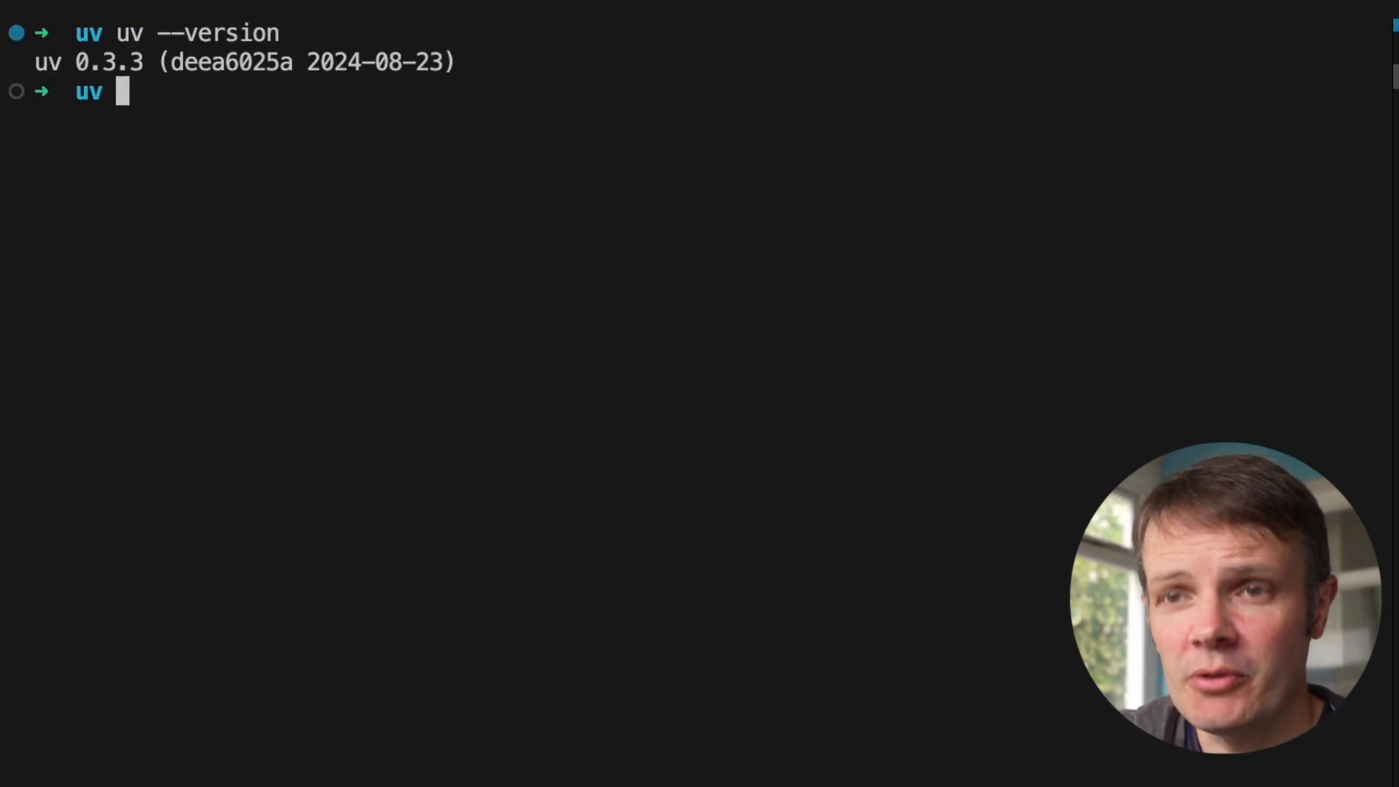
{"action": "type", "text": "curl -LsSf https://astral.sh/uv/install.sh | sh"}
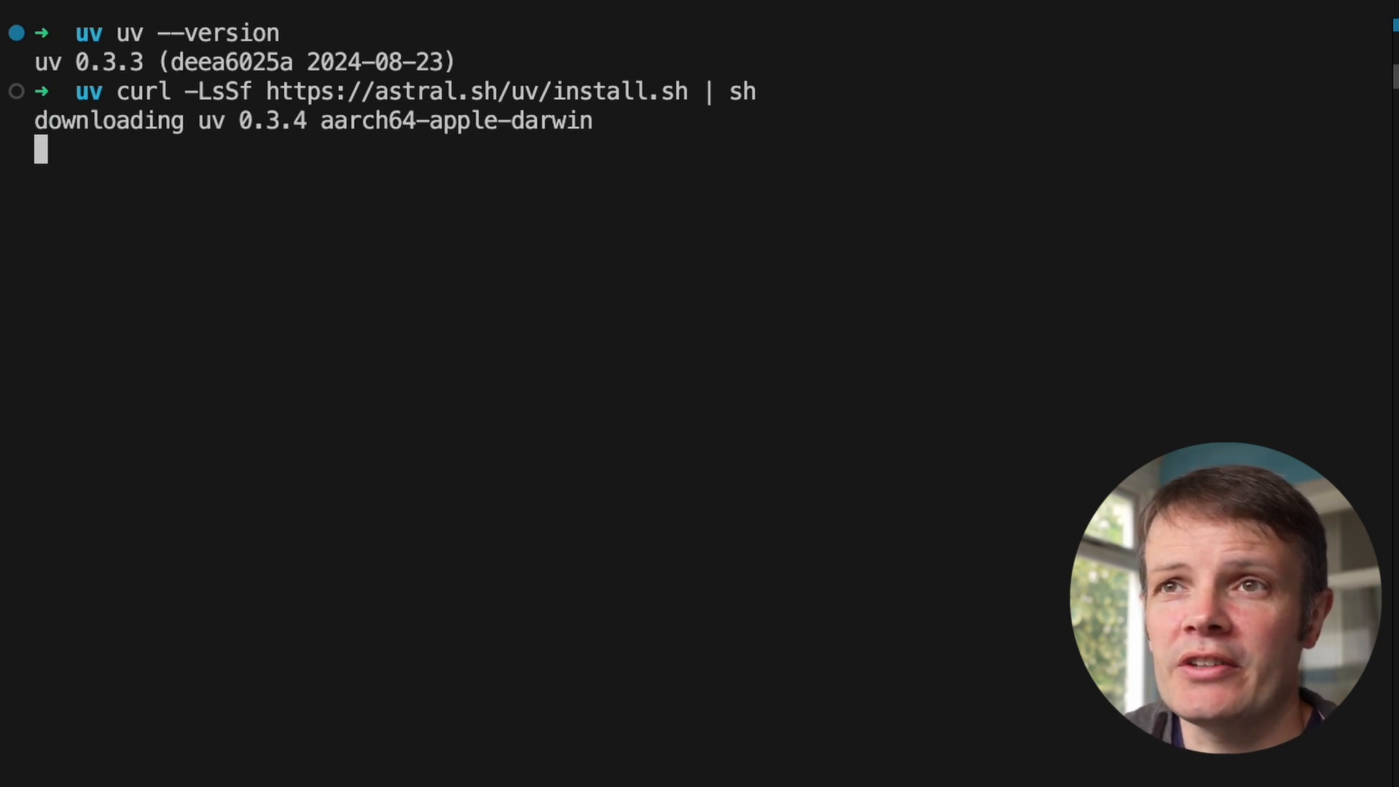
{"action": "type", "text": "uv"}
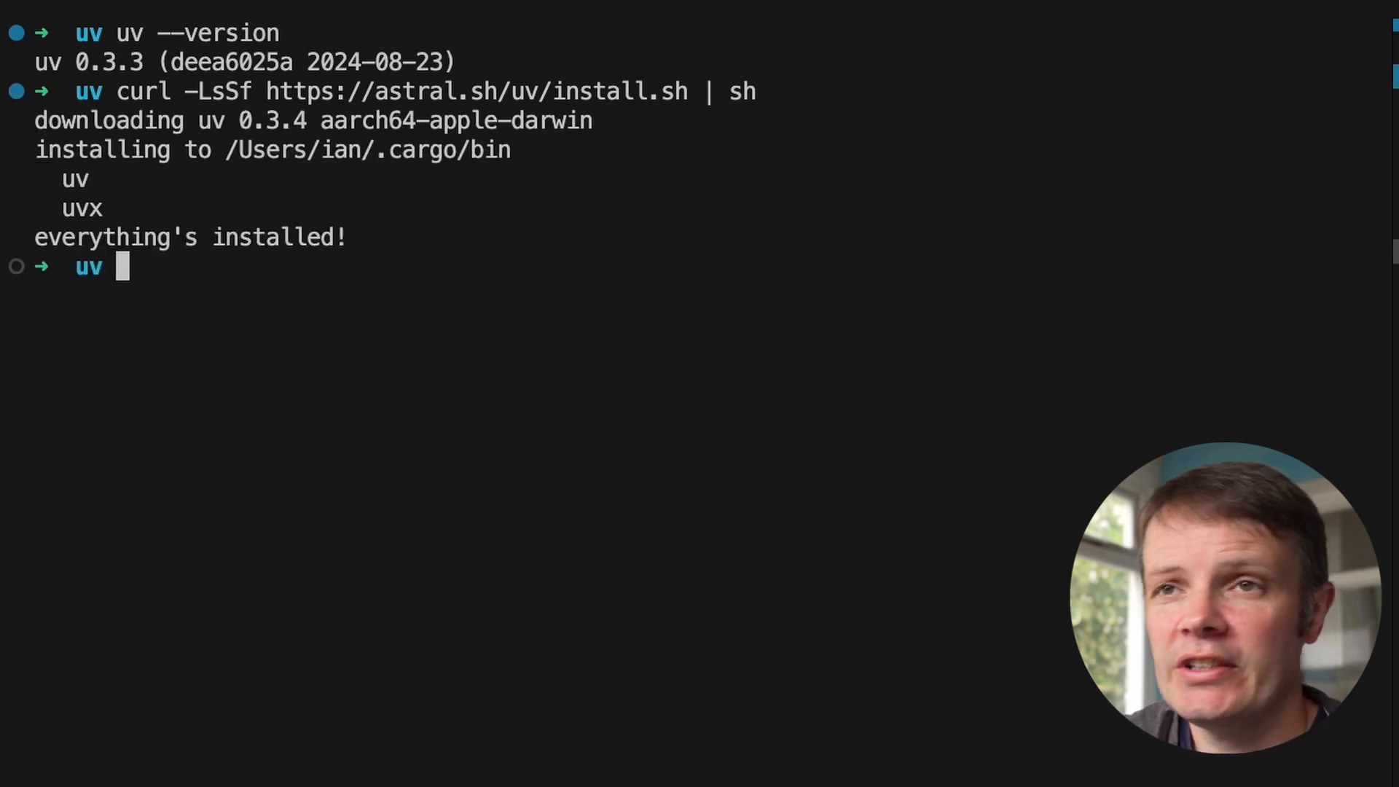
{"action": "type", "text": "ls"}
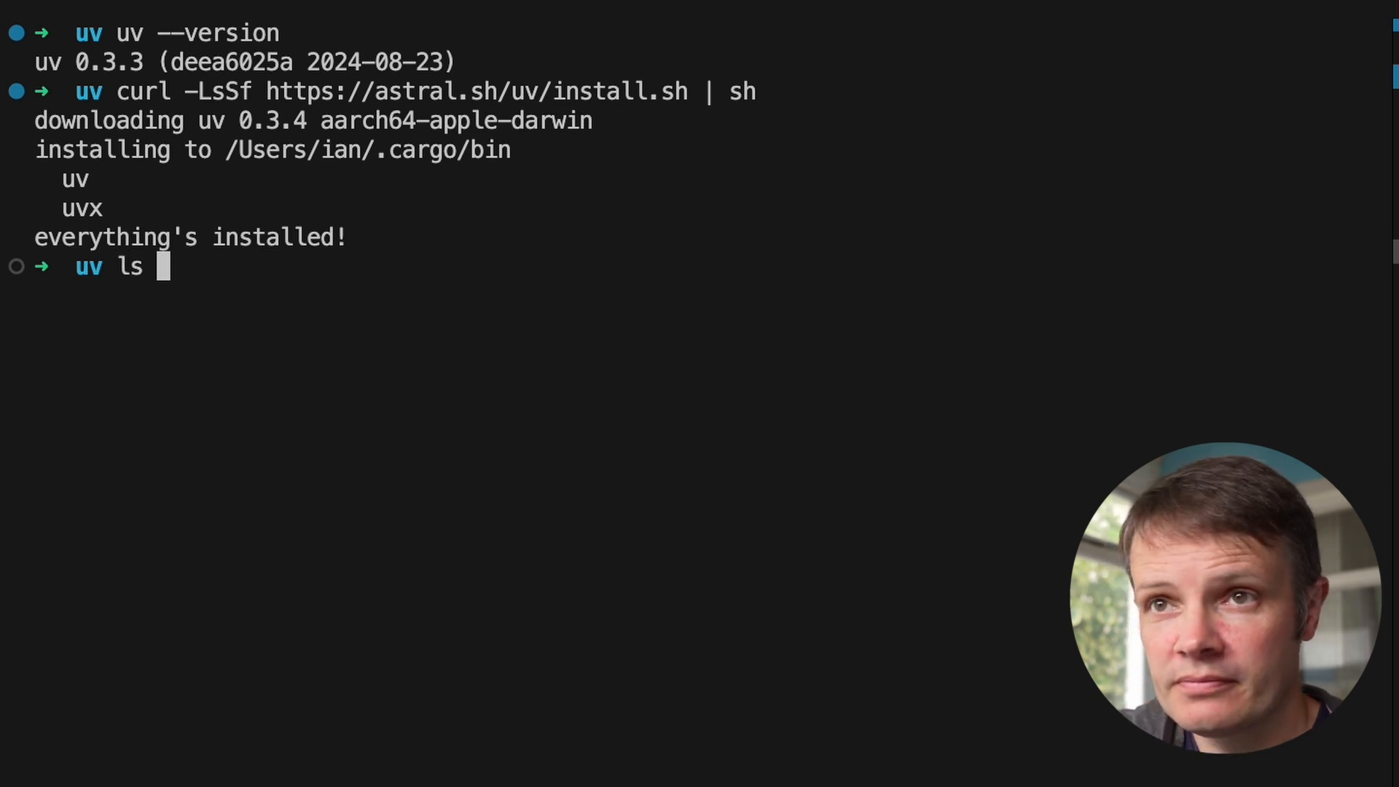
{"action": "type", "text": "clear"}
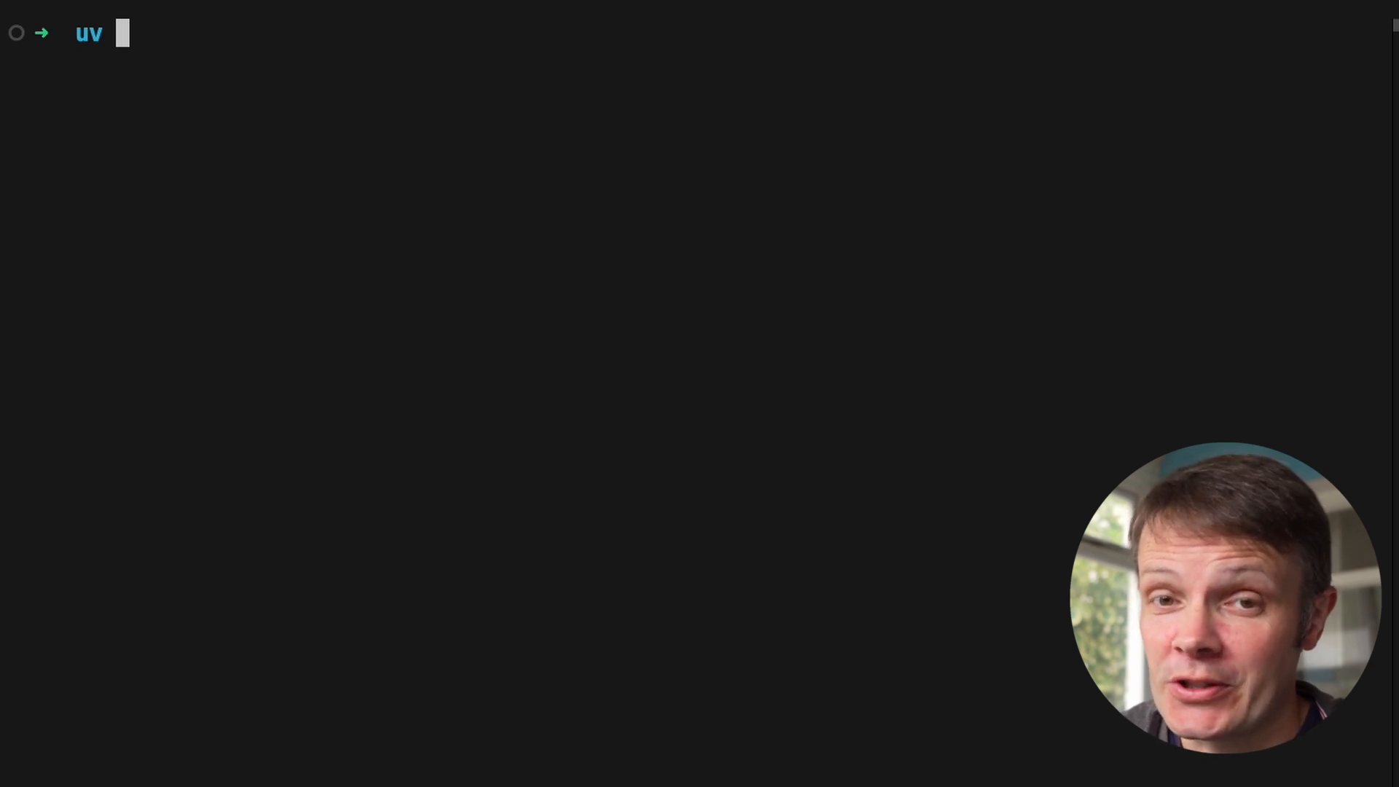
Install Python 3.12.5 with uv python install and list available Python versions
{"action": "type", "text": "uv python list"}
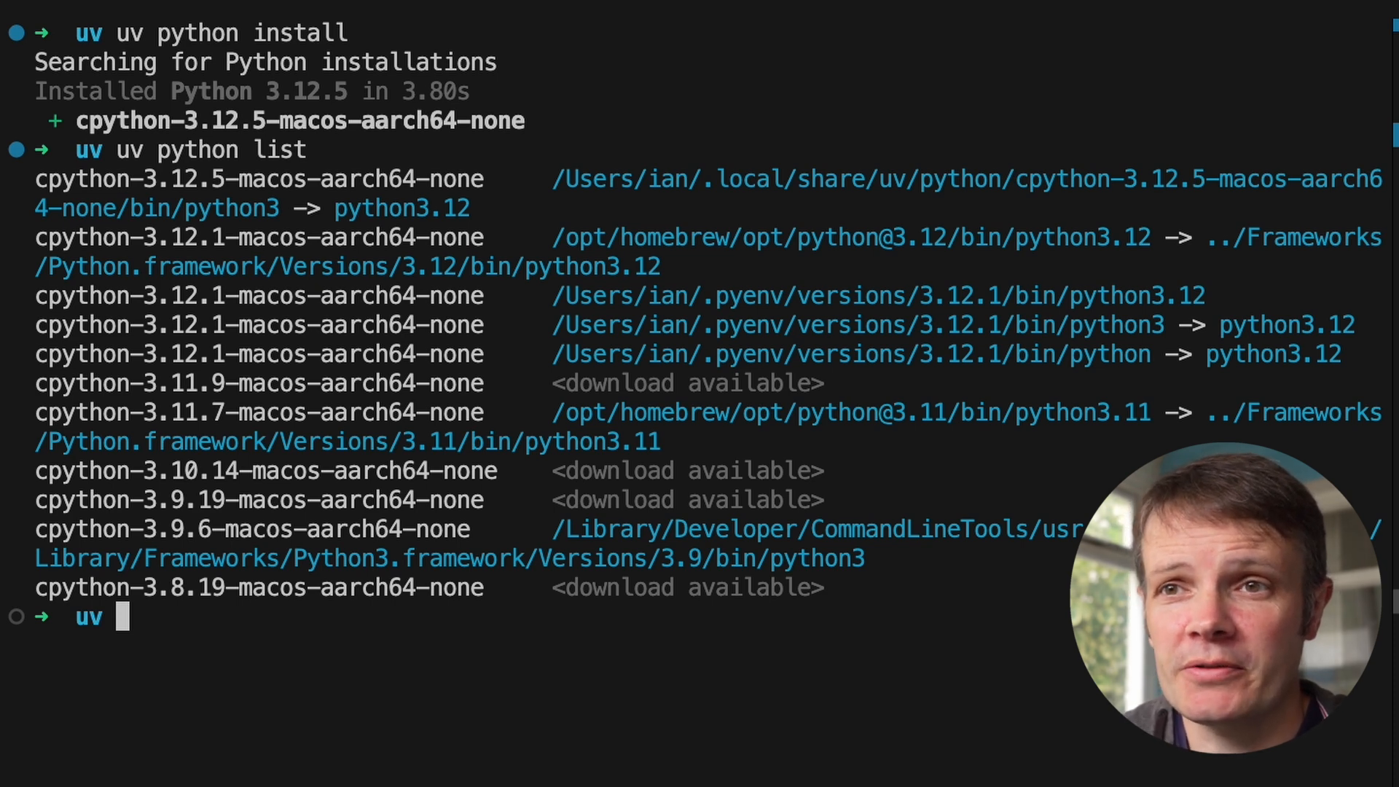
{"action": "type", "text": "c"}
{"action": "type", "text": "exam"}
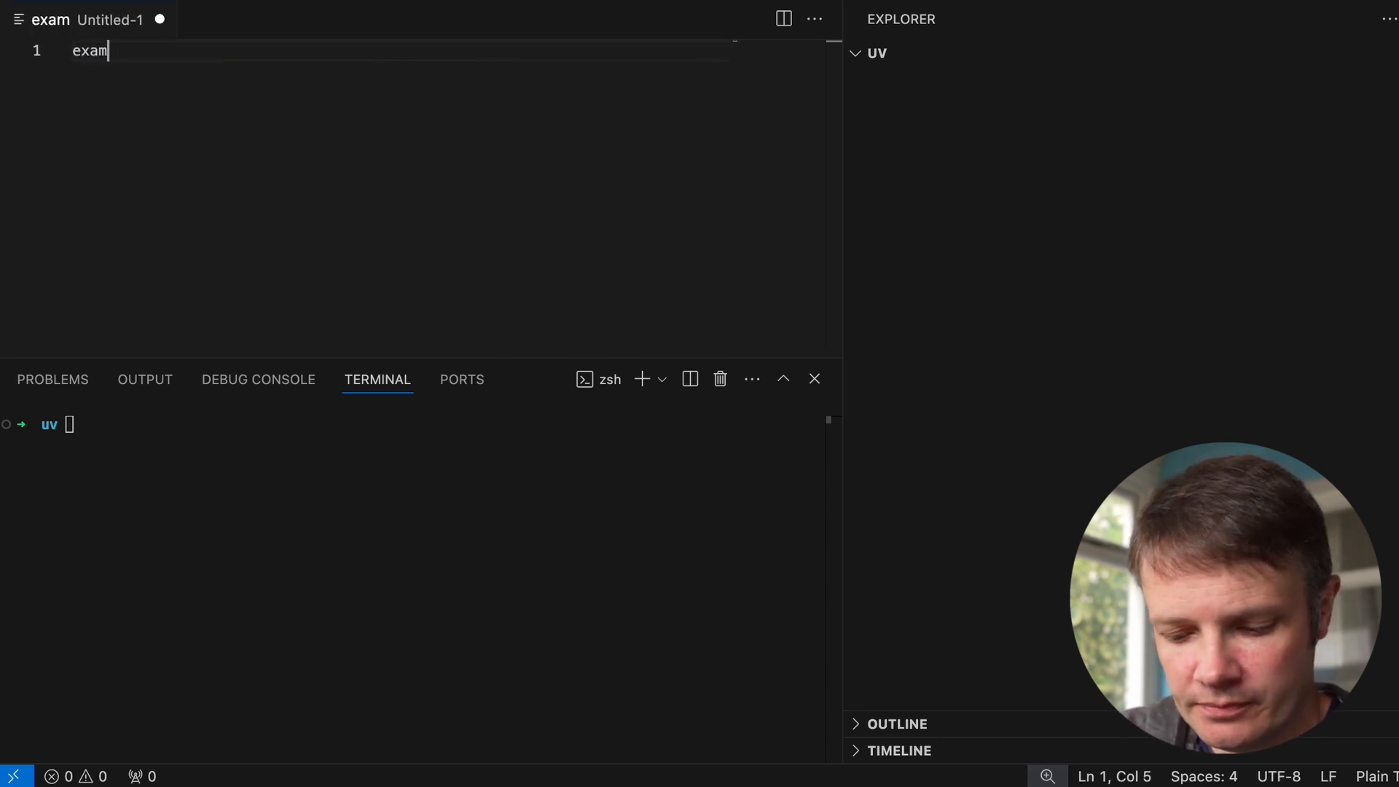
Save example.py containing print("Hello") and run it with uv run example.py
{"action": "key", "text": "cmd+s"}
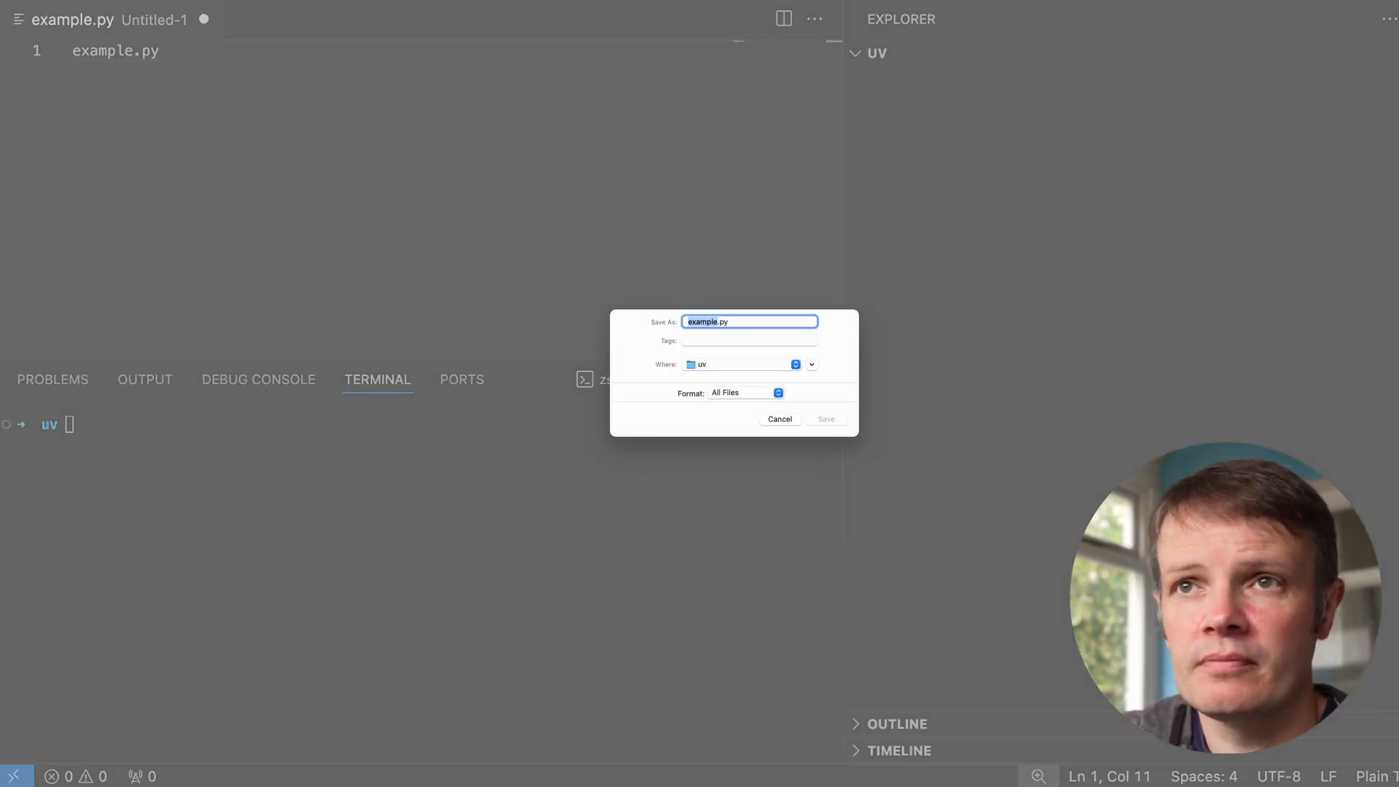
{"action": "left_click", "coordinate": [824, 419]}
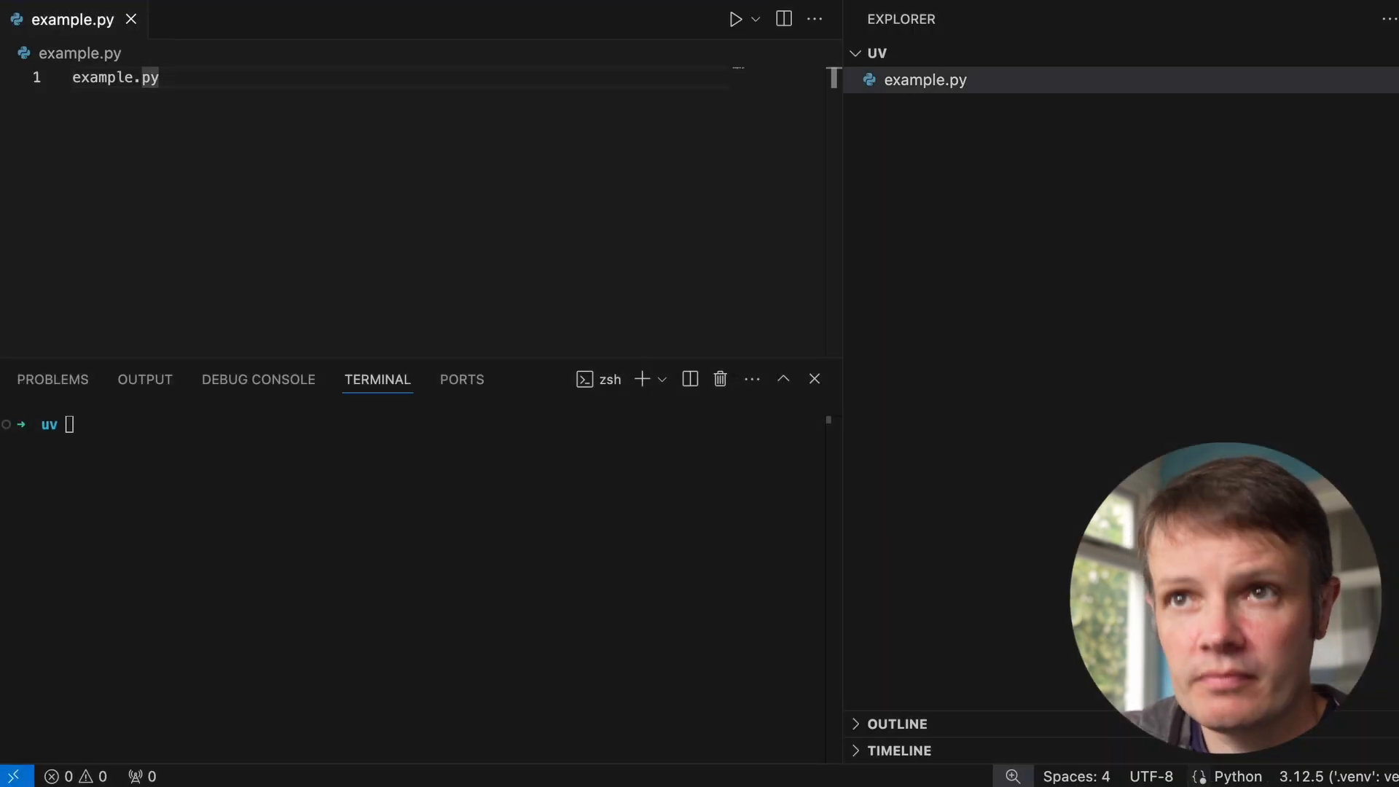
{"action": "type", "text": "print"}
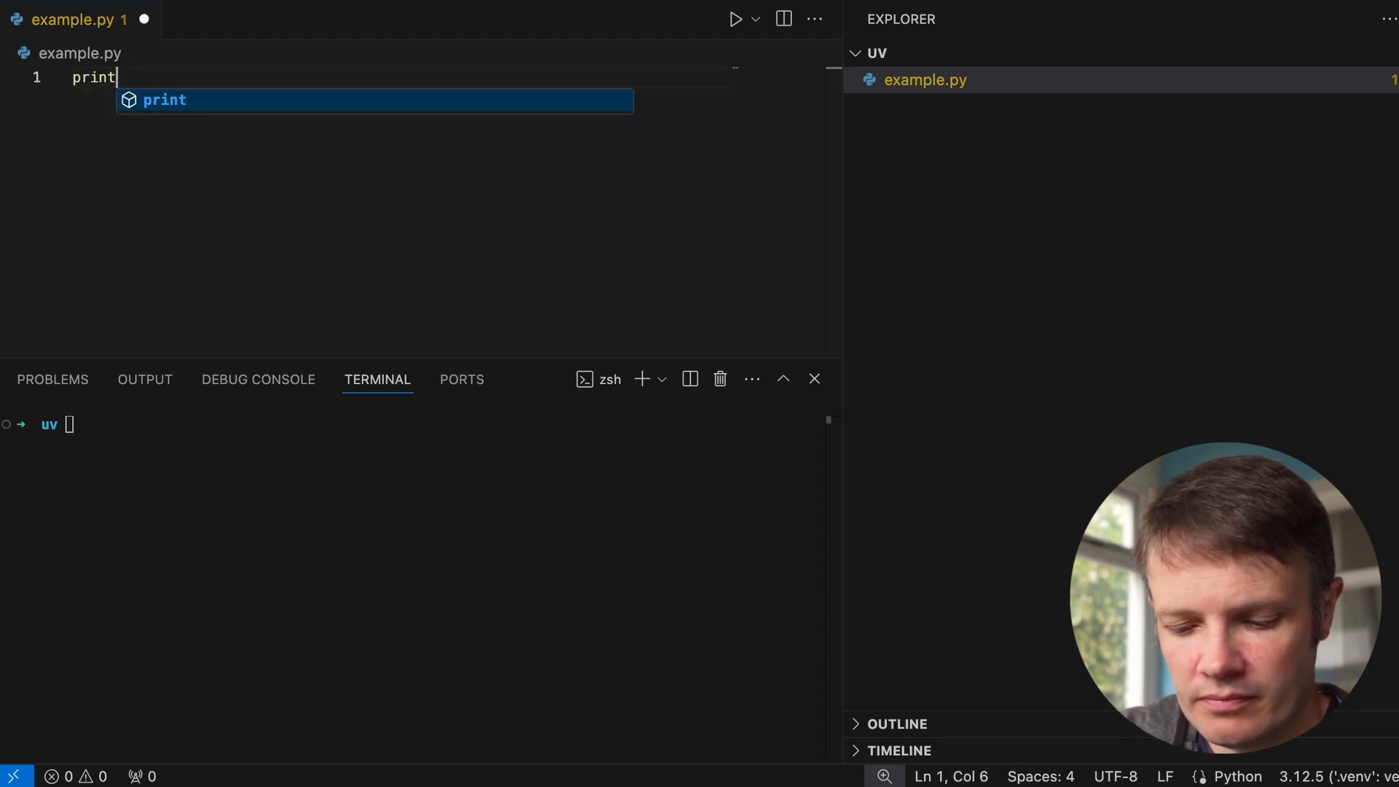
{"action": "type", "text": "(\"H\")"}
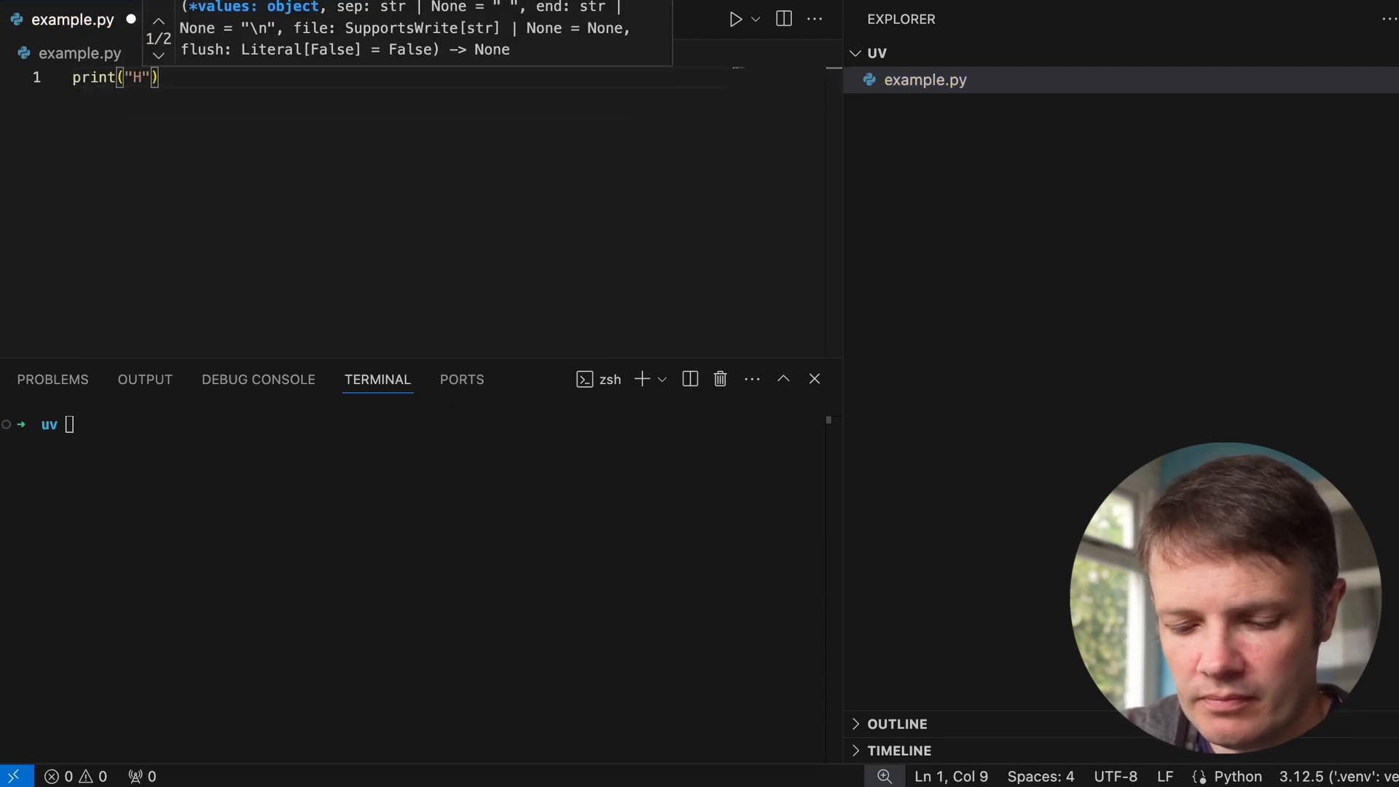
{"action": "type", "text": "ello"}
{"action": "left_click", "coordinate": [412, 424]}
{"action": "type", "text": "uv r"}
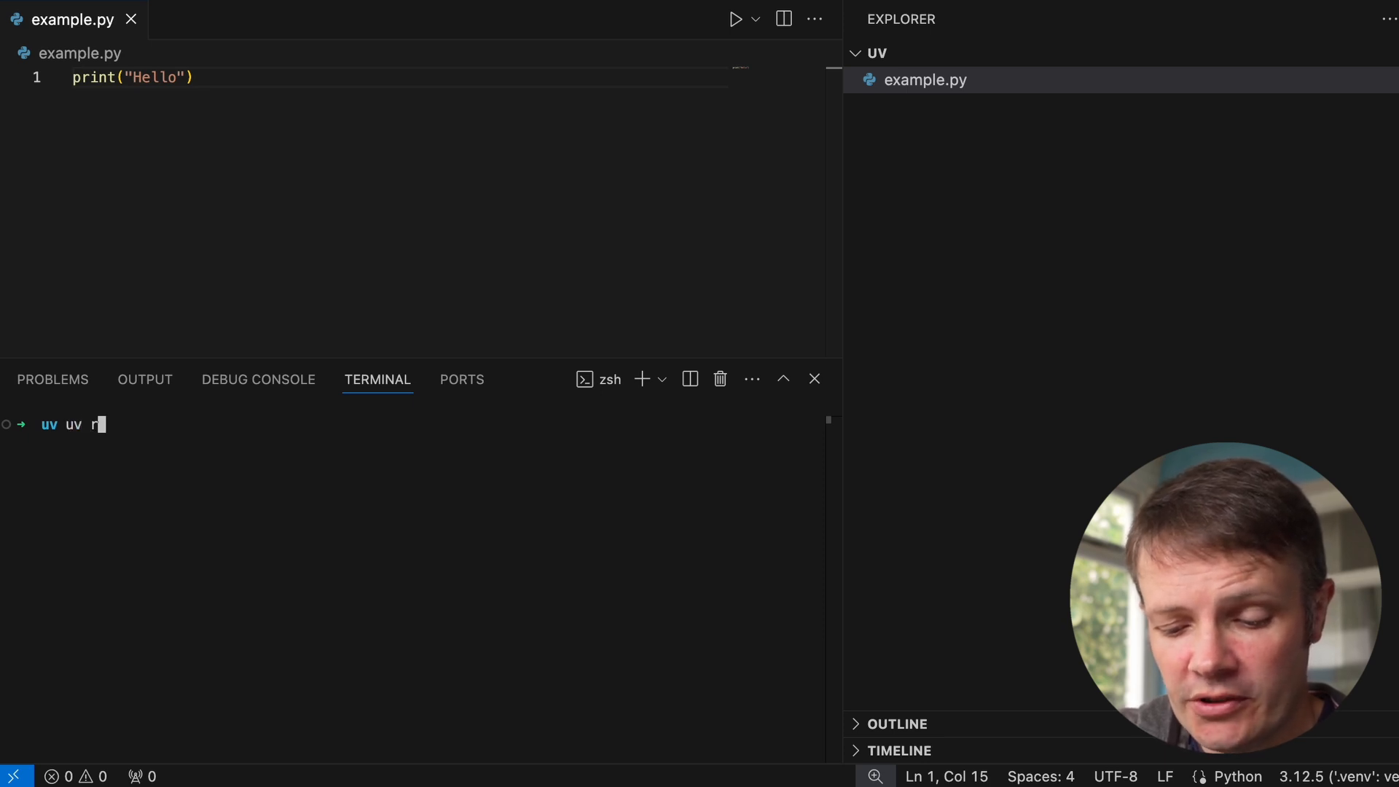
{"action": "type", "text": "un example.py"}
{"action": "left_click", "coordinate": [398, 119]}
{"action": "type", "text": "print(requests.get(\"https://astral.sh"}
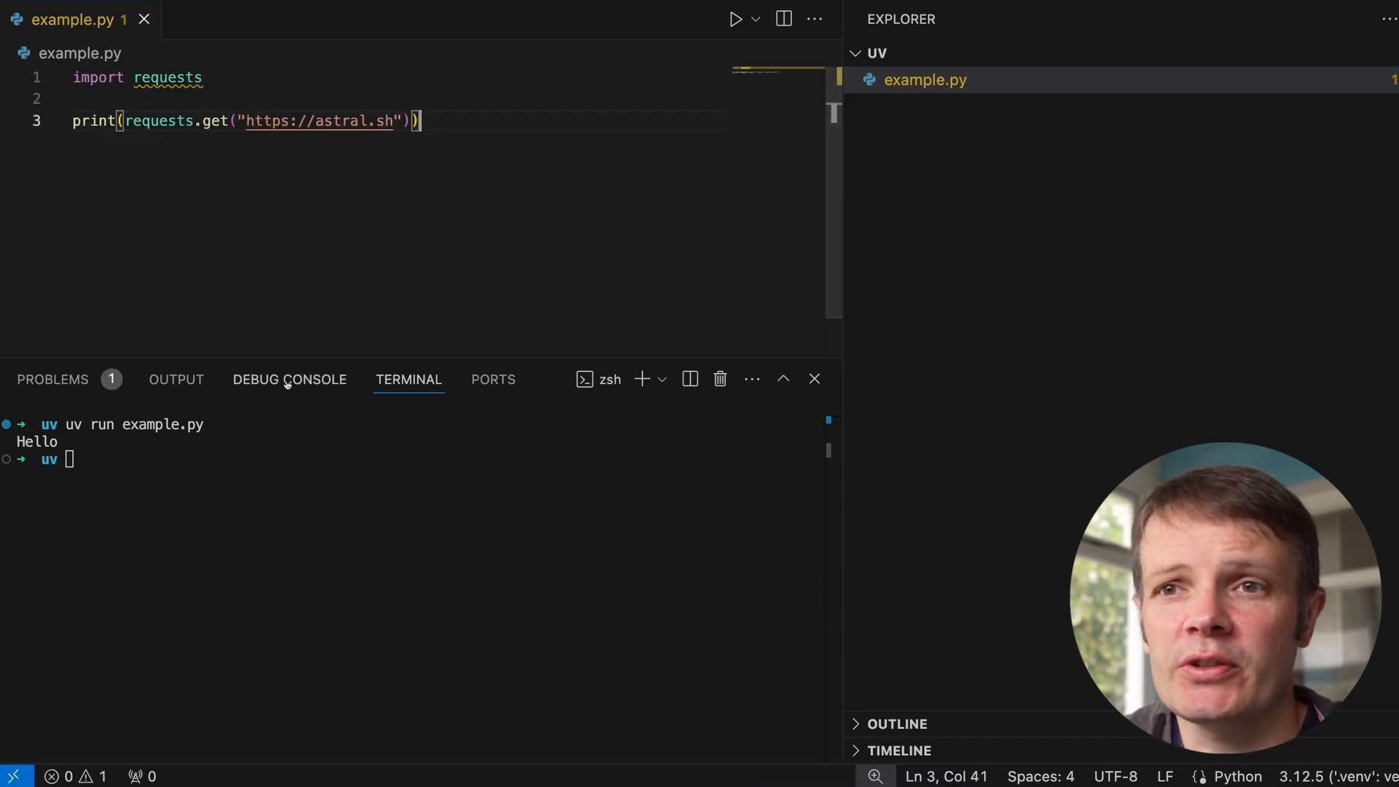
Run example.py with uv run --with requests to get <Response [200]>, then clear the terminal
{"action": "type", "text": "uv run example.py"}
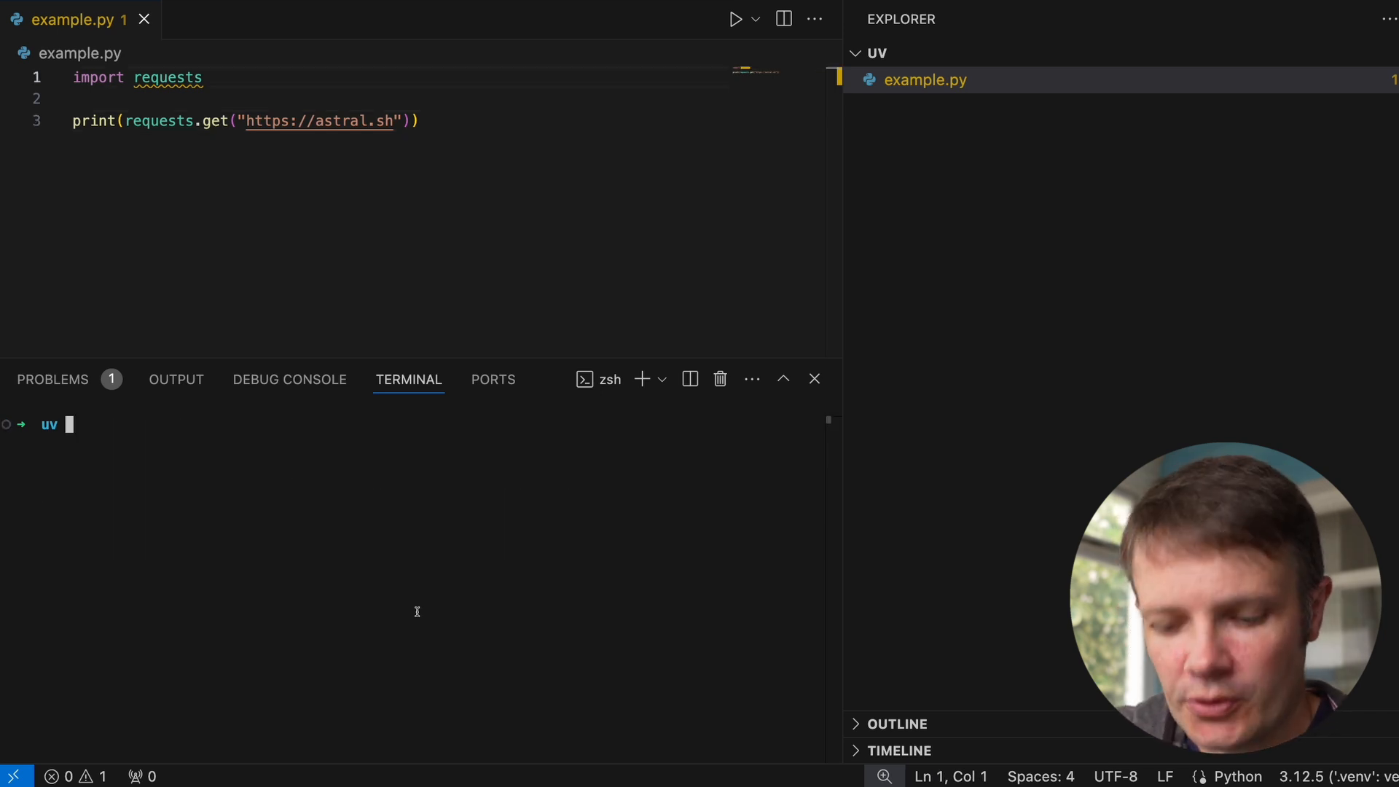
{"action": "type", "text": "uv"}
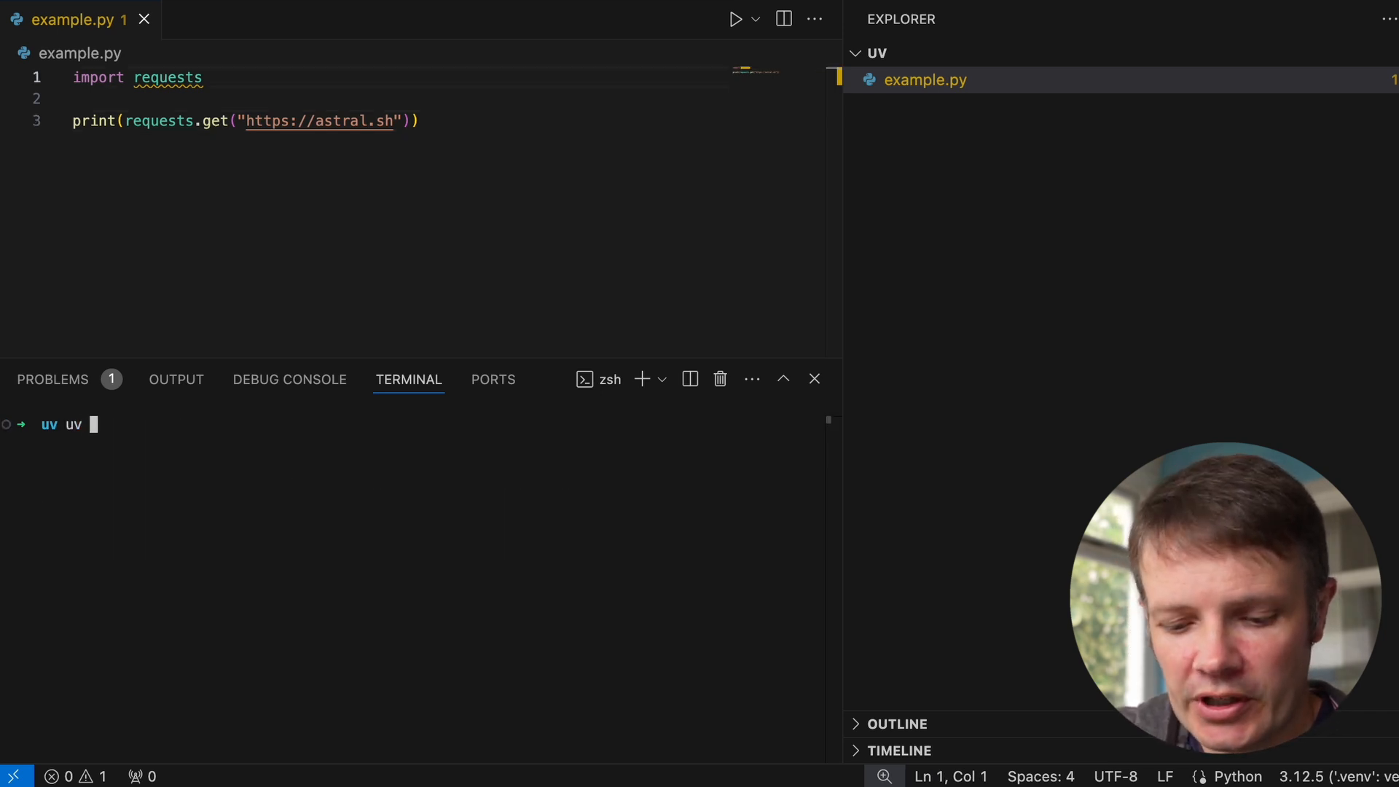
{"action": "type", "text": "run --with requests example.py"}
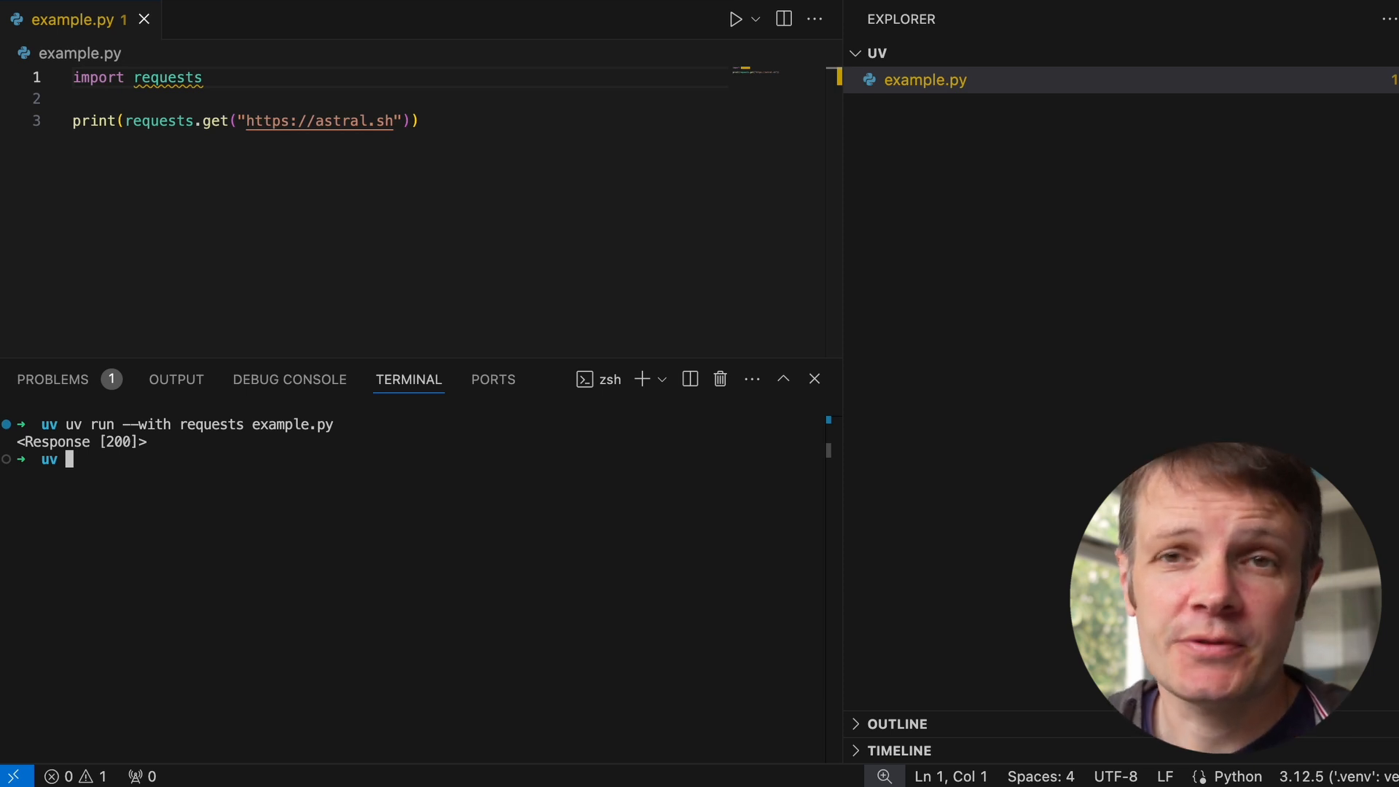
{"action": "type", "text": "clear"}
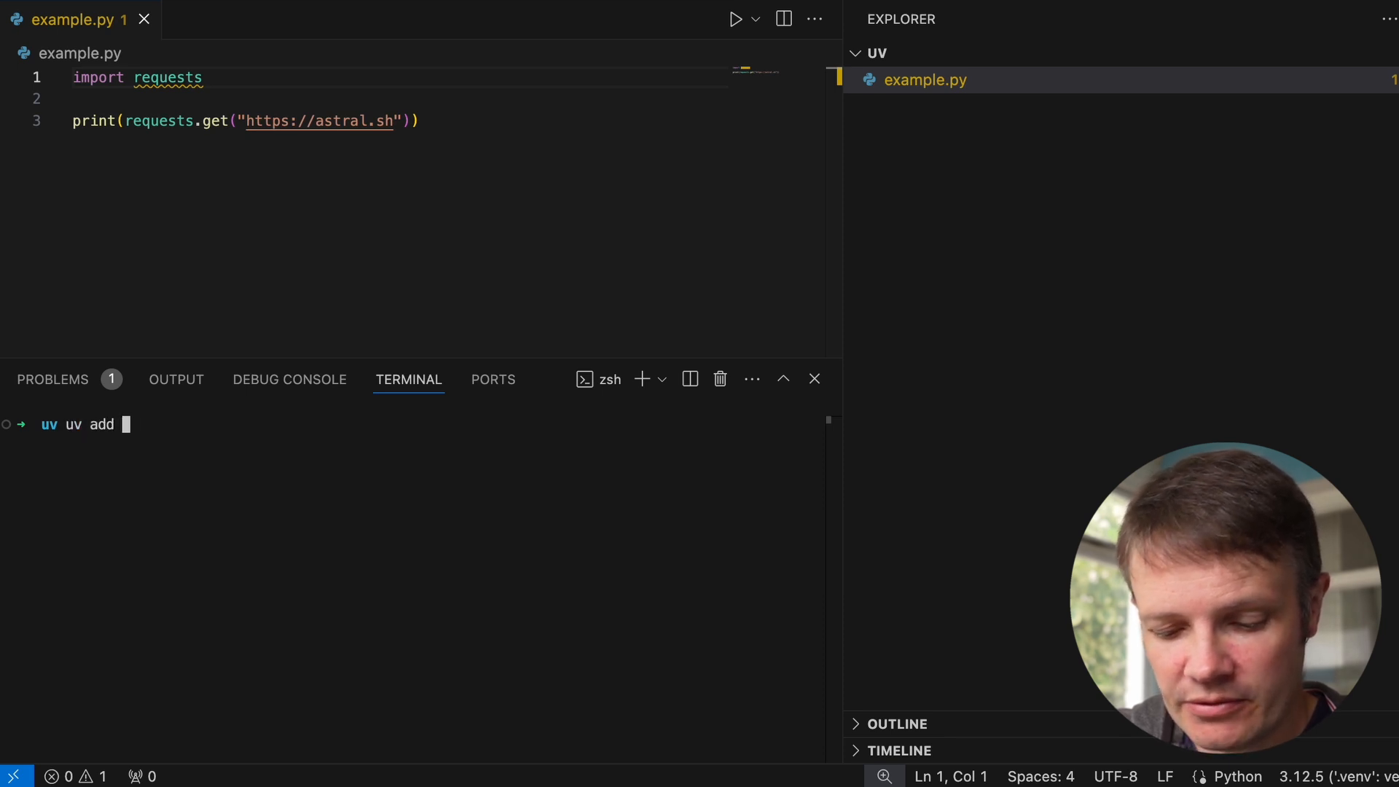
Write inline requests metadata into example.py with uv add --script example.py 'requests'
{"action": "type", "text": "--script"}
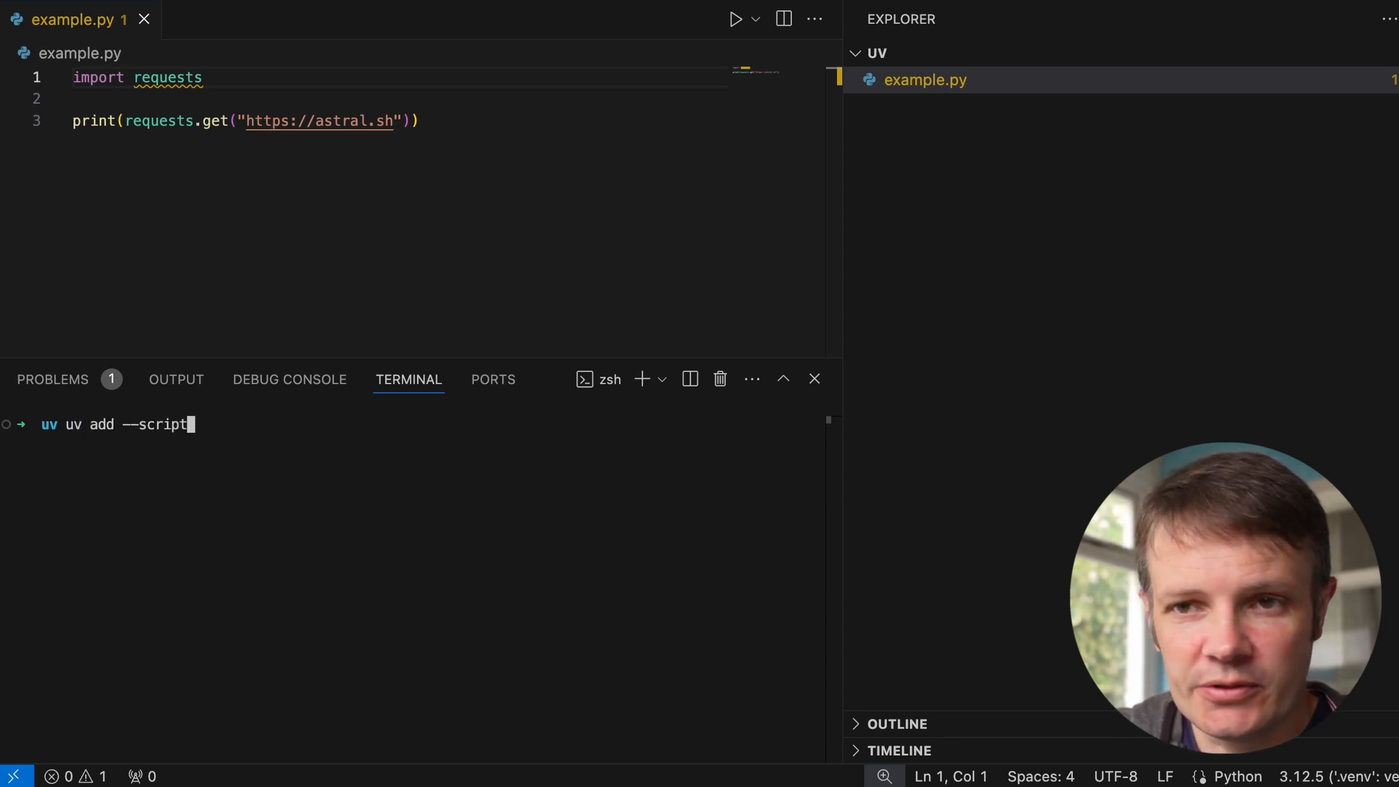
{"action": "type", "text": "example.py"}
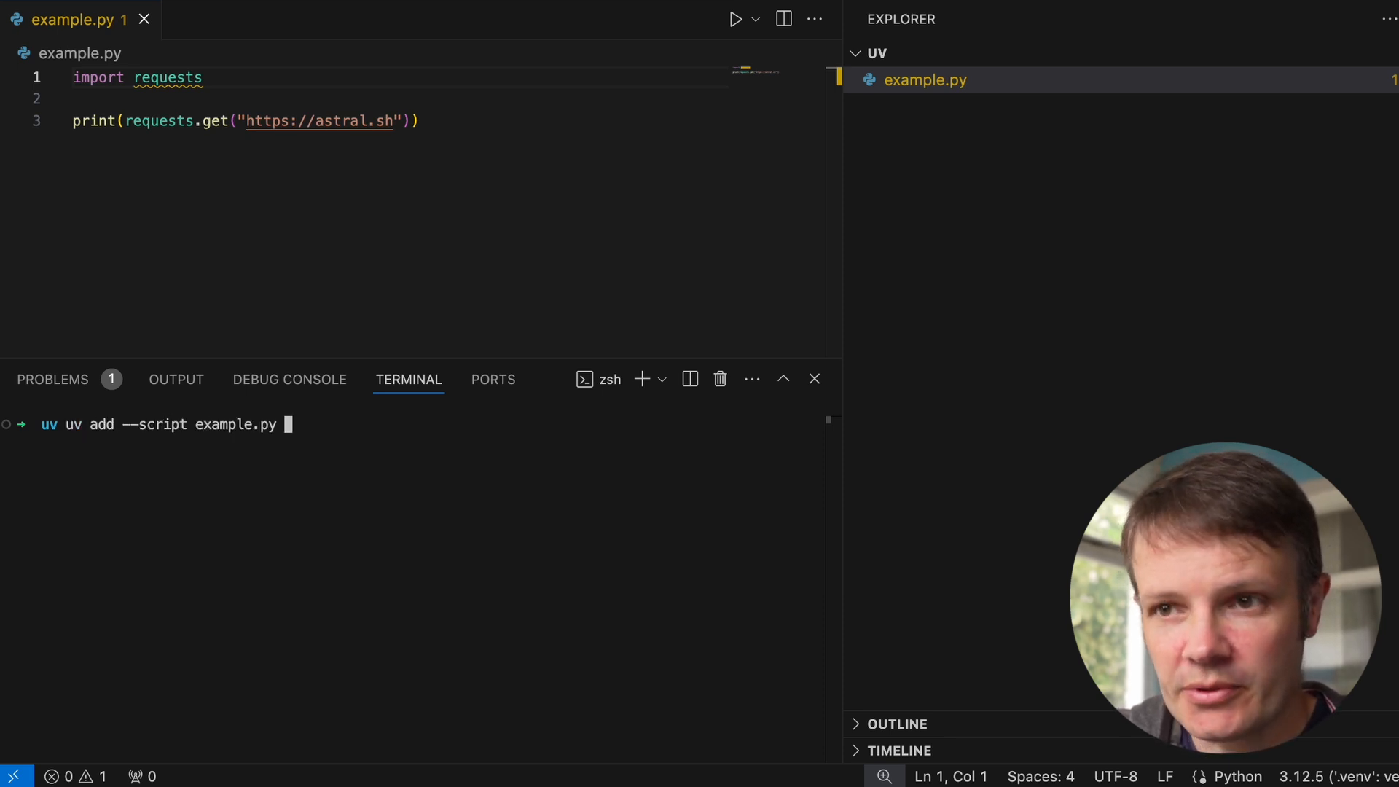
{"action": "type", "text": "'requests"}
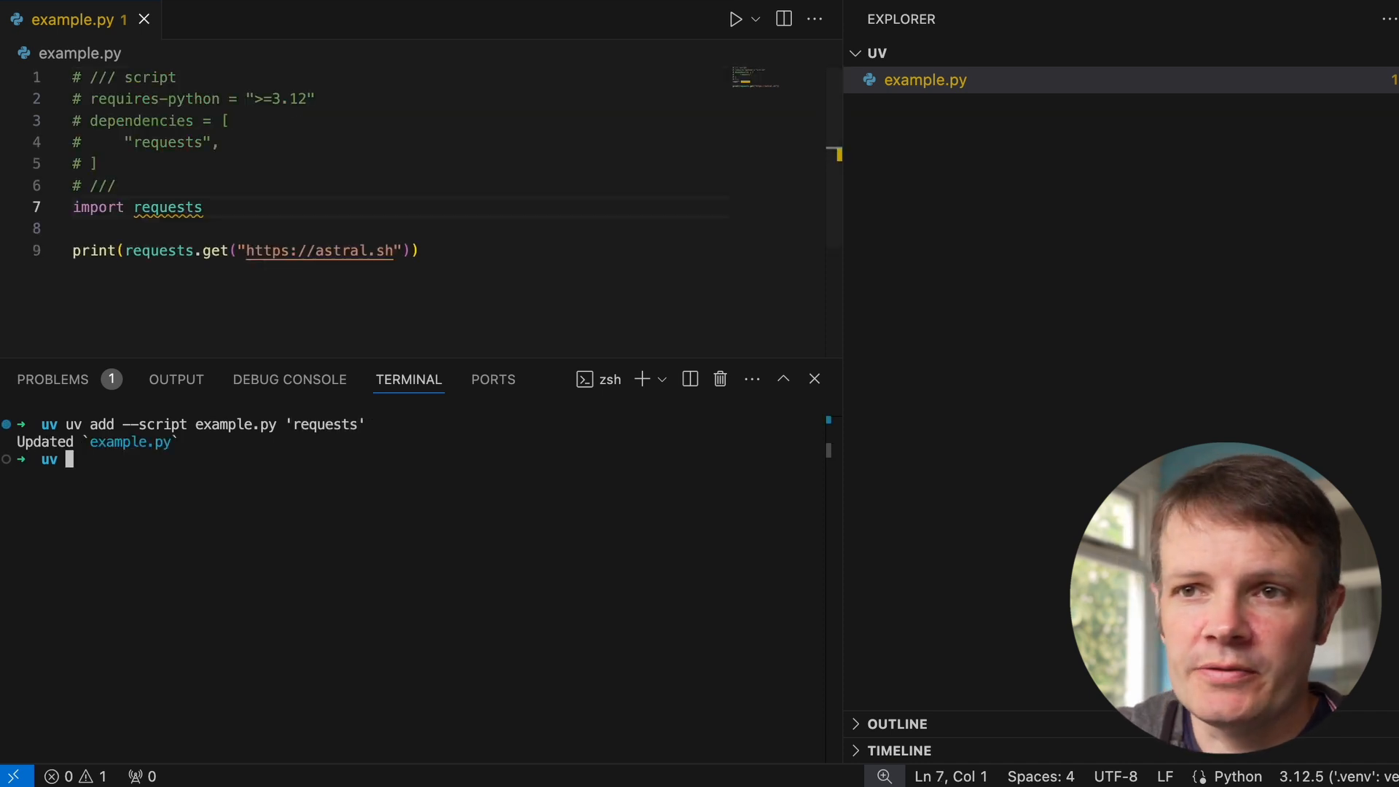
{"action": "left_click", "coordinate": [118, 186]}
{"action": "type", "text": "uv run s"}
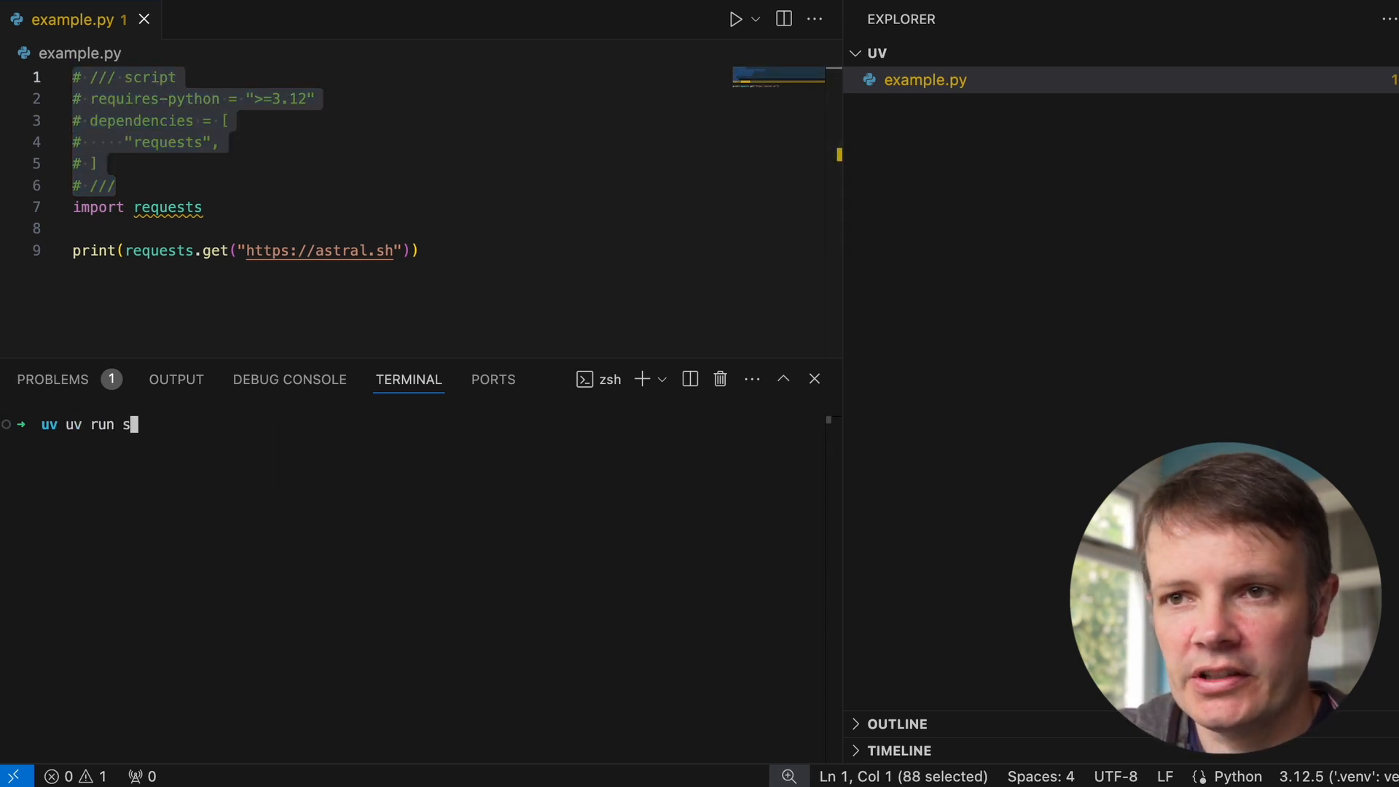
{"action": "key", "text": "Enter"}
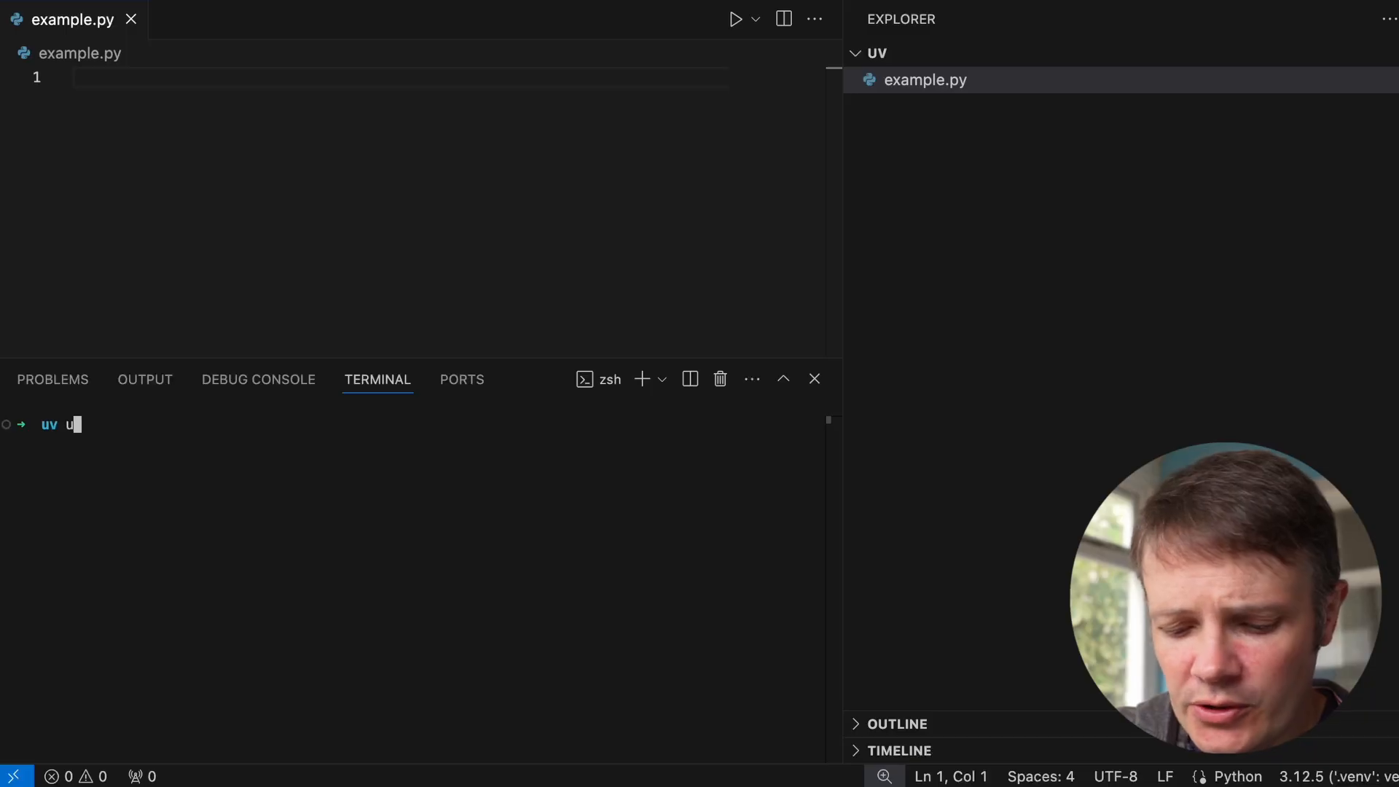
Initialize a uv project with uv init and inspect the generated pyproject.toml and src folder
{"action": "type", "text": "v init"}
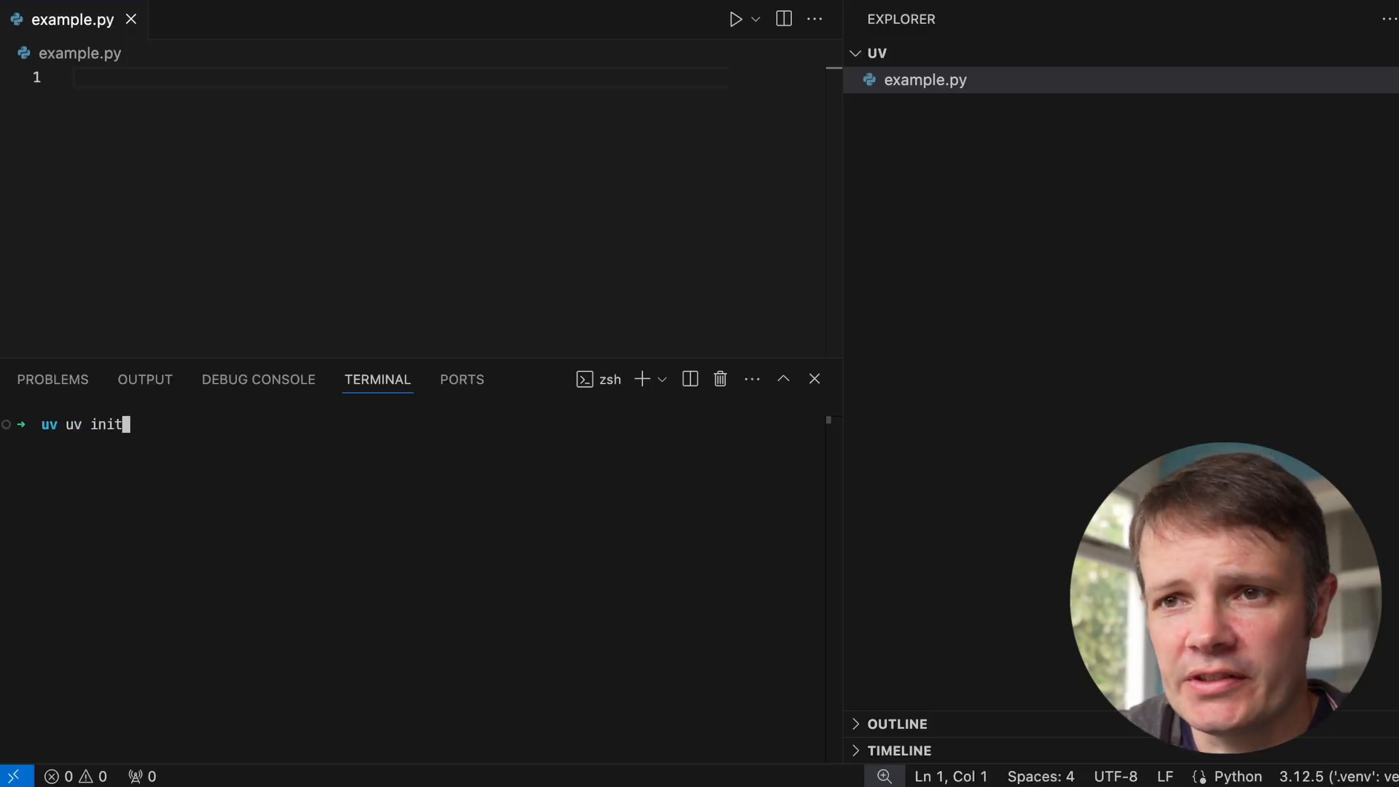
{"action": "key", "text": "Enter"}
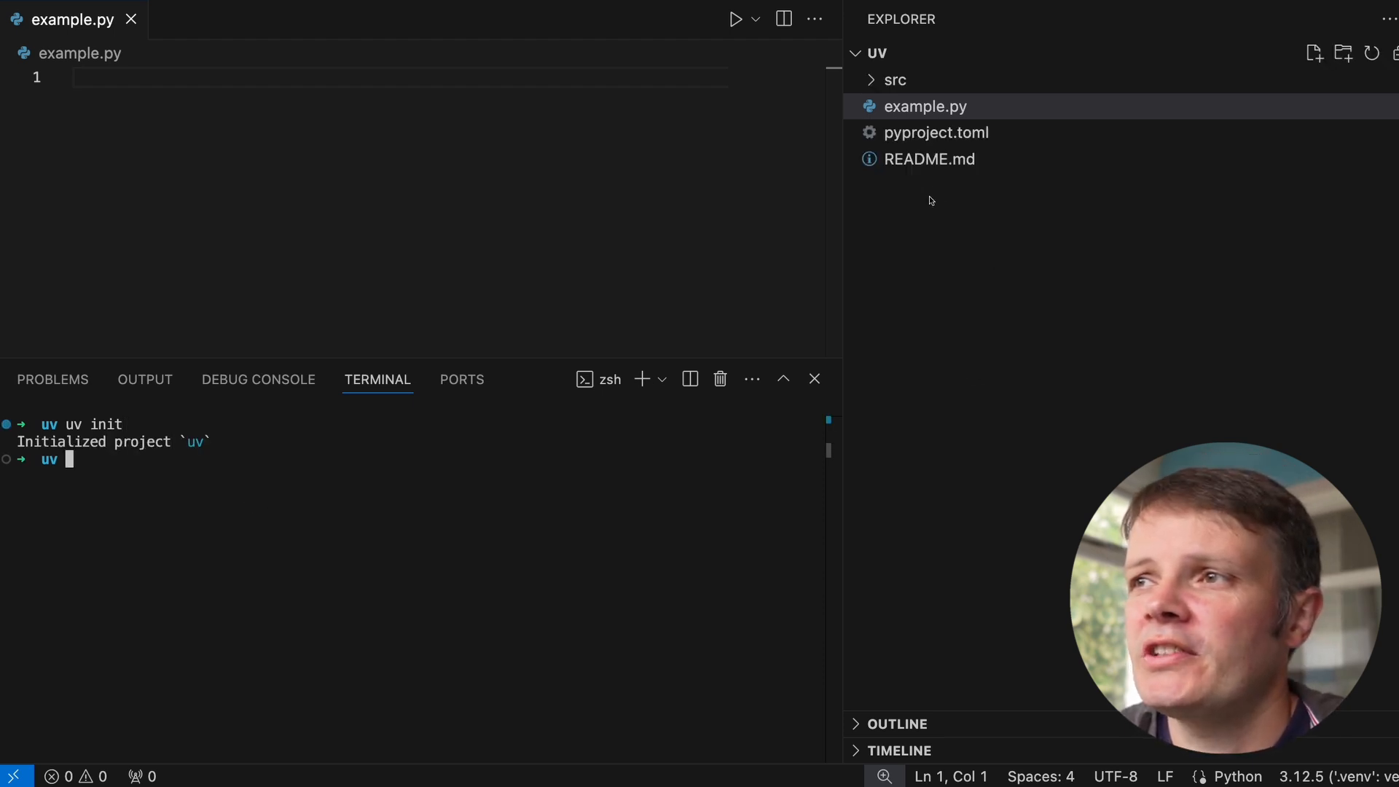
{"action": "left_click", "coordinate": [936, 132]}
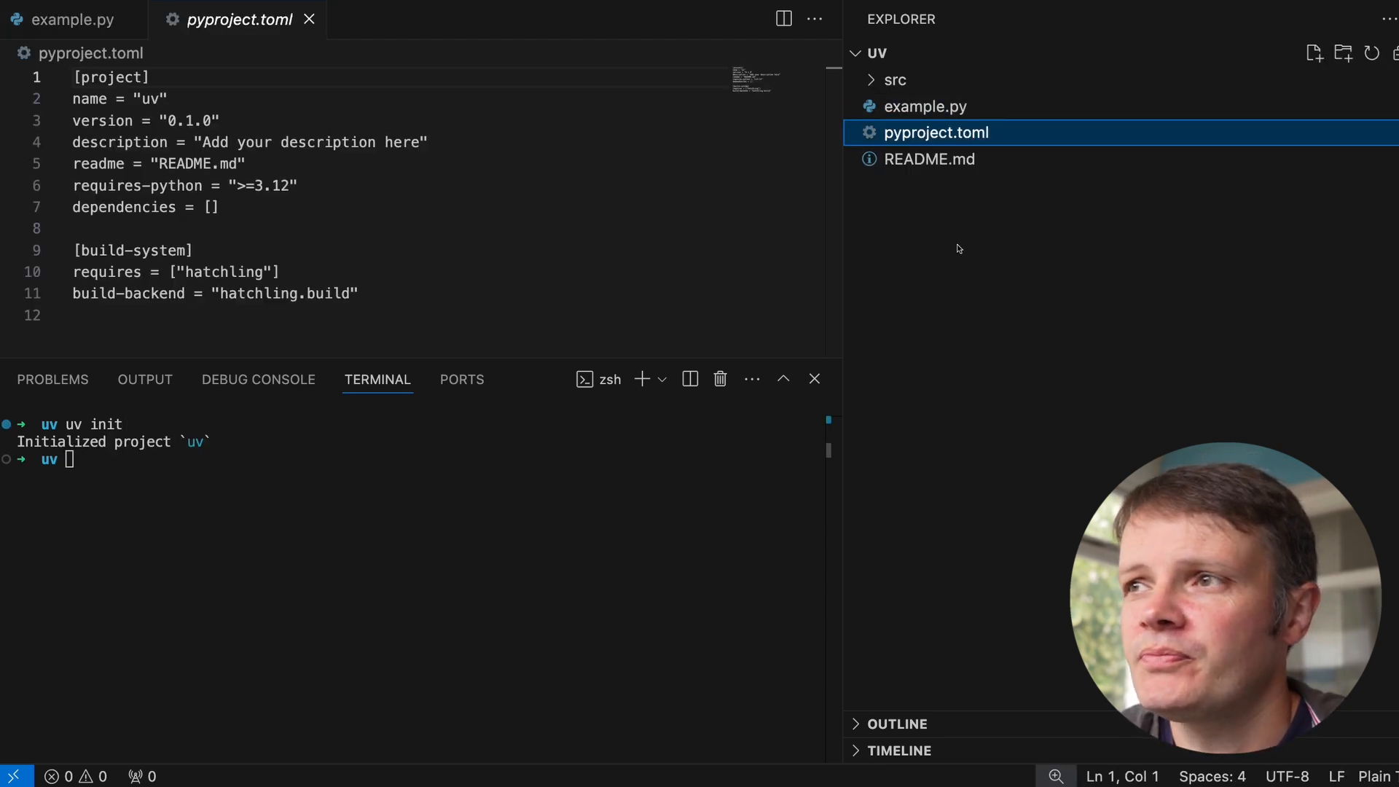
{"action": "left_click", "coordinate": [928, 159]}
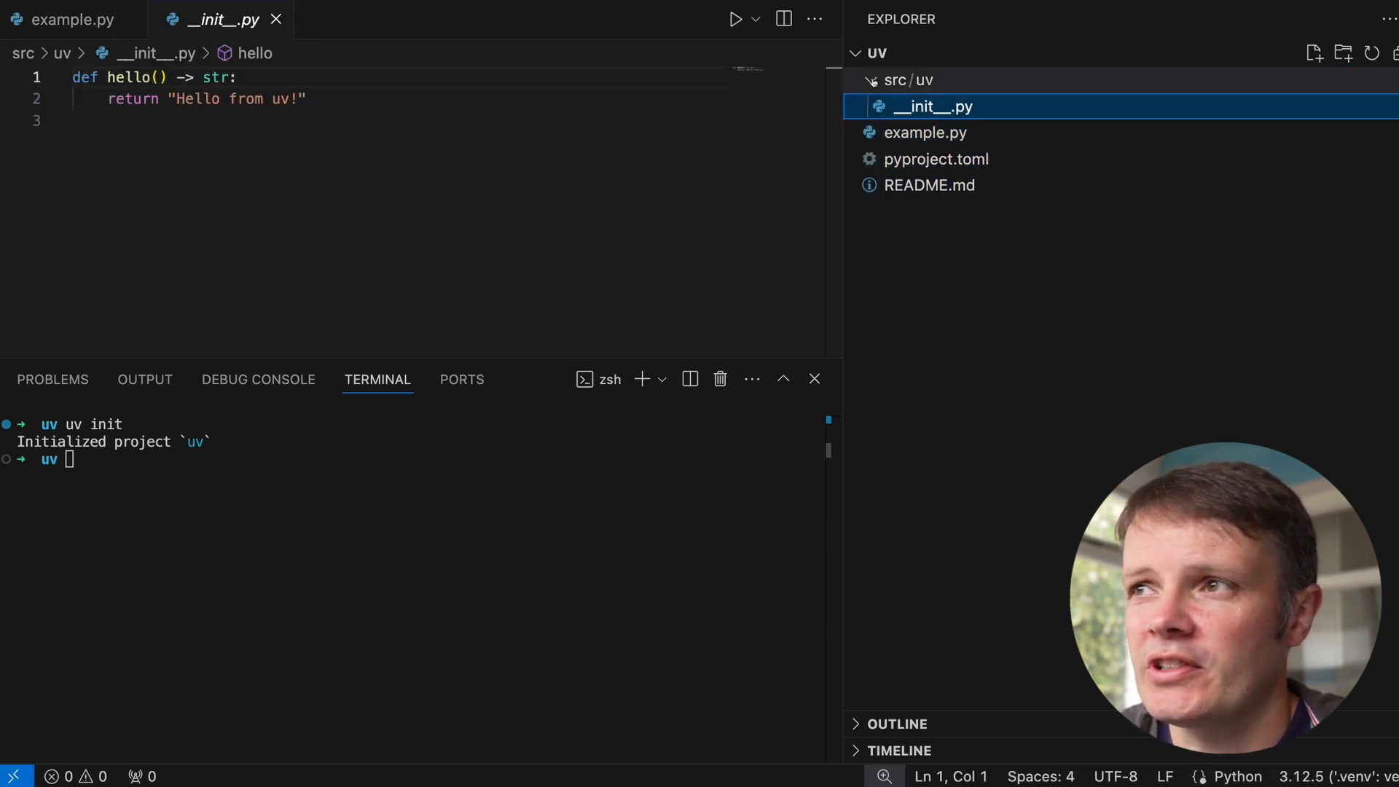
{"action": "type", "text": "uv init"}
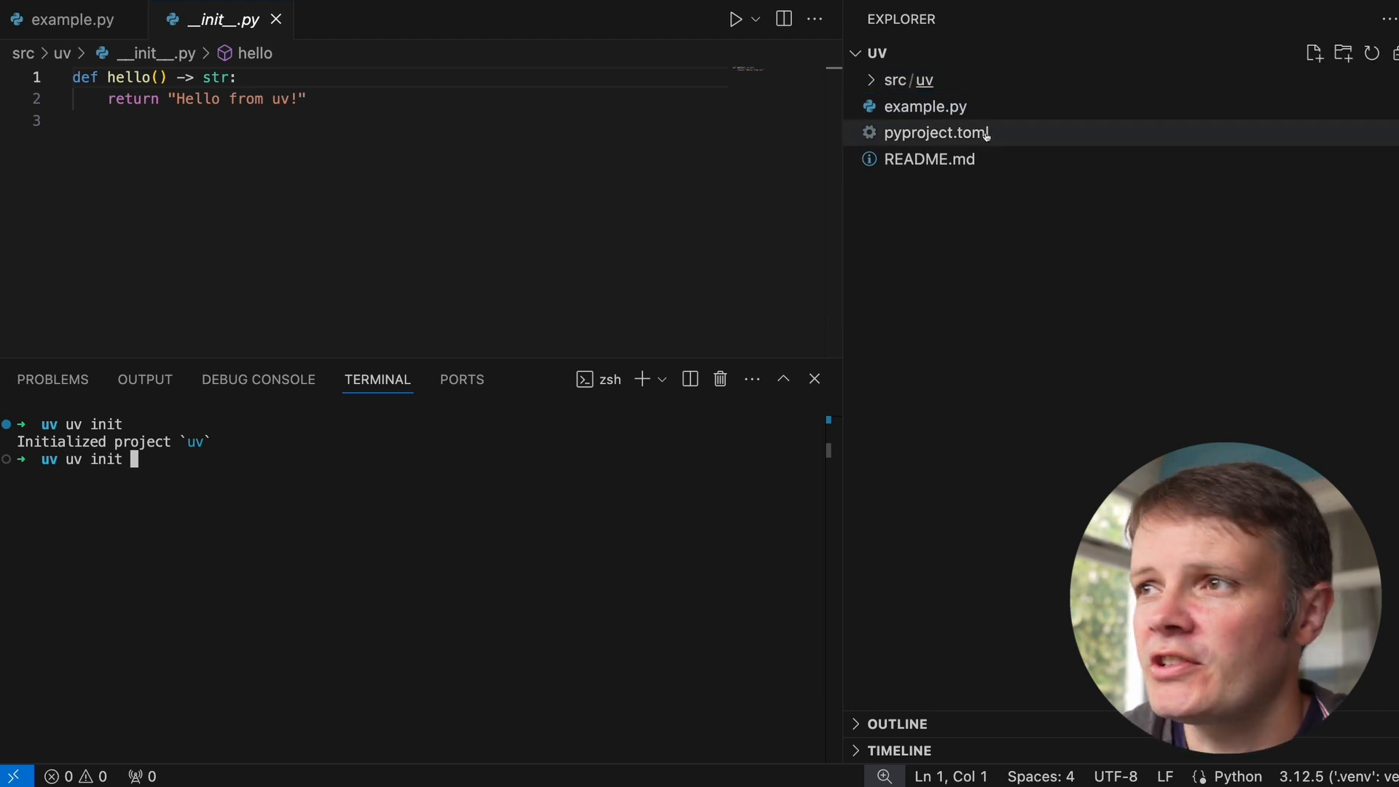
Delete pyproject.toml and reinitialise the project with uv init --name uv-tutorial
{"action": "left_click", "coordinate": [926, 133]}
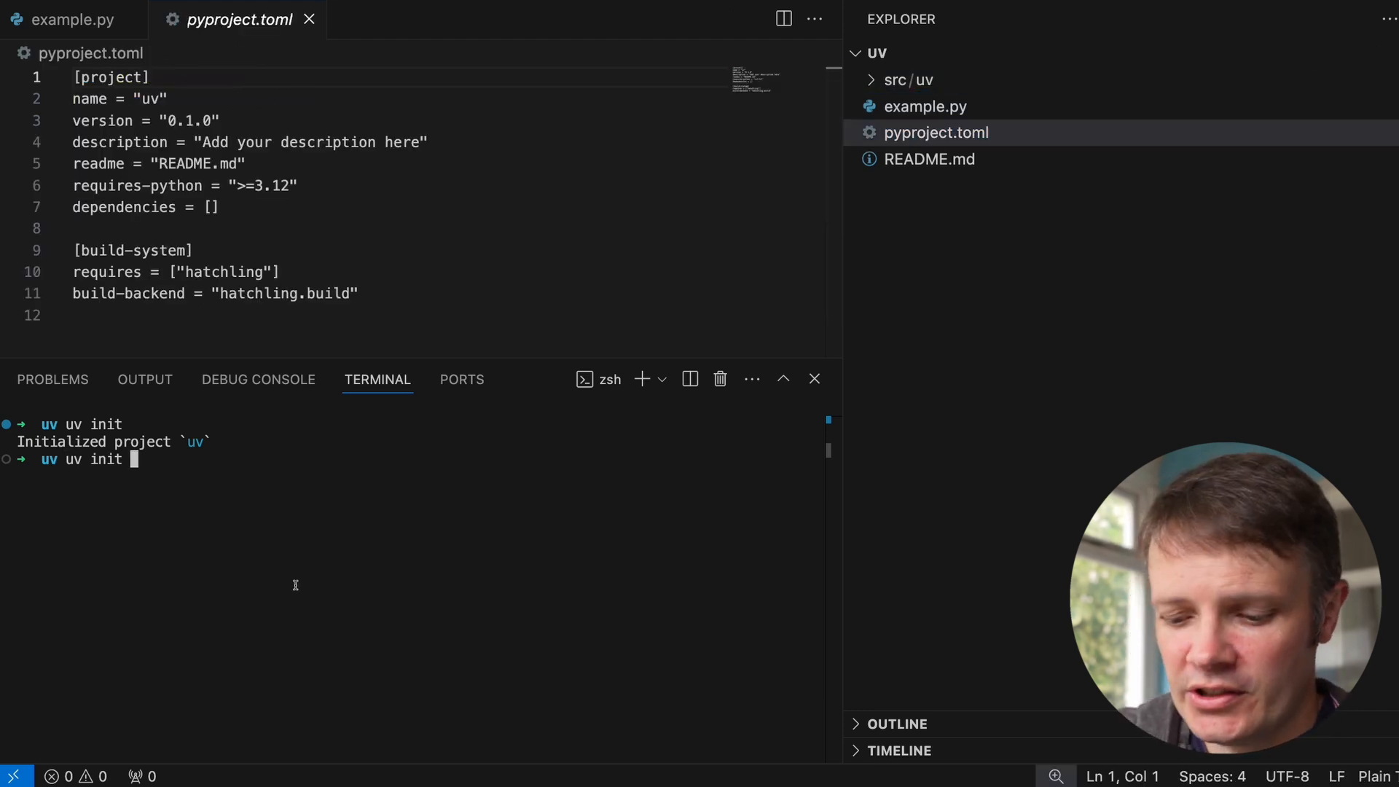
{"action": "type", "text": "--name"}
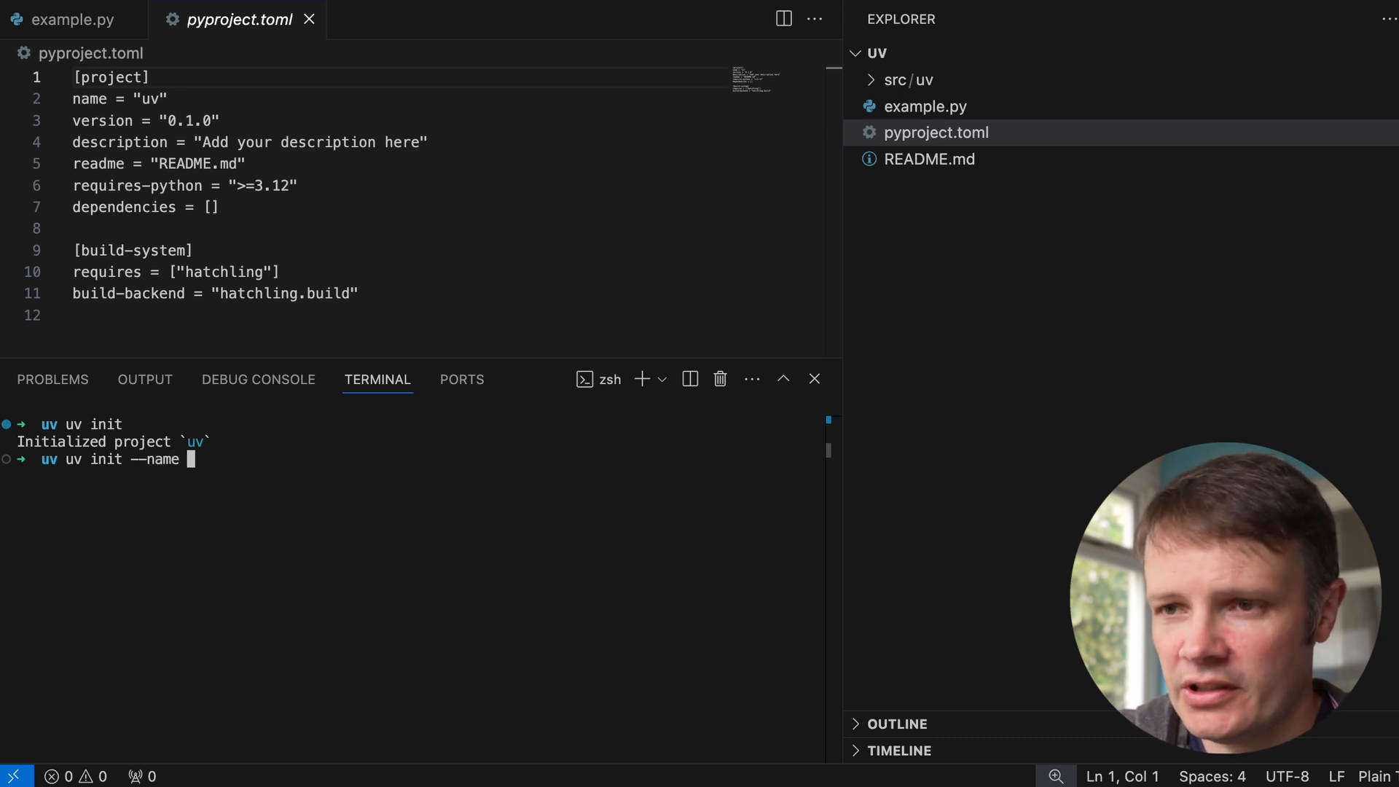
{"action": "right_click", "coordinate": [938, 133]}
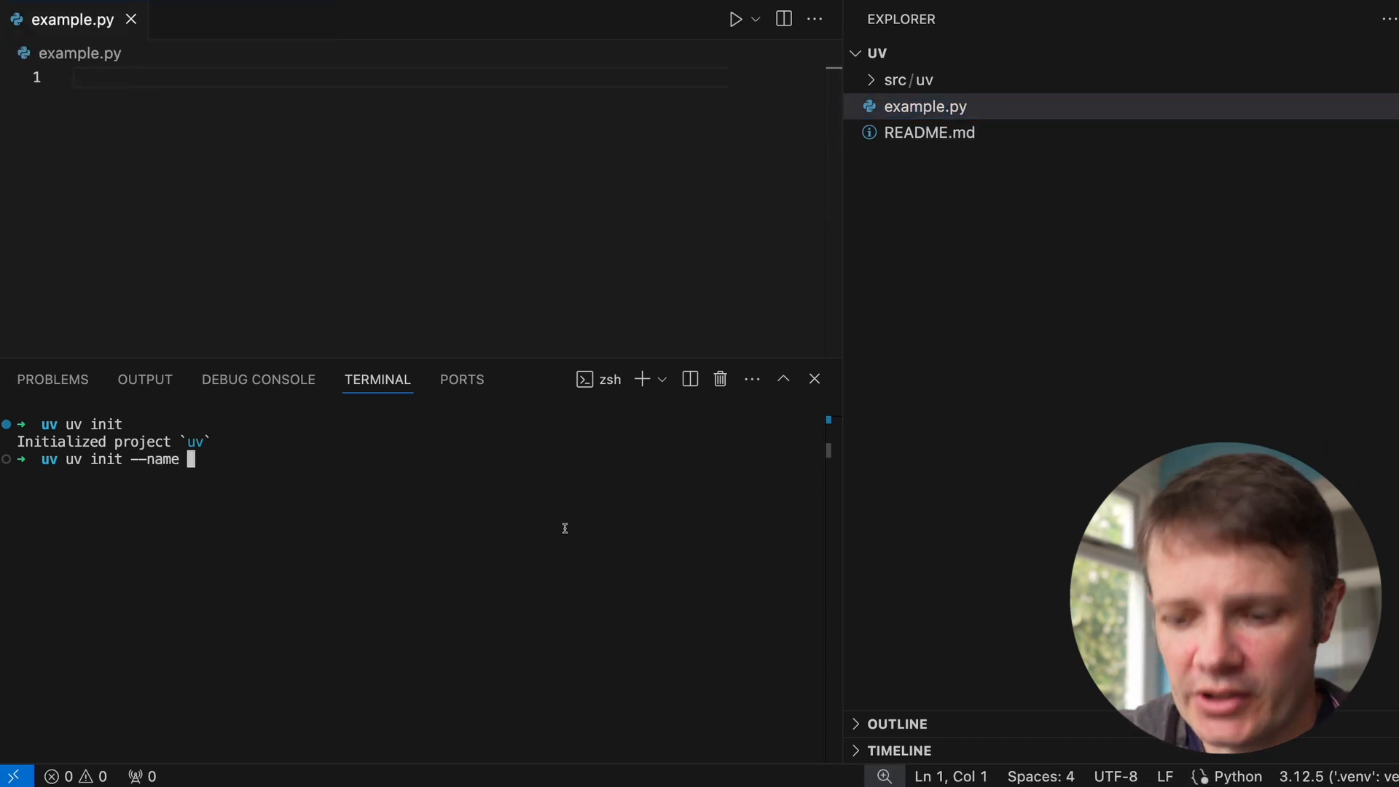
{"action": "type", "text": "u"}
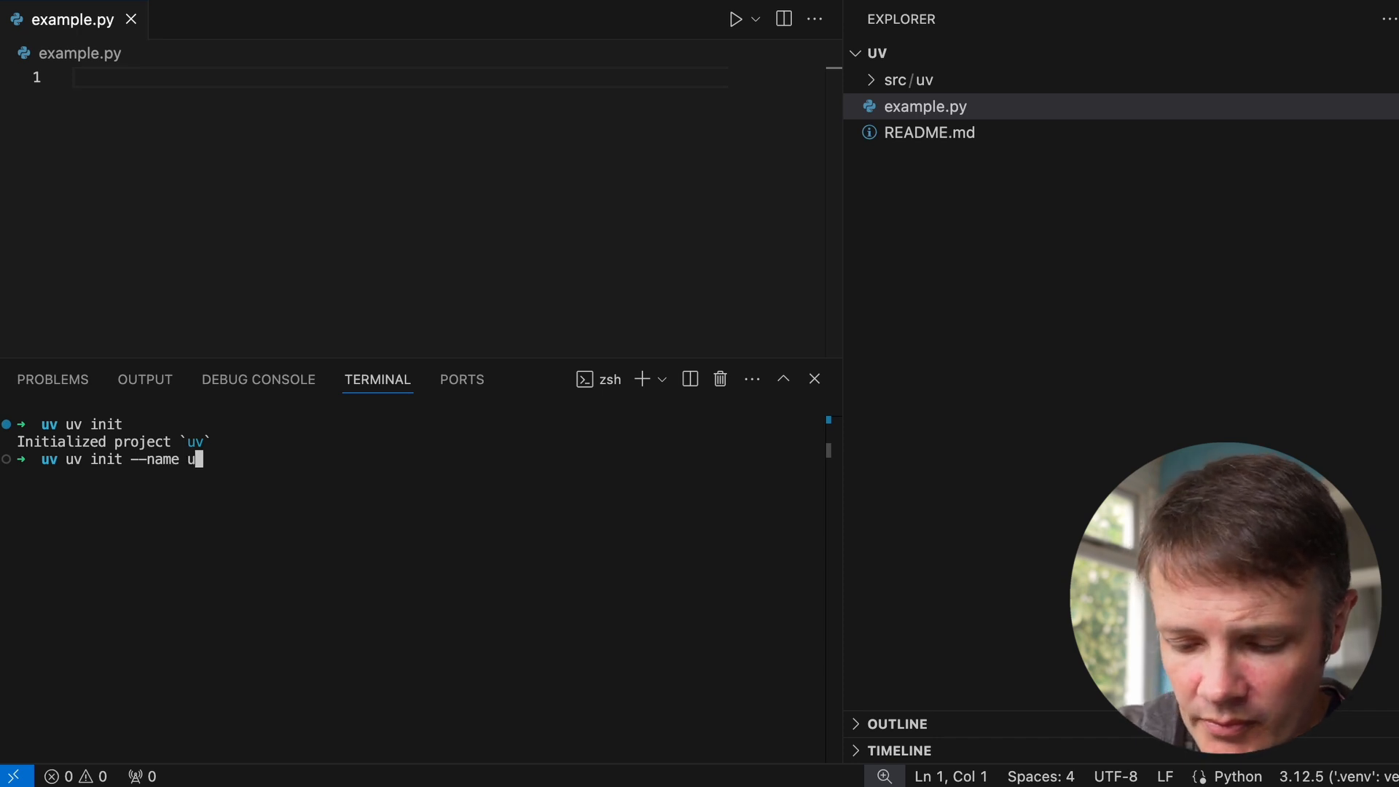
{"action": "type", "text": "-tutori"}
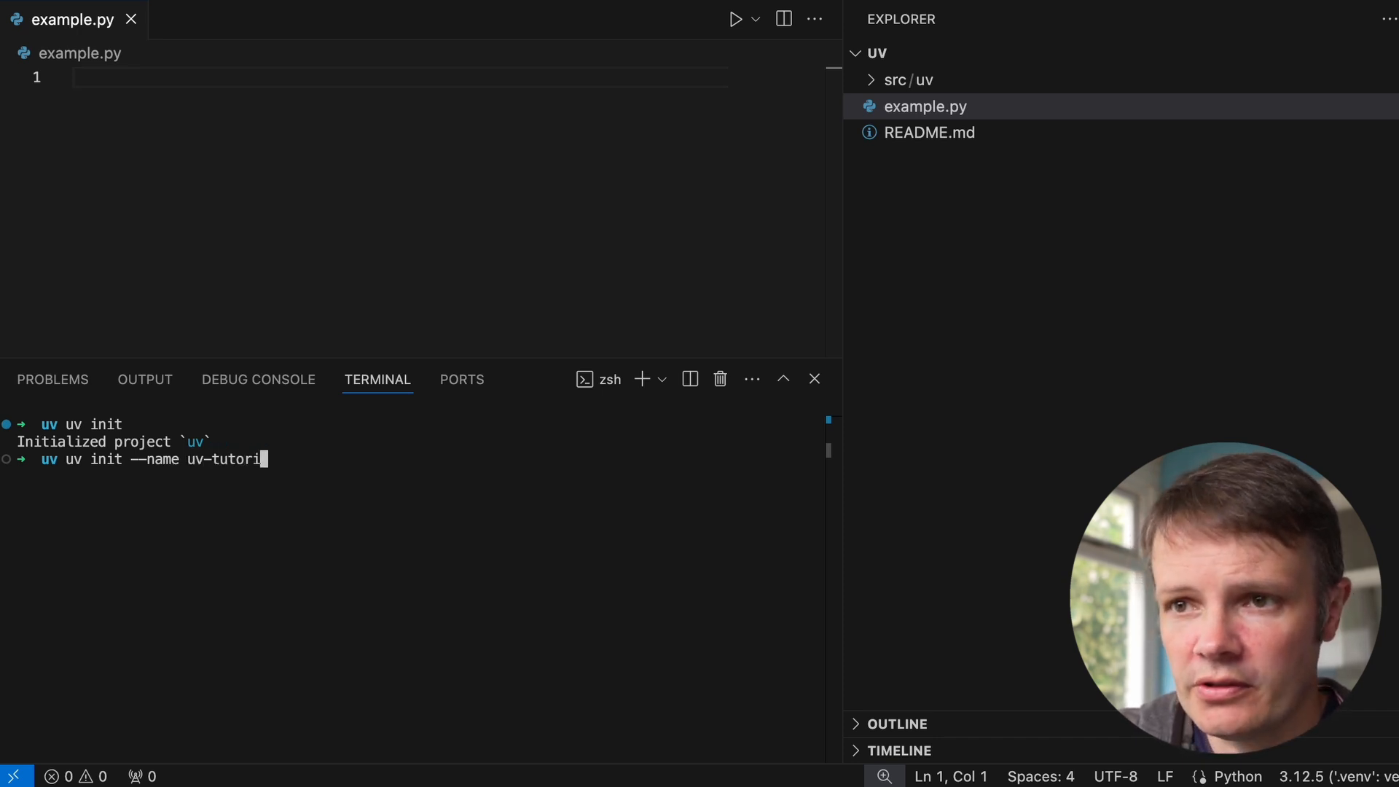
{"action": "key", "text": "Enter"}
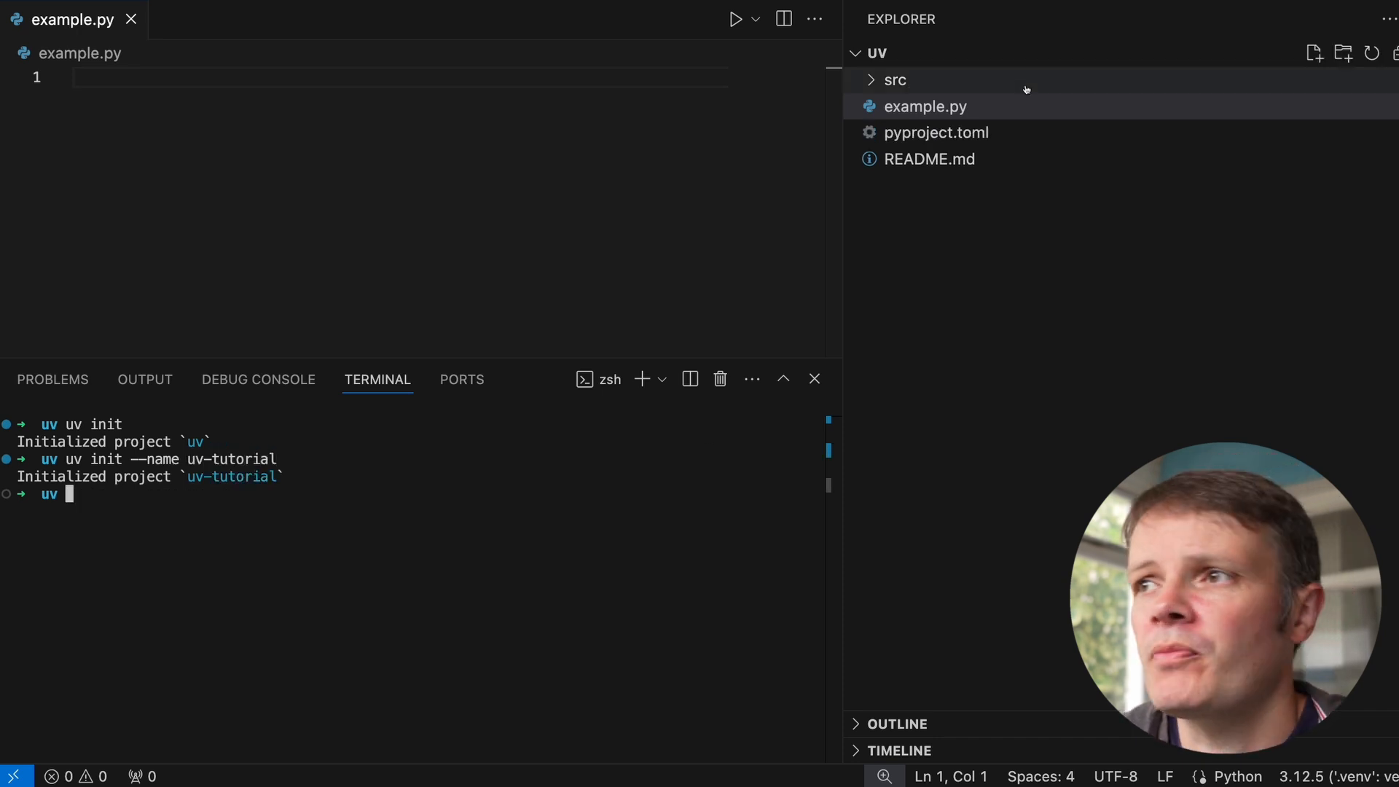
{"action": "left_click", "coordinate": [937, 132]}
{"action": "type", "text": "uv add"}
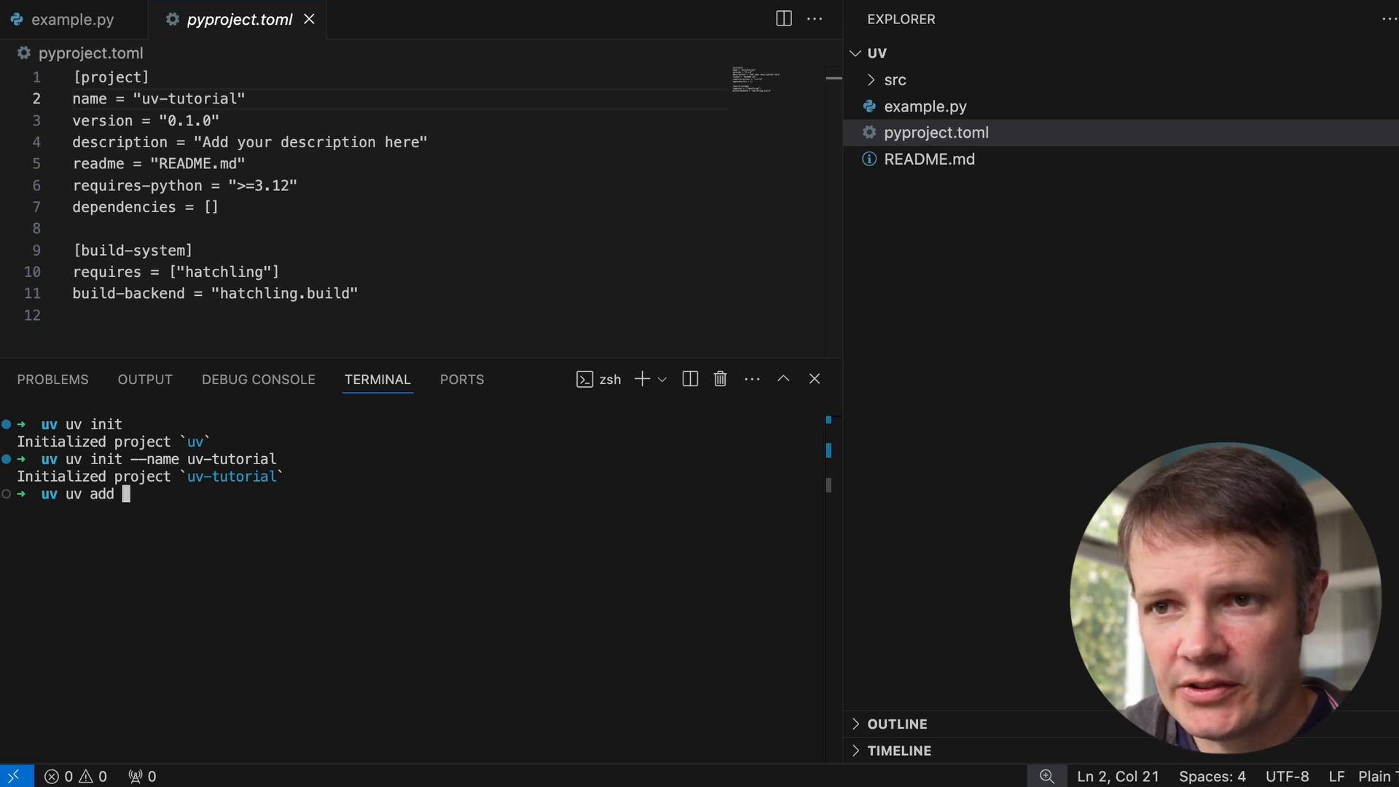
Add Flask as a dependency with uv add flask after a misspelled uv add flak attempt
{"action": "type", "text": "flak"}
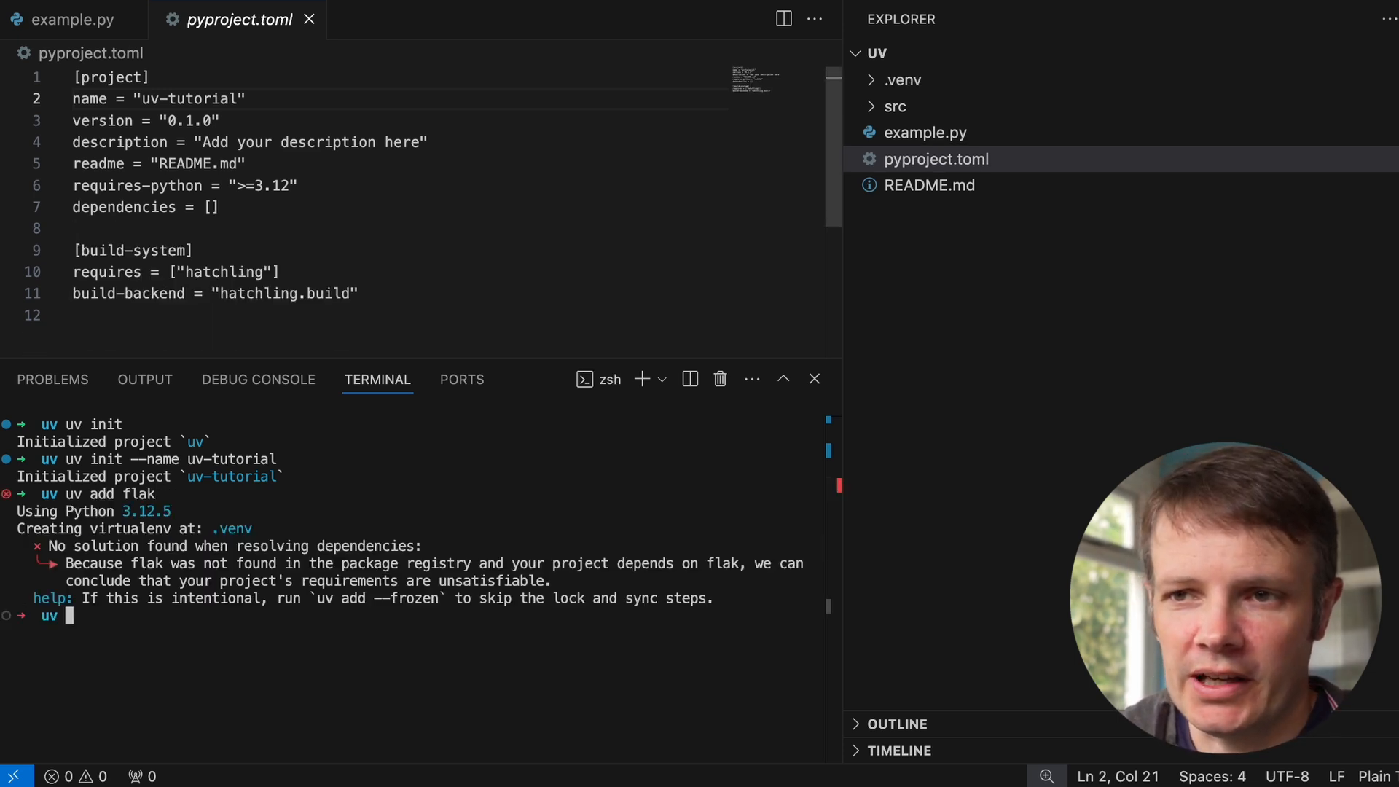
{"action": "type", "text": "uv add flak"}
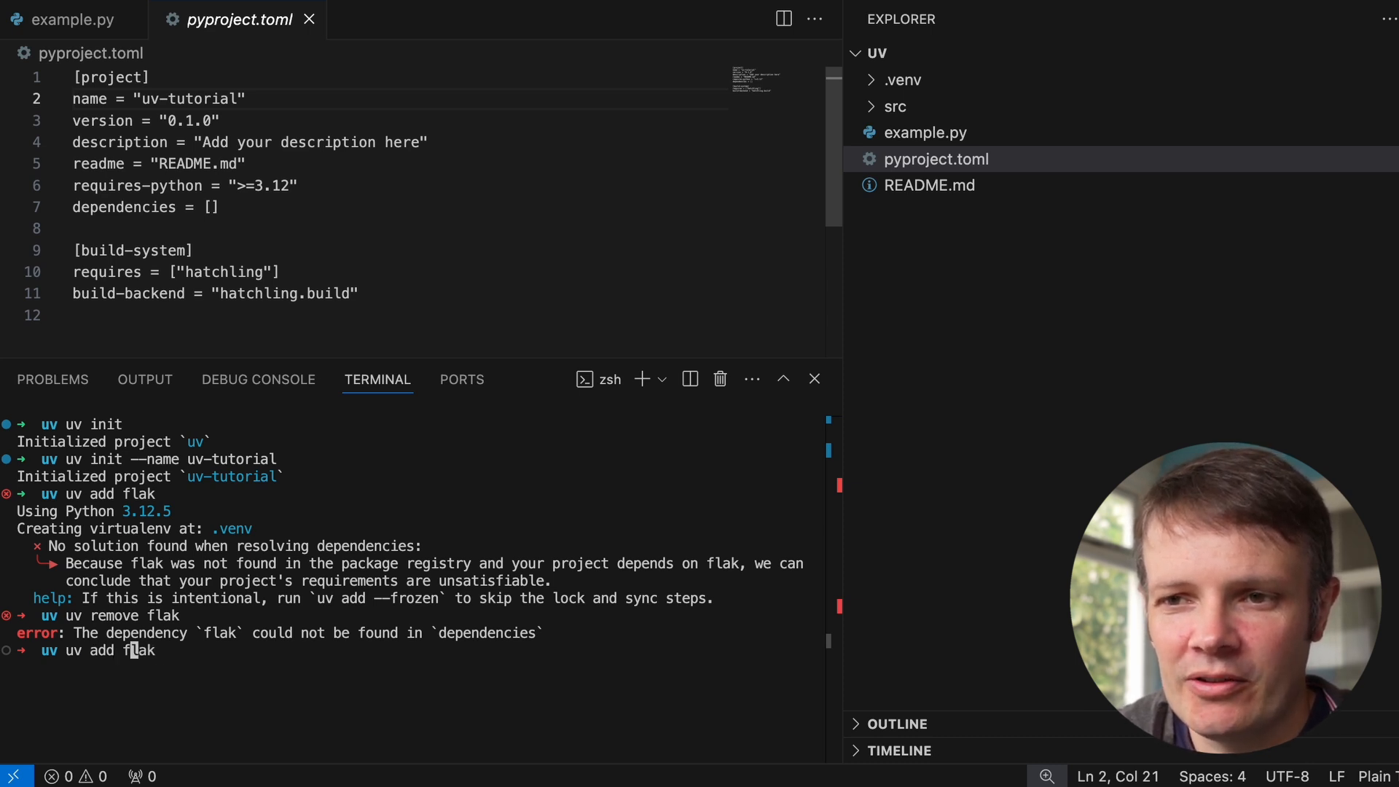
{"action": "type", "text": "s"}
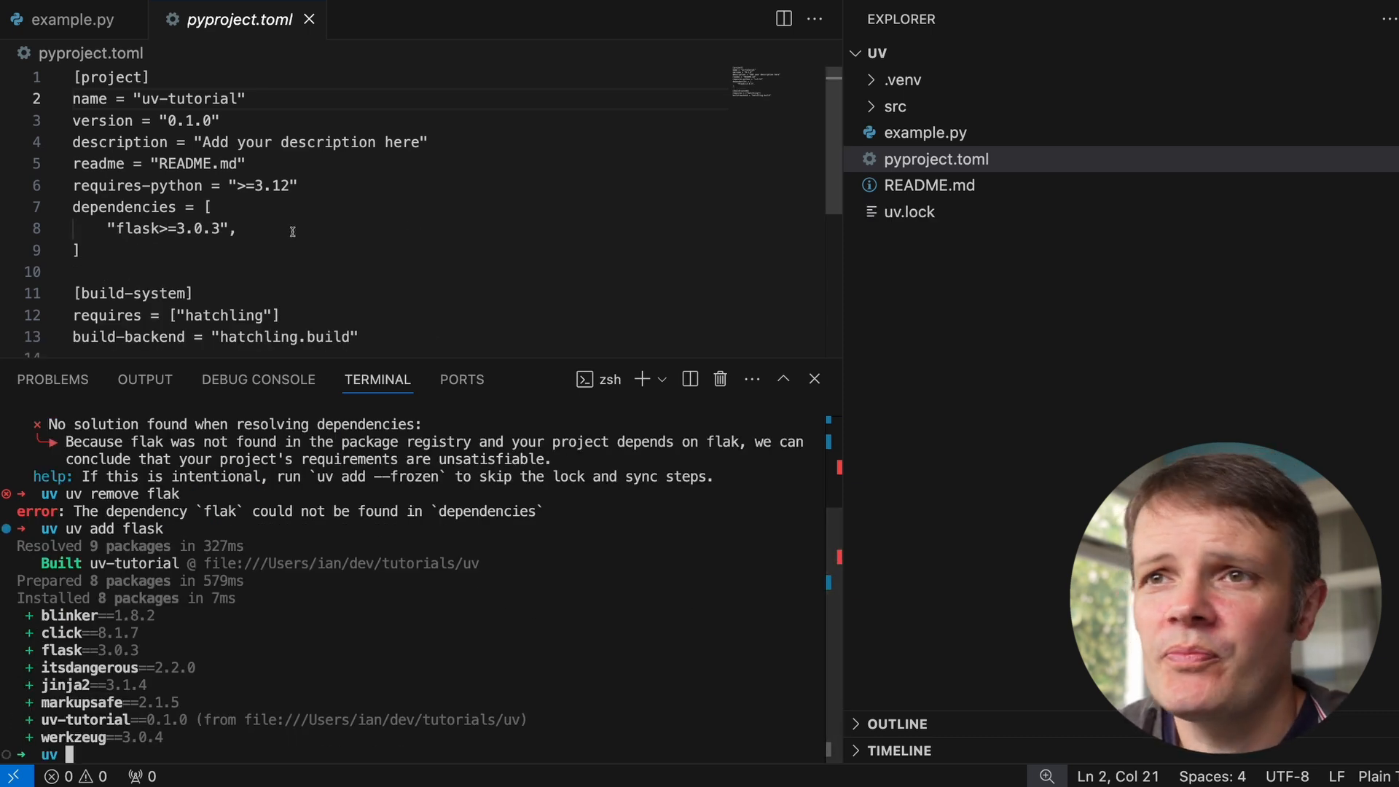
Browse through the newly generated uv.lock file
{"action": "left_click", "coordinate": [908, 211]}
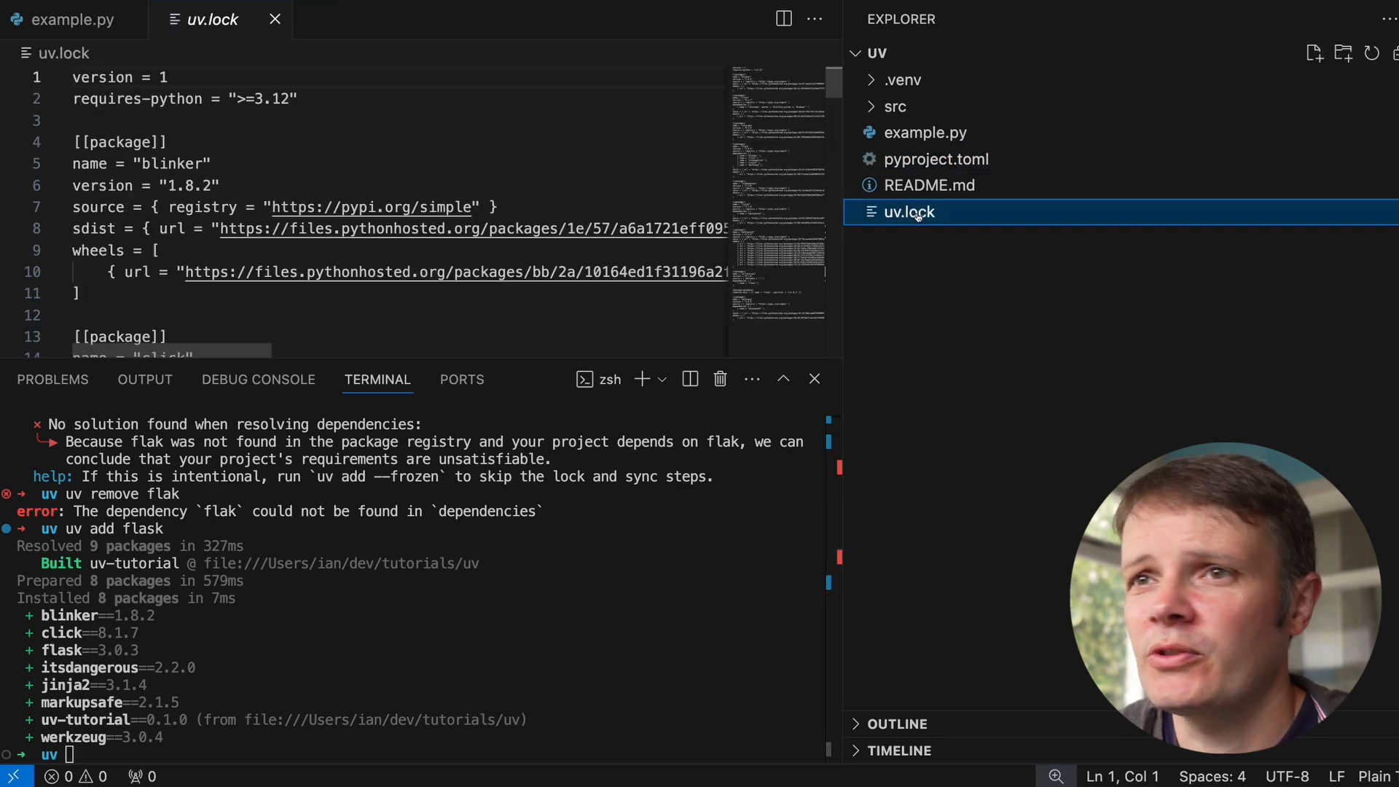
{"action": "scroll", "scroll_direction": "down", "scroll_amount": 3}
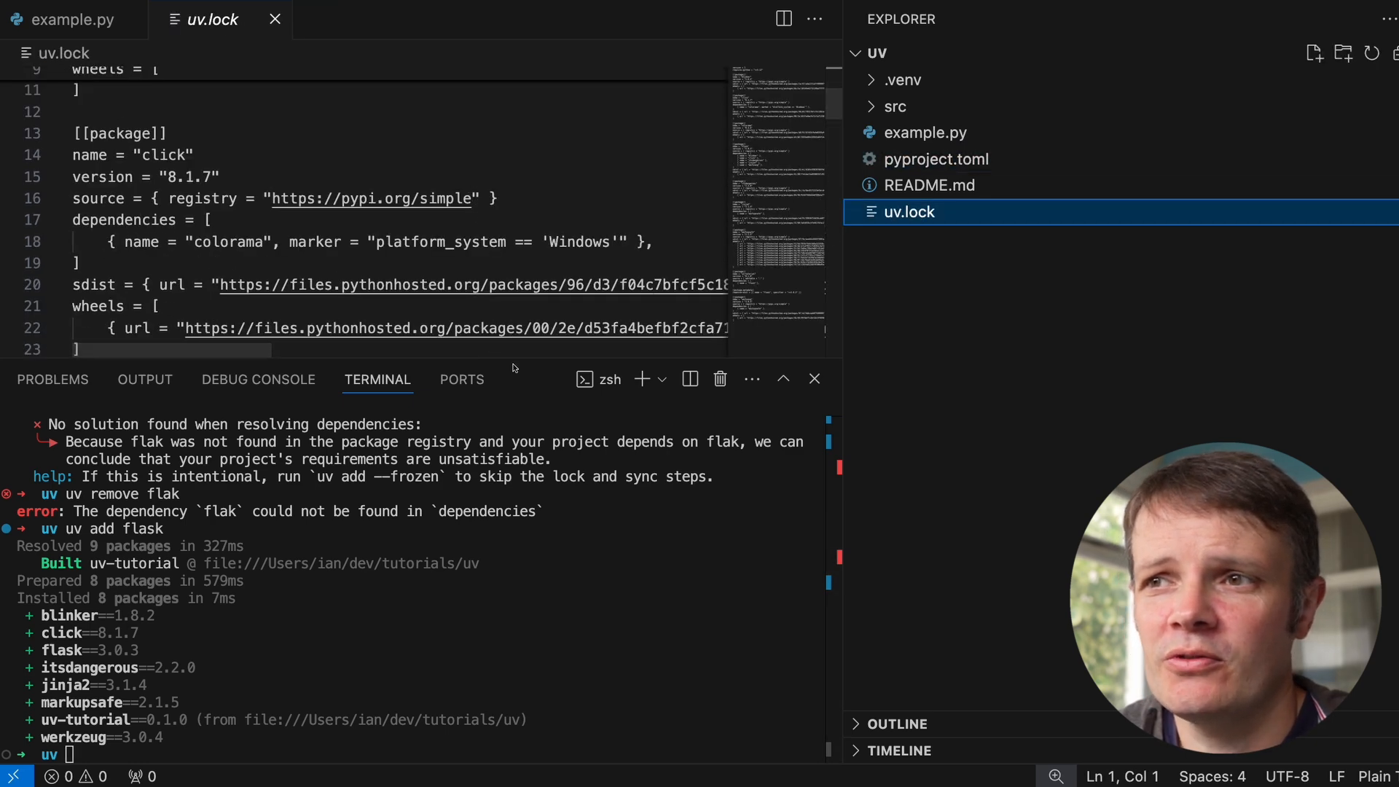
{"action": "scroll", "scroll_direction": "down", "scroll_amount": 3}
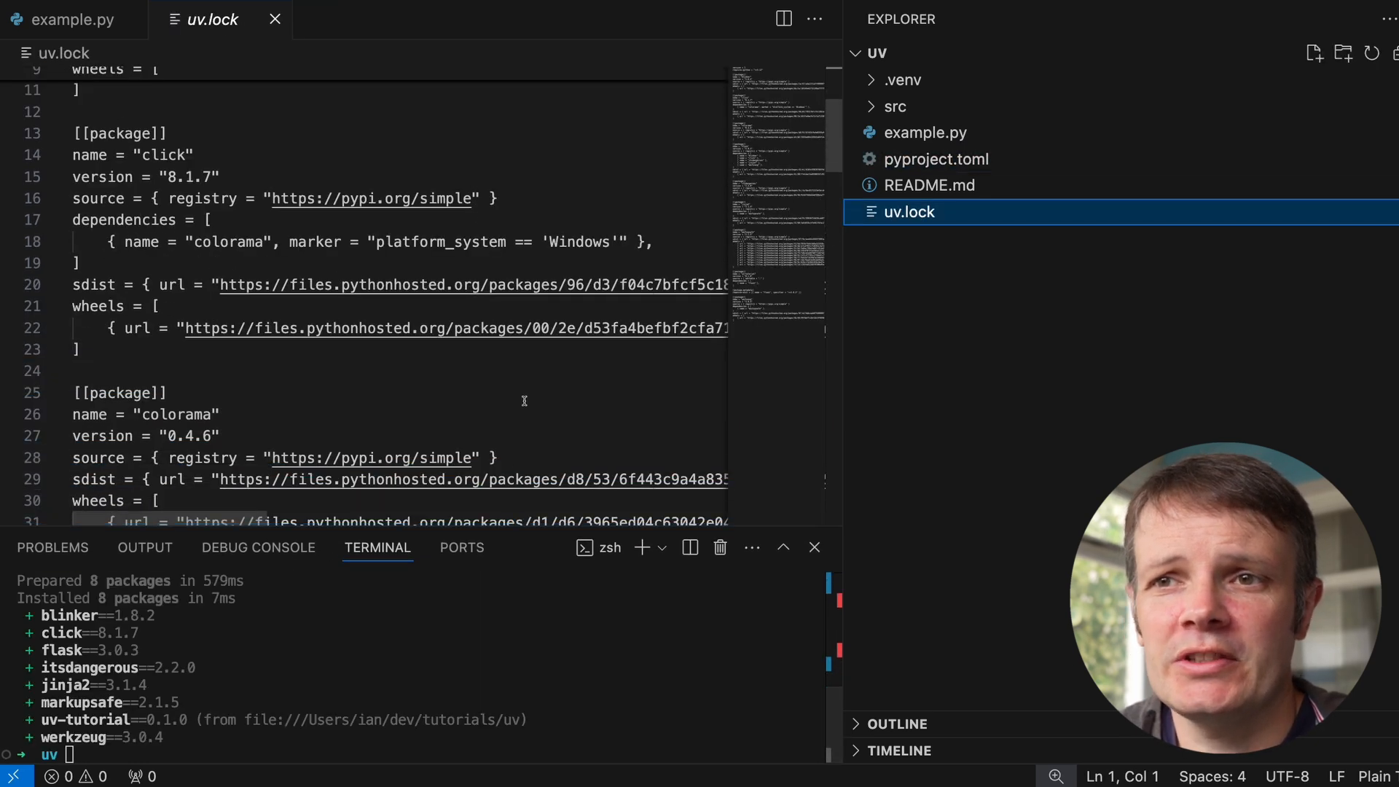
{"action": "scroll", "scroll_direction": "down", "scroll_amount": 3}
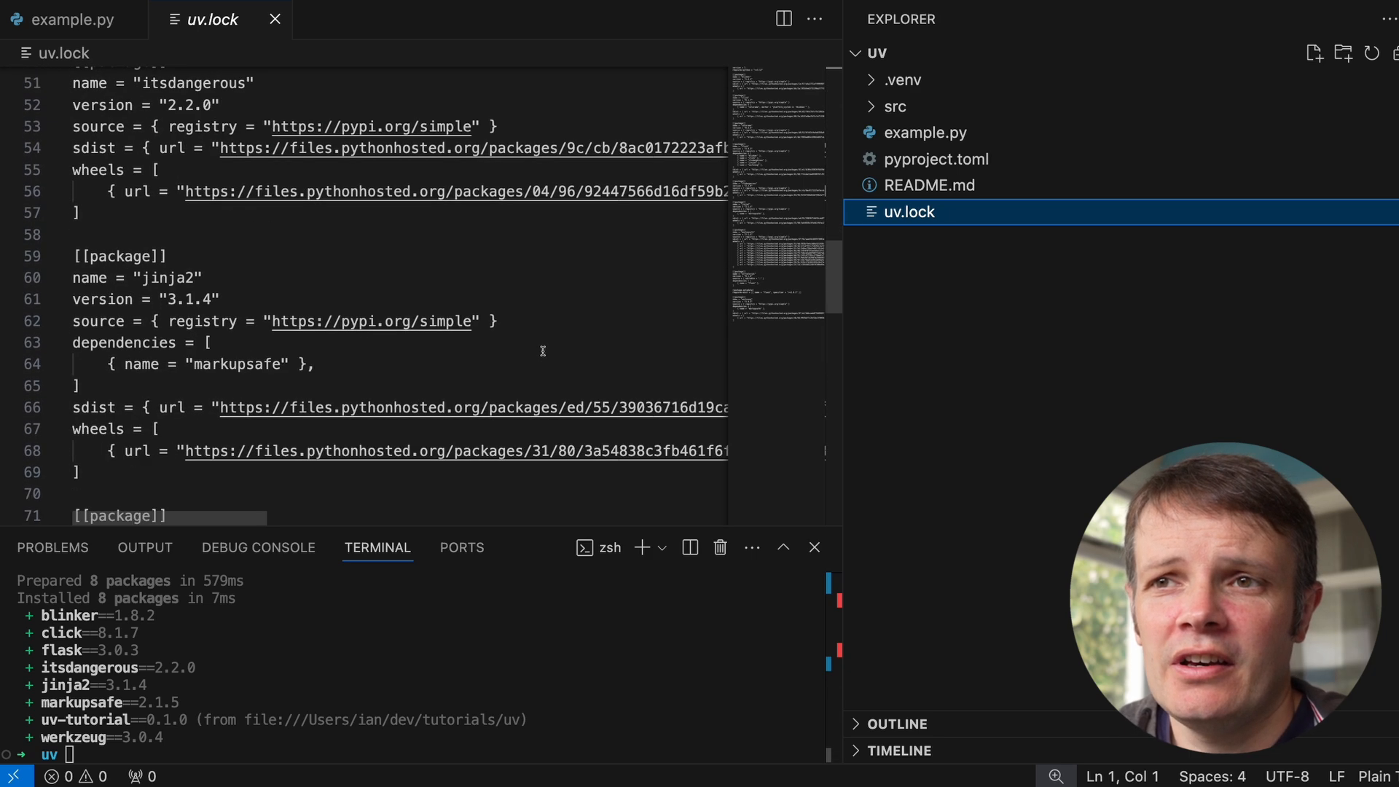
Serve the Flask app locally with uv run flask --app example run
{"action": "scroll", "scroll_direction": "down", "scroll_amount": 3}
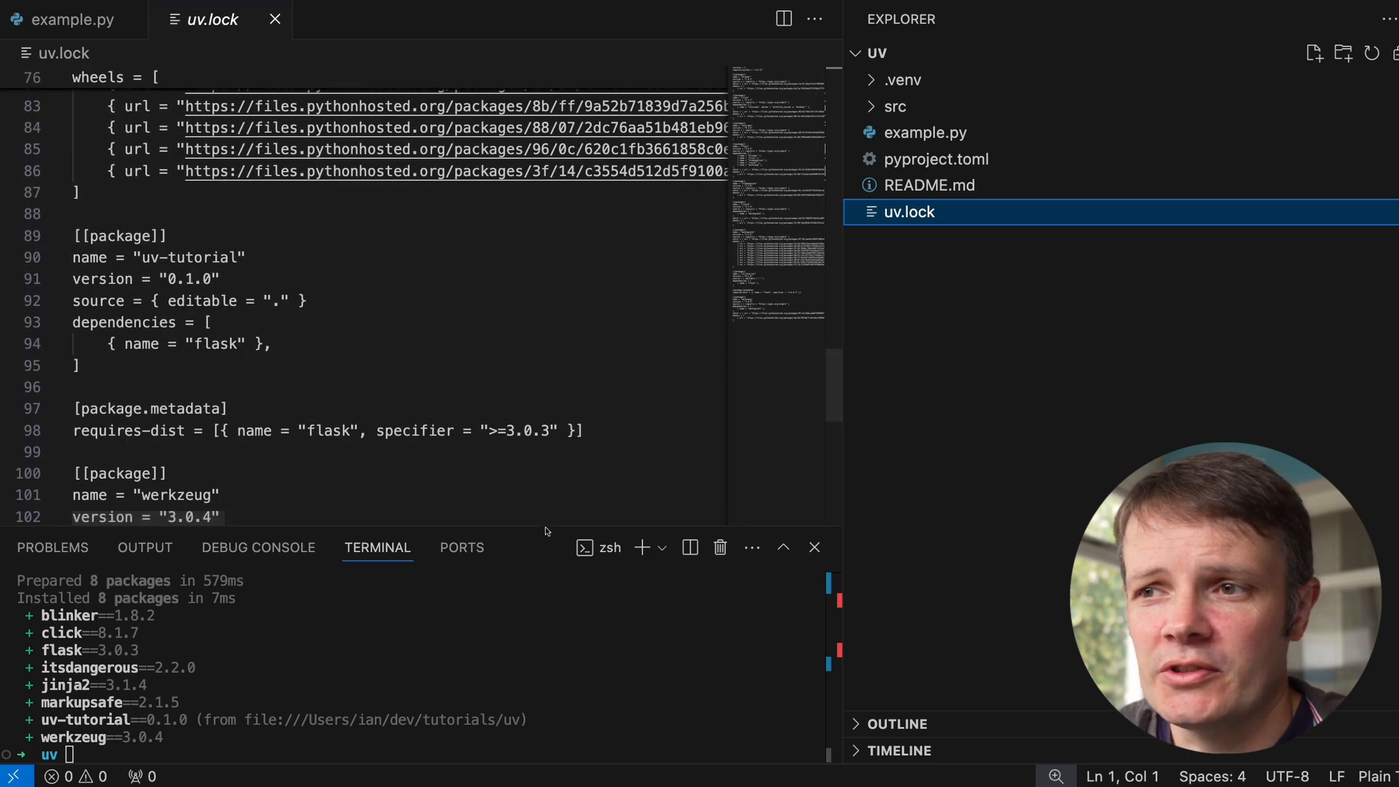
{"action": "left_click", "coordinate": [72, 19]}
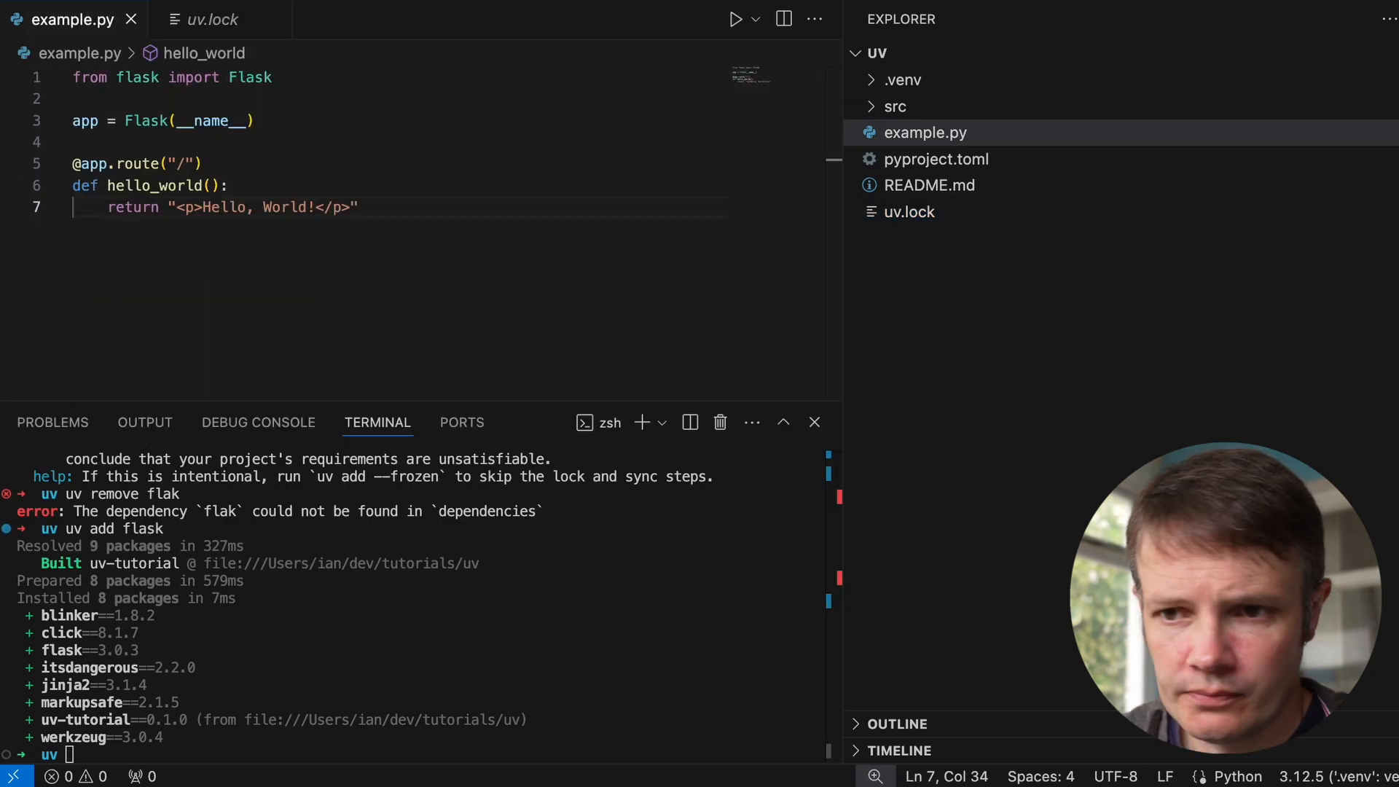
{"action": "type", "text": "clear"}
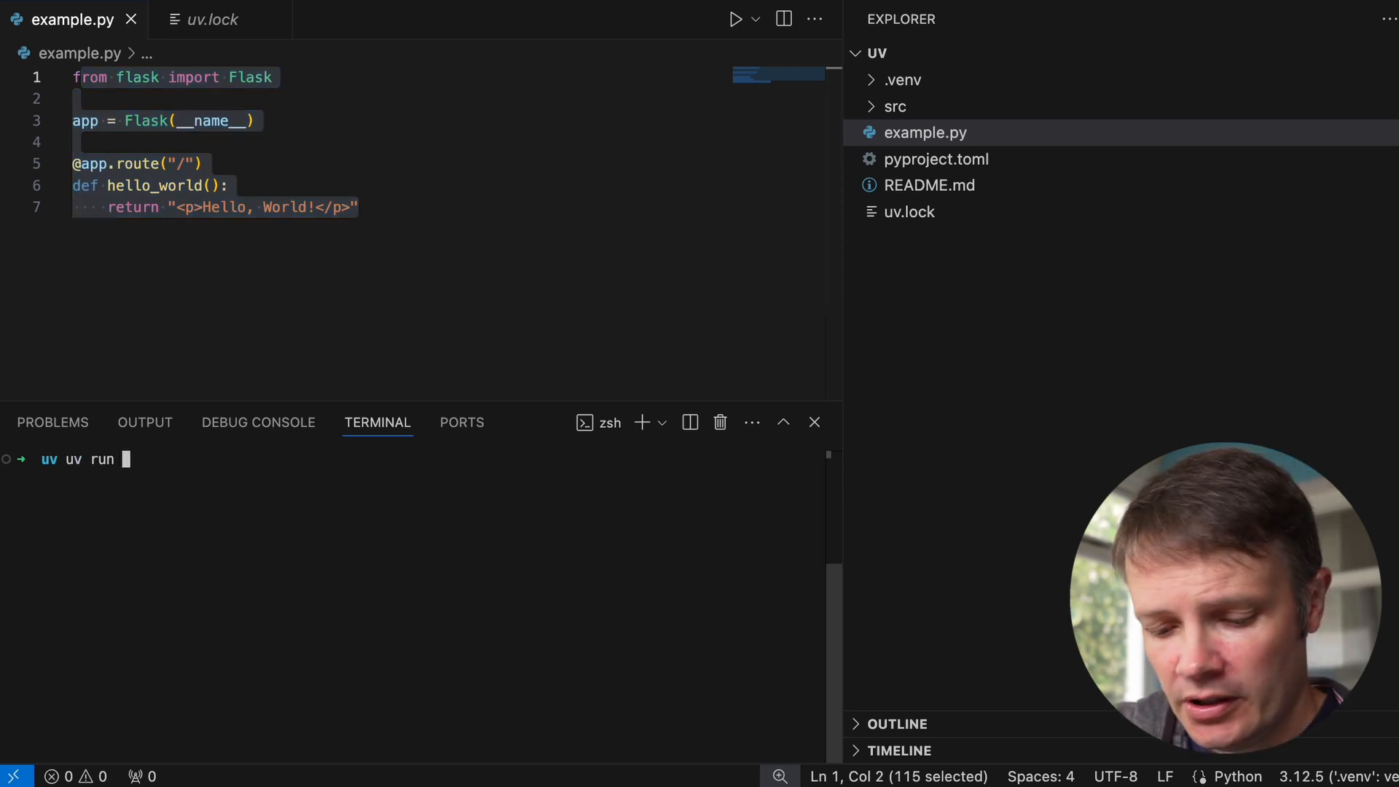
{"action": "type", "text": "flask"}
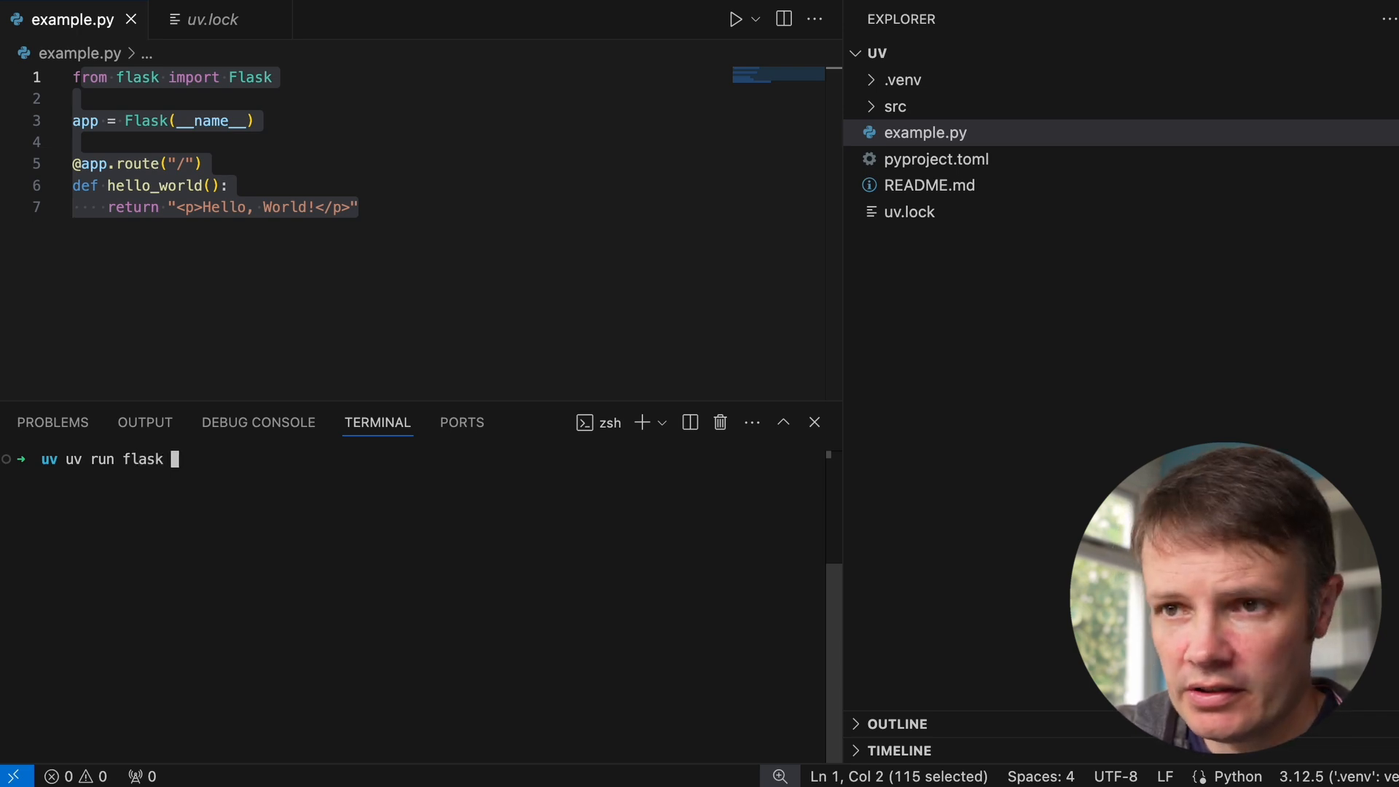
{"action": "type", "text": "--app"}
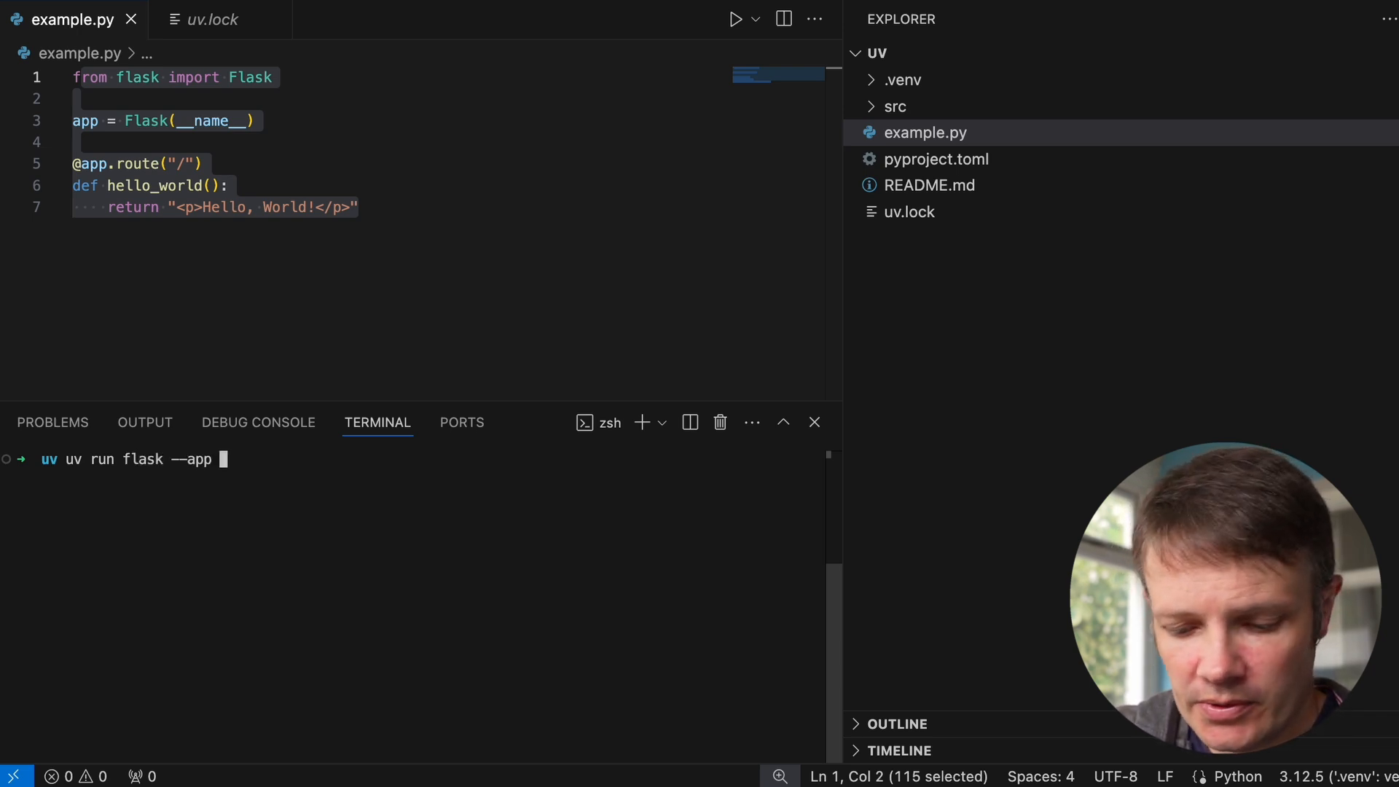
{"action": "type", "text": "hello run"}
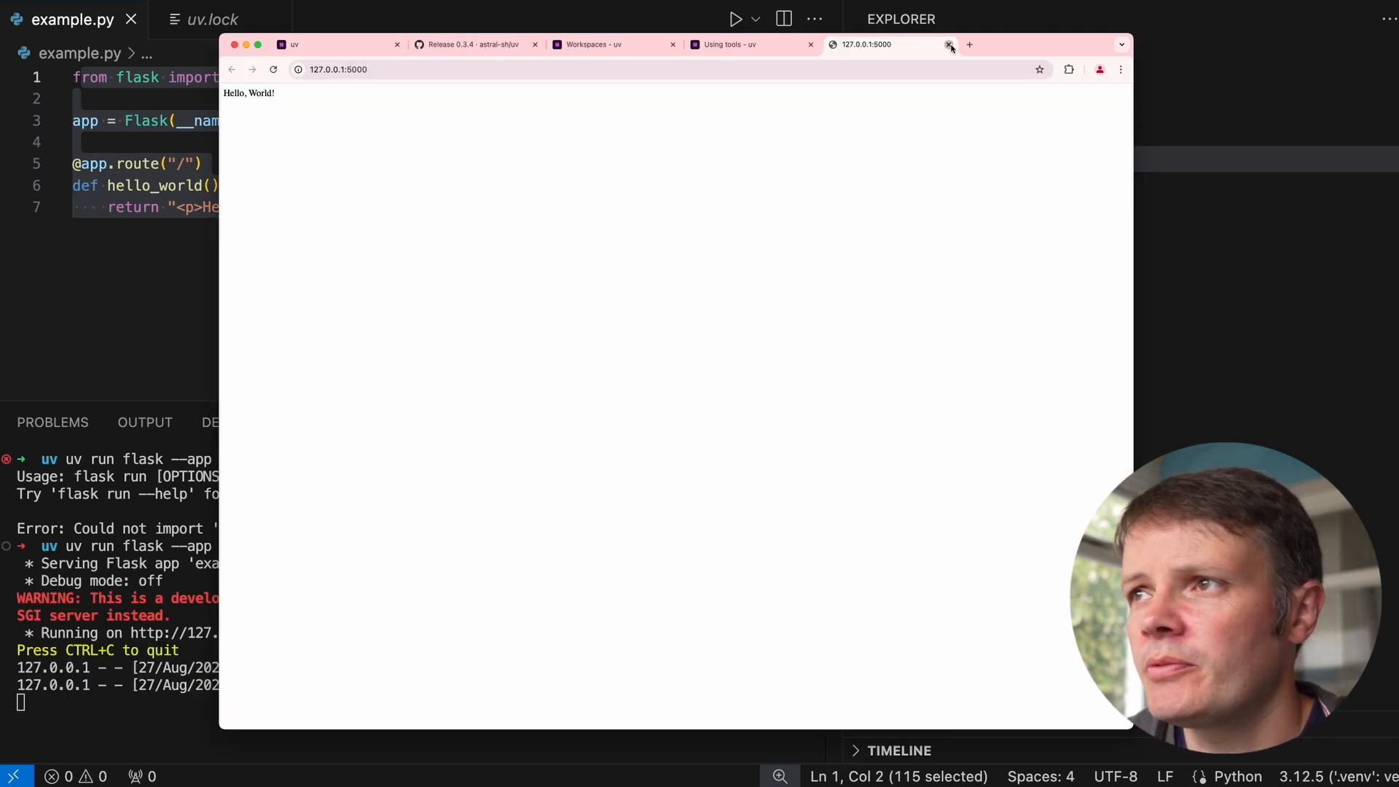
Stop the Flask server with Ctrl+C and browse the .venv site-packages folder
{"action": "left_click", "coordinate": [948, 47]}
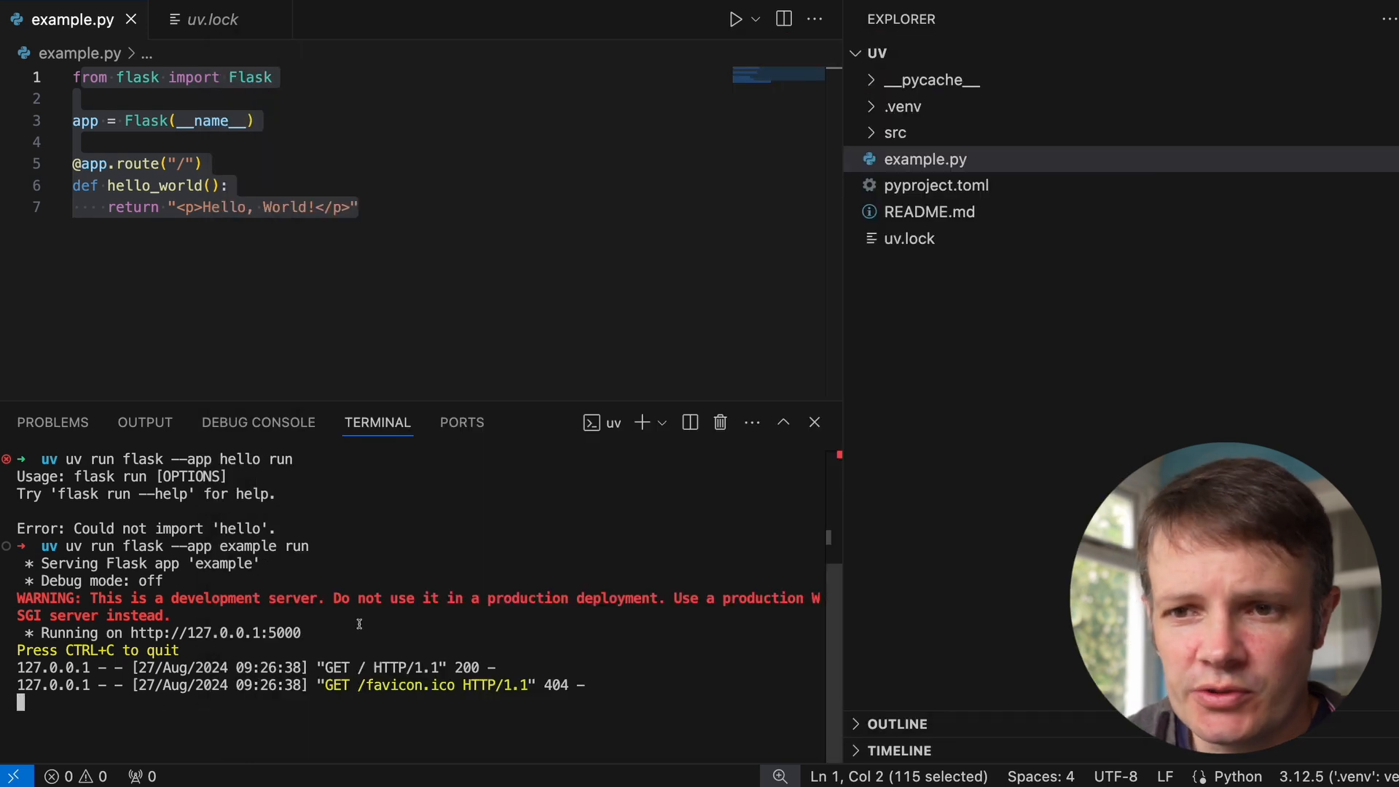
{"action": "key", "text": "ctrl+c"}
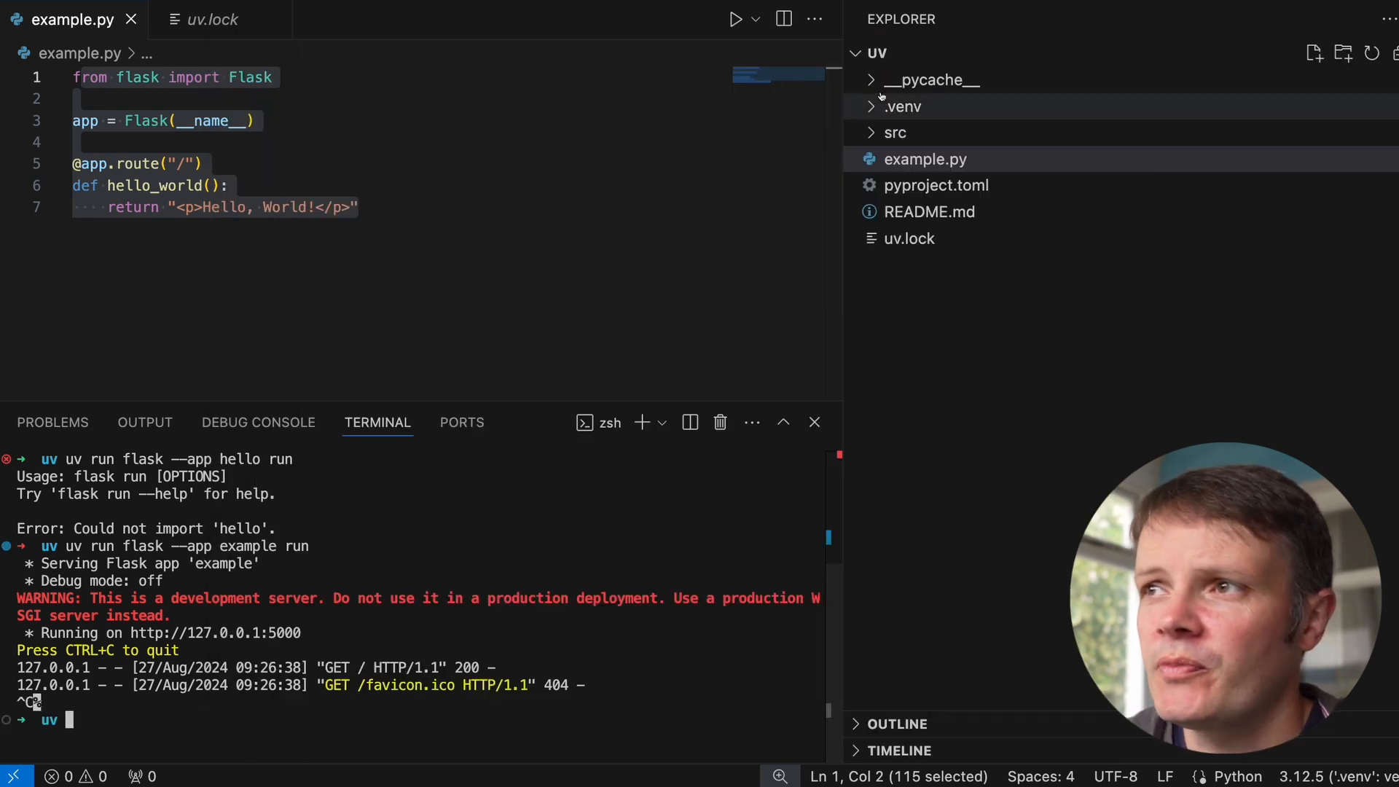
{"action": "left_click", "coordinate": [903, 106]}
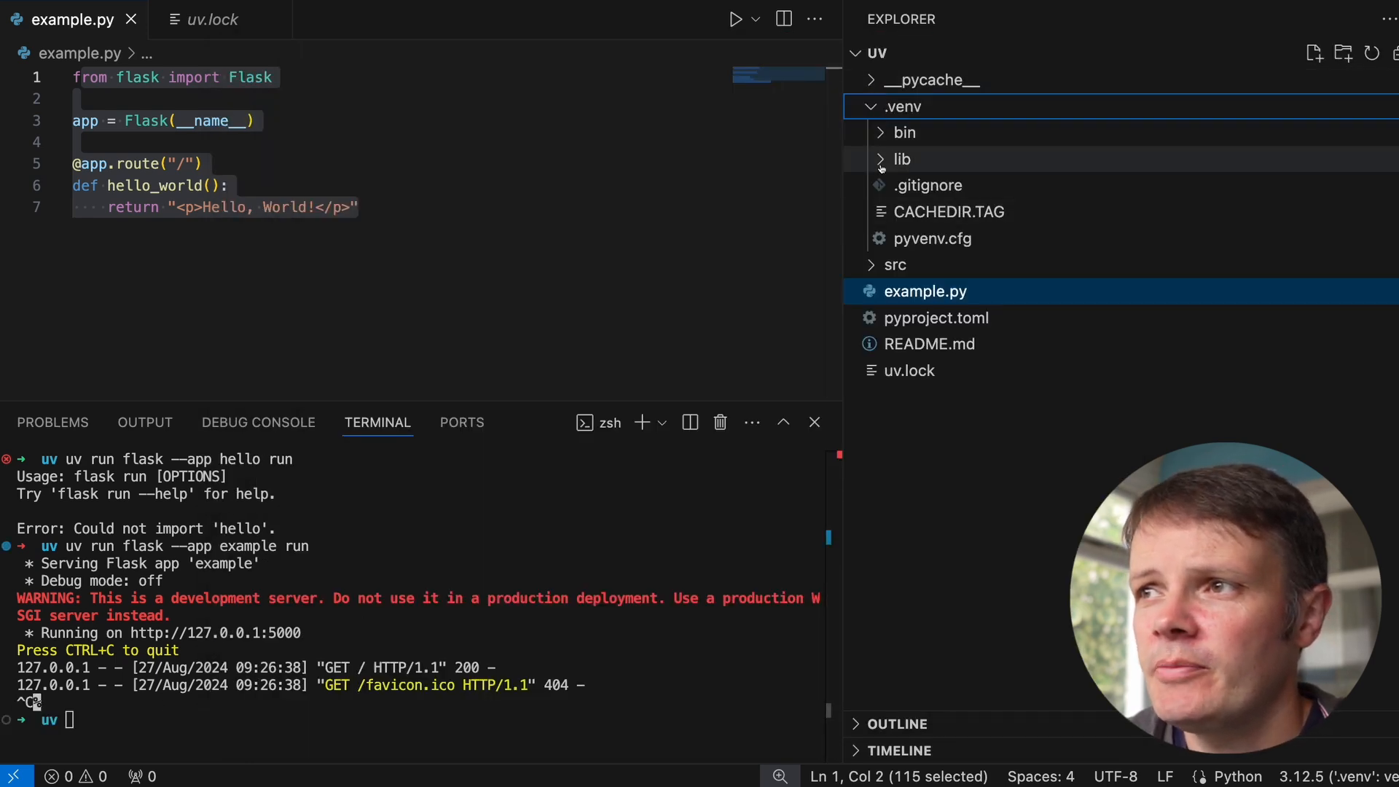
{"action": "left_click", "coordinate": [902, 159]}
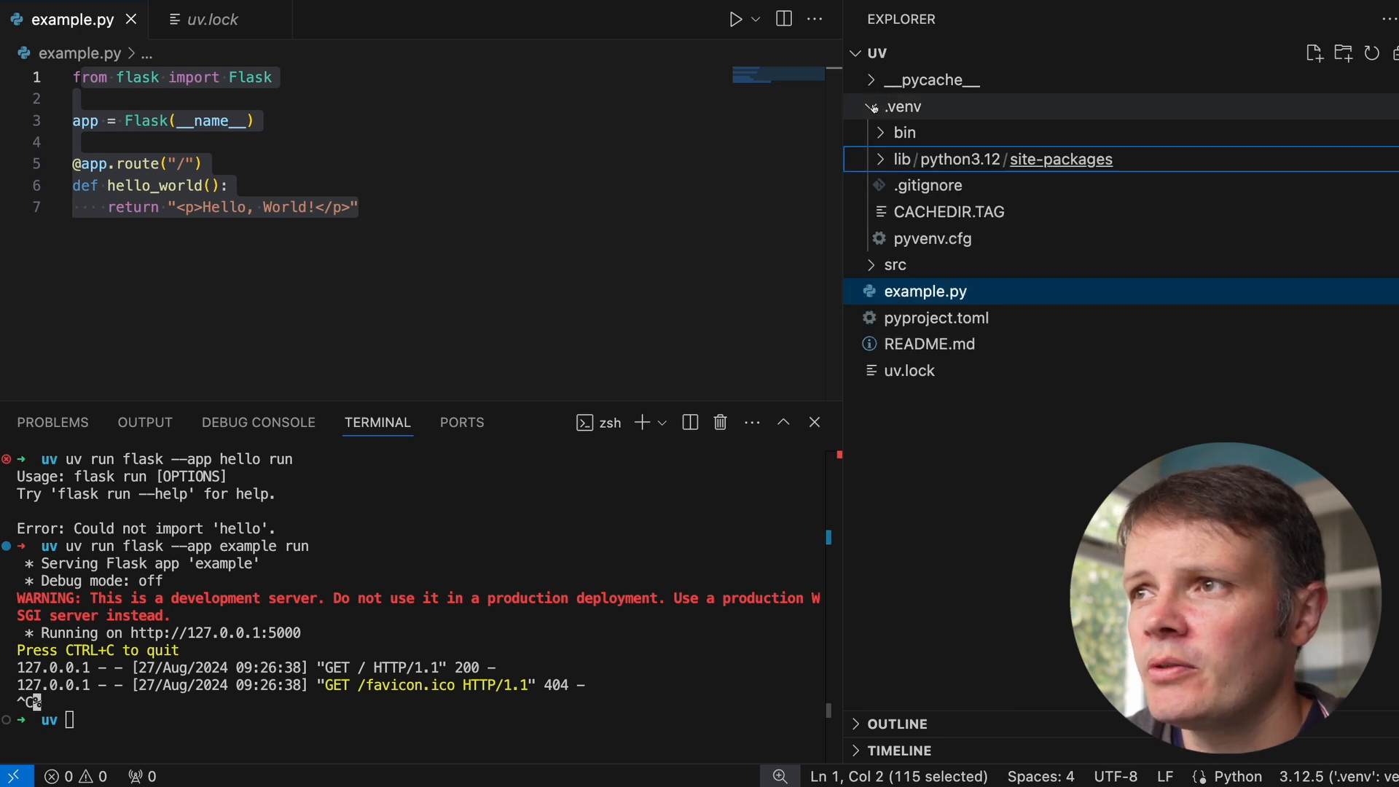
{"action": "left_click", "coordinate": [903, 107]}
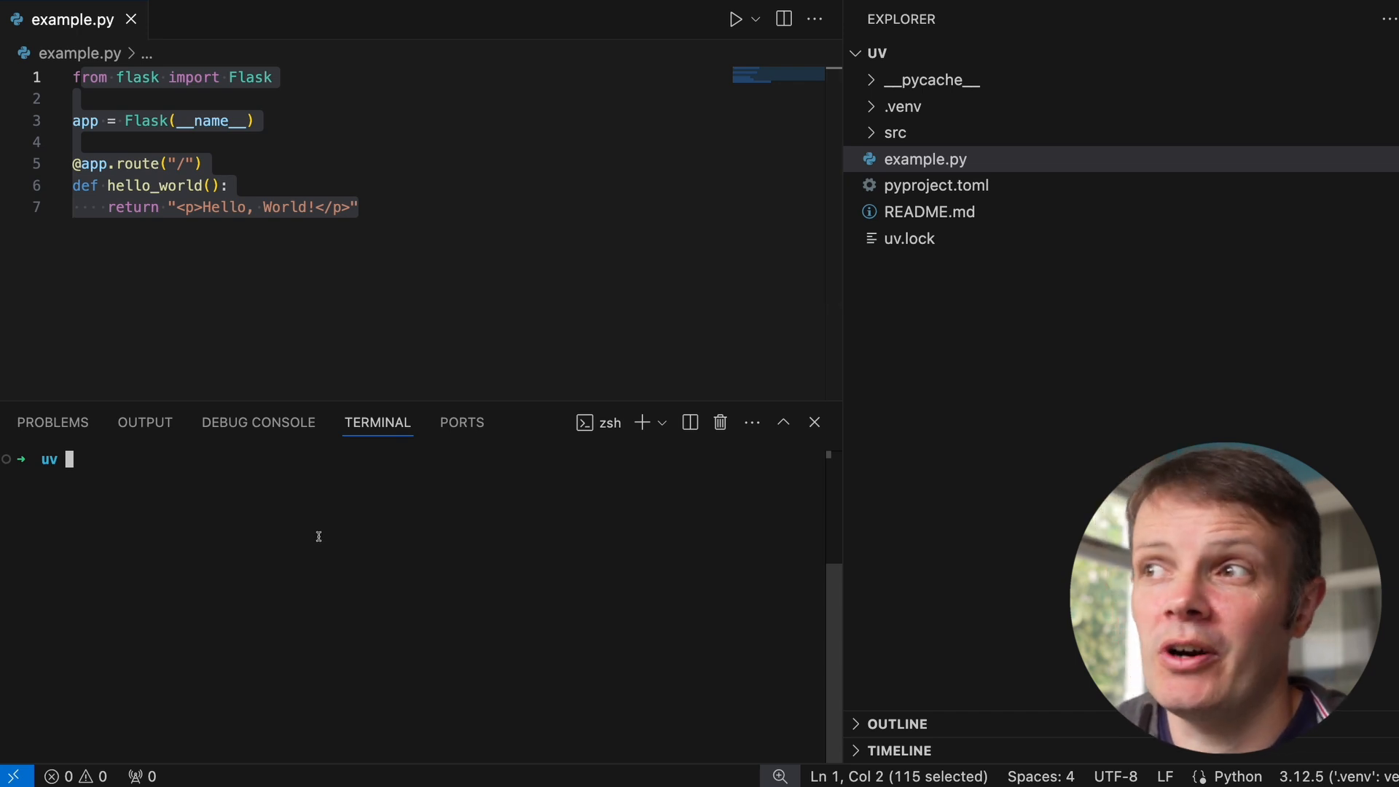
{"action": "mouse_move", "coordinate": [358, 576]}
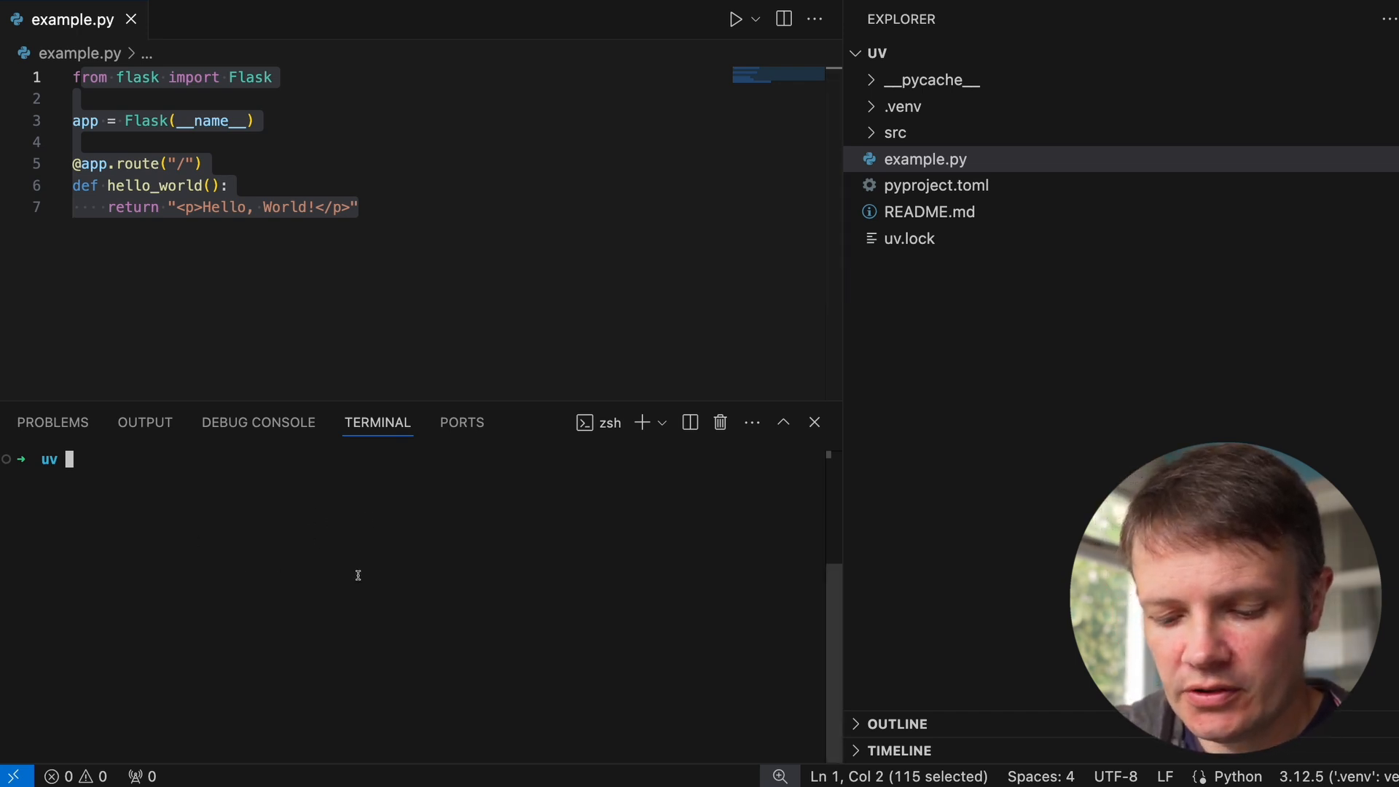
Remove Flask with uv remove flask, check pyproject.toml, and retry uv run flask --app example run
{"action": "type", "text": "uv remove flask"}
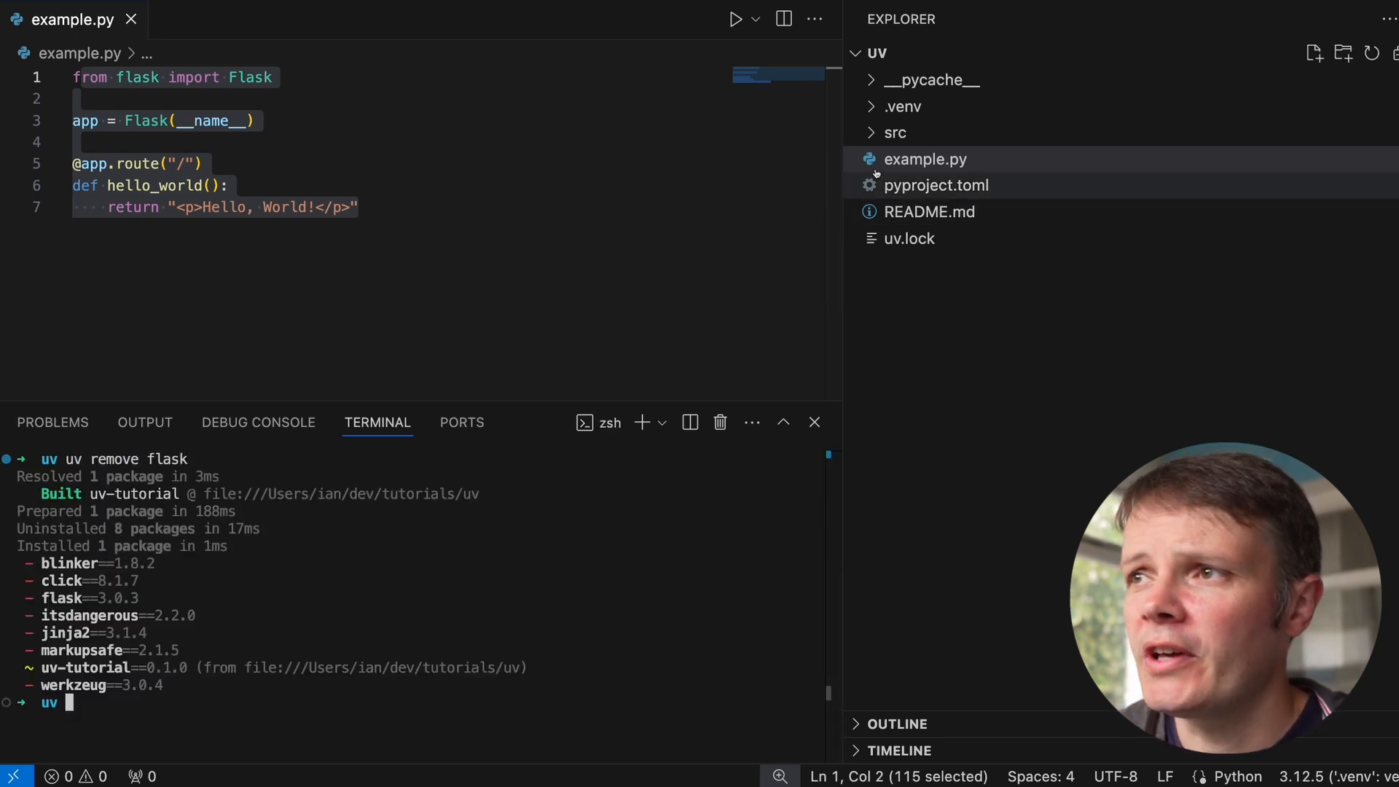
{"action": "left_click", "coordinate": [937, 185]}
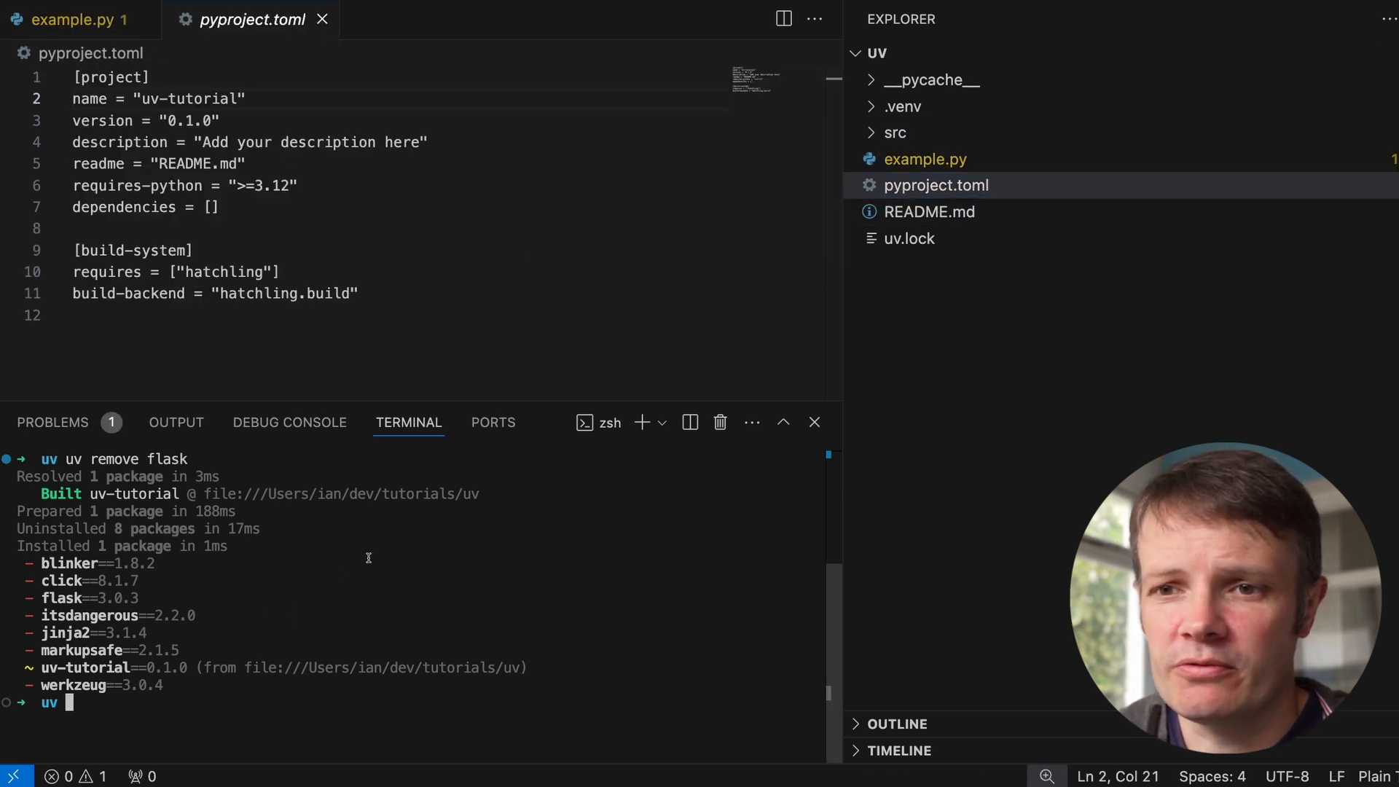
{"action": "type", "text": "uv run flask --app example run"}
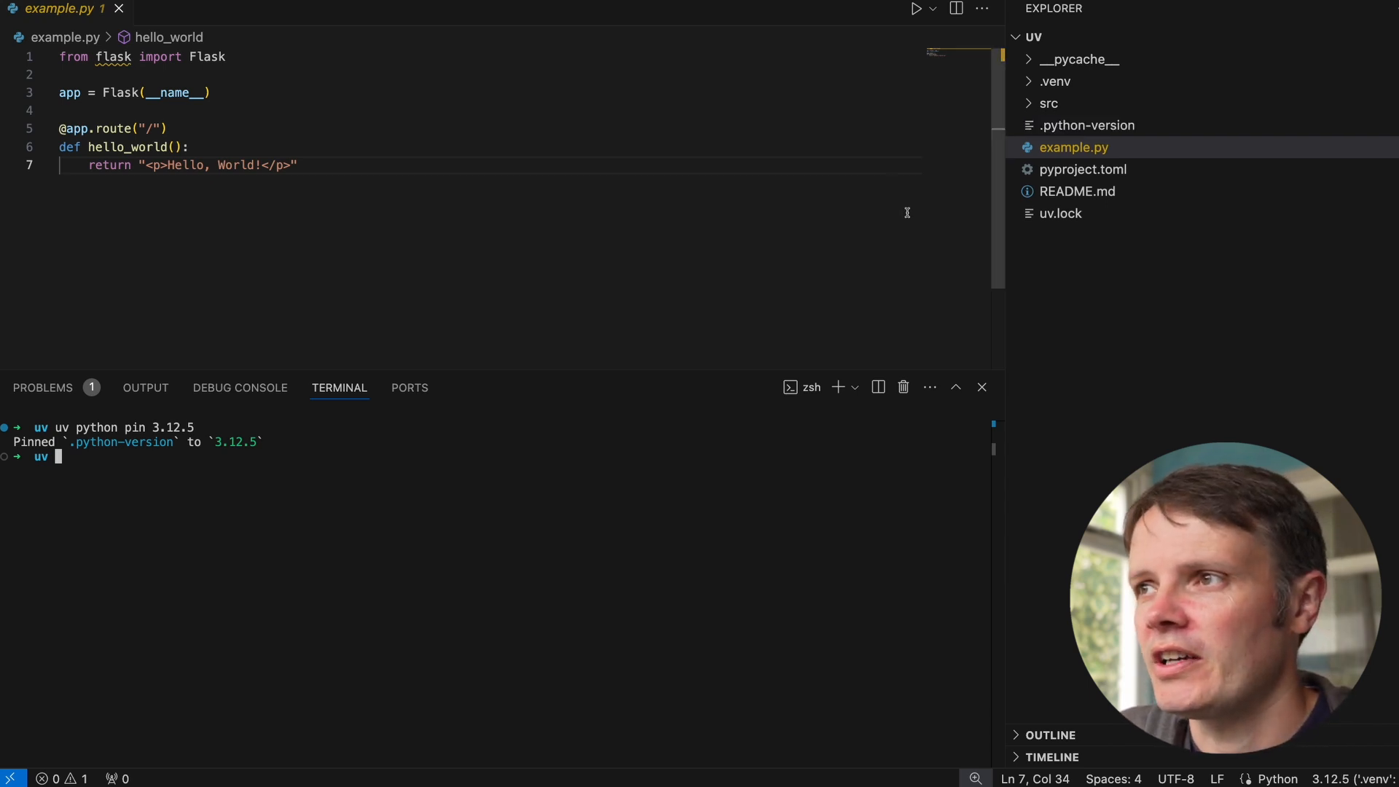
View the .python-version file showing Python pinned to 3.12.5
{"action": "left_click", "coordinate": [1088, 126]}
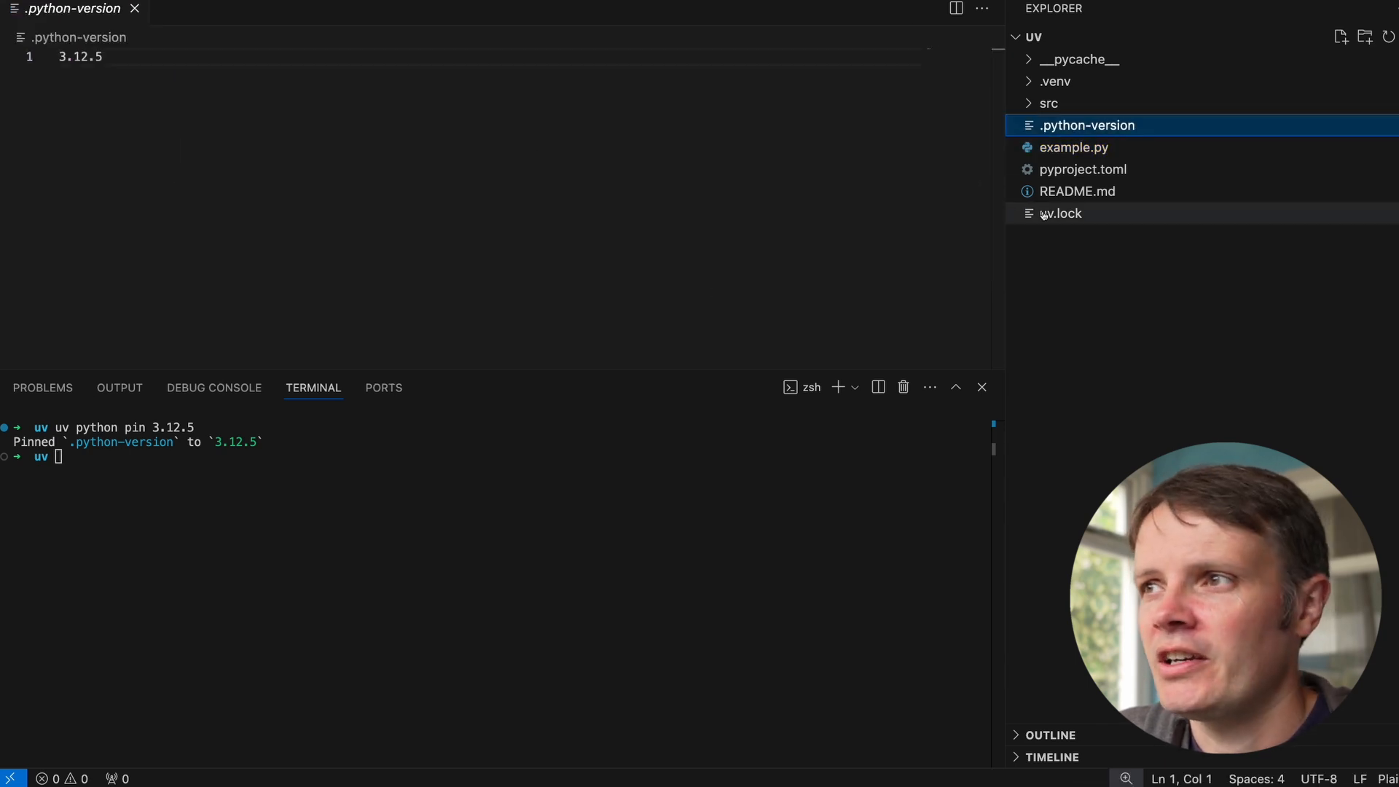
{"action": "left_click", "coordinate": [1083, 169]}
{"action": "type", "text": "uv tool list"}
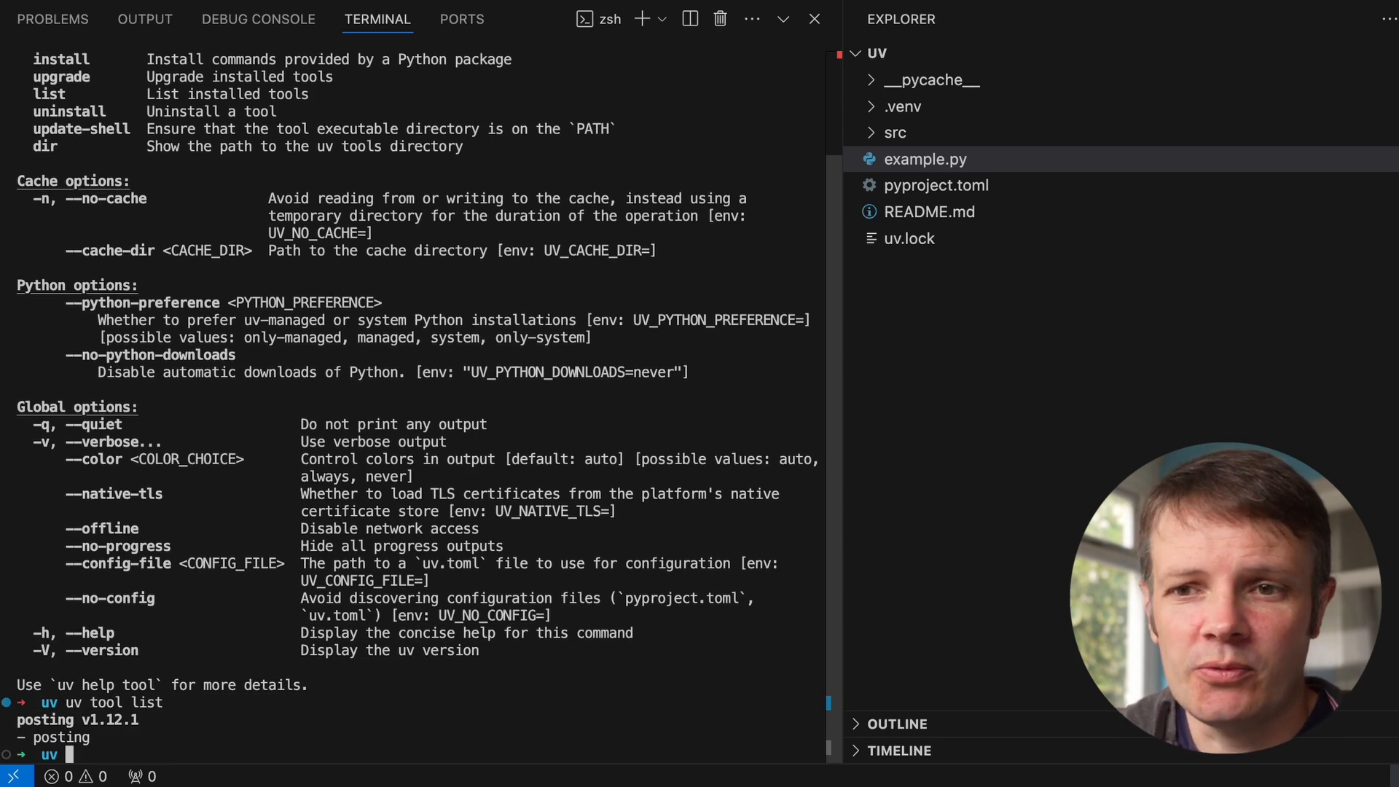
Clear the terminal and run uvx list and uvx to show the uv tool help
{"action": "type", "text": "clea"}
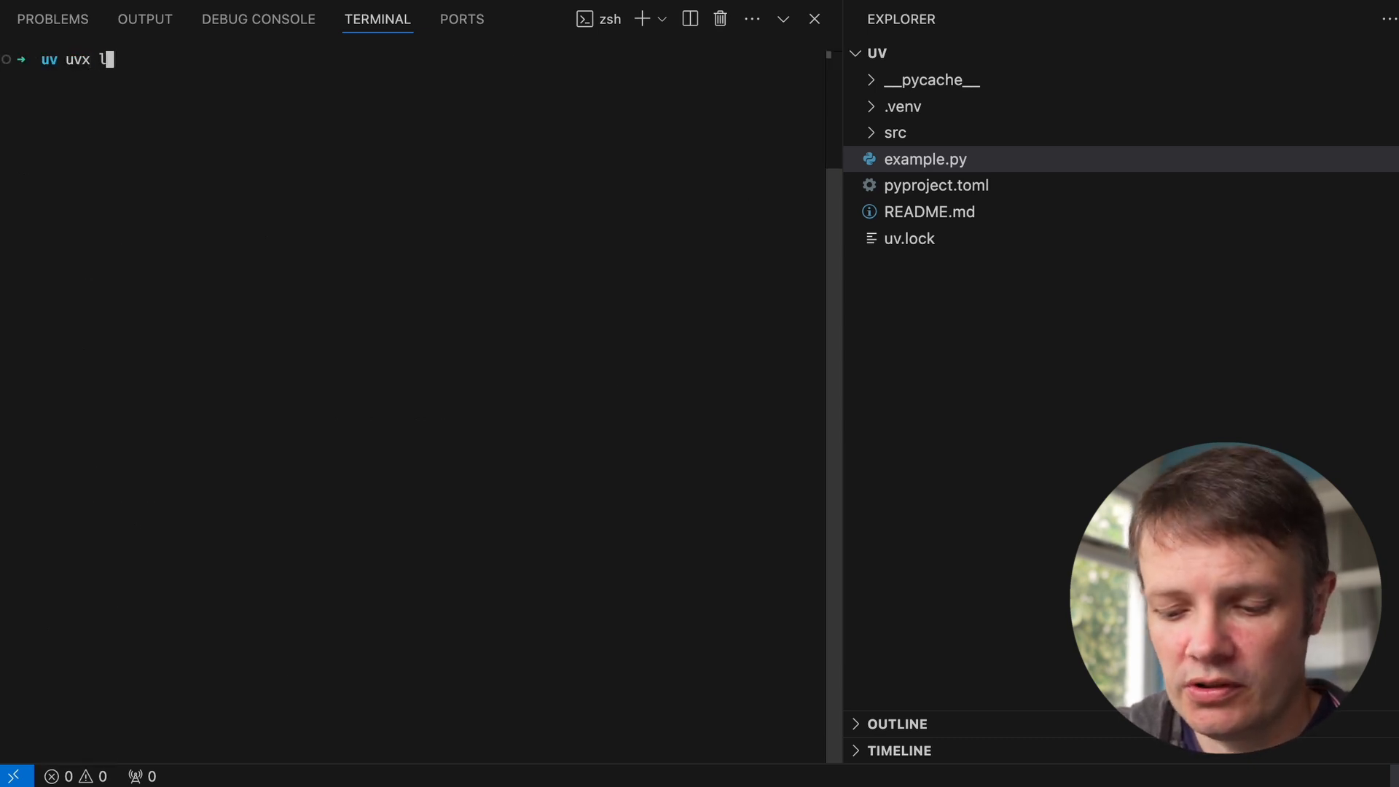
{"action": "type", "text": "list"}
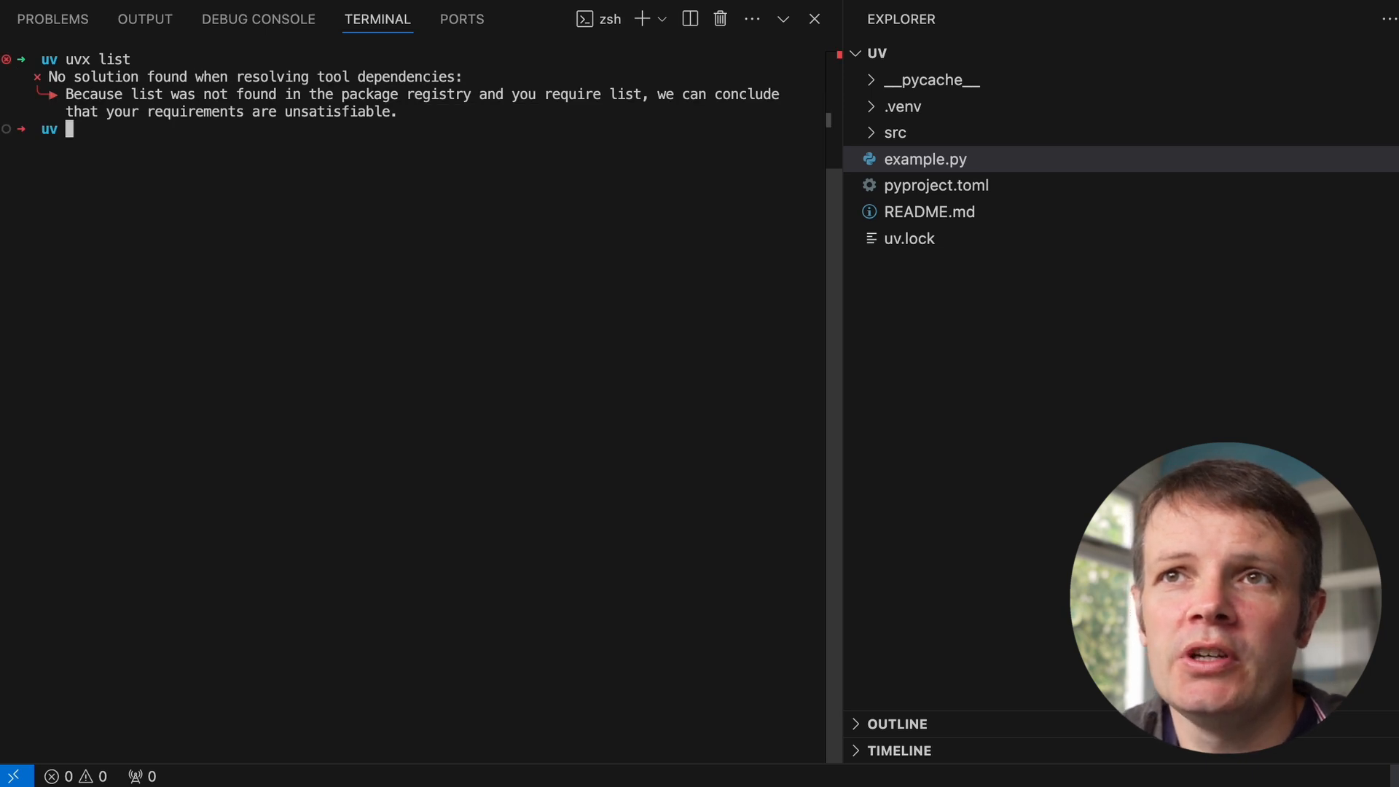
{"action": "type", "text": "uvx"}
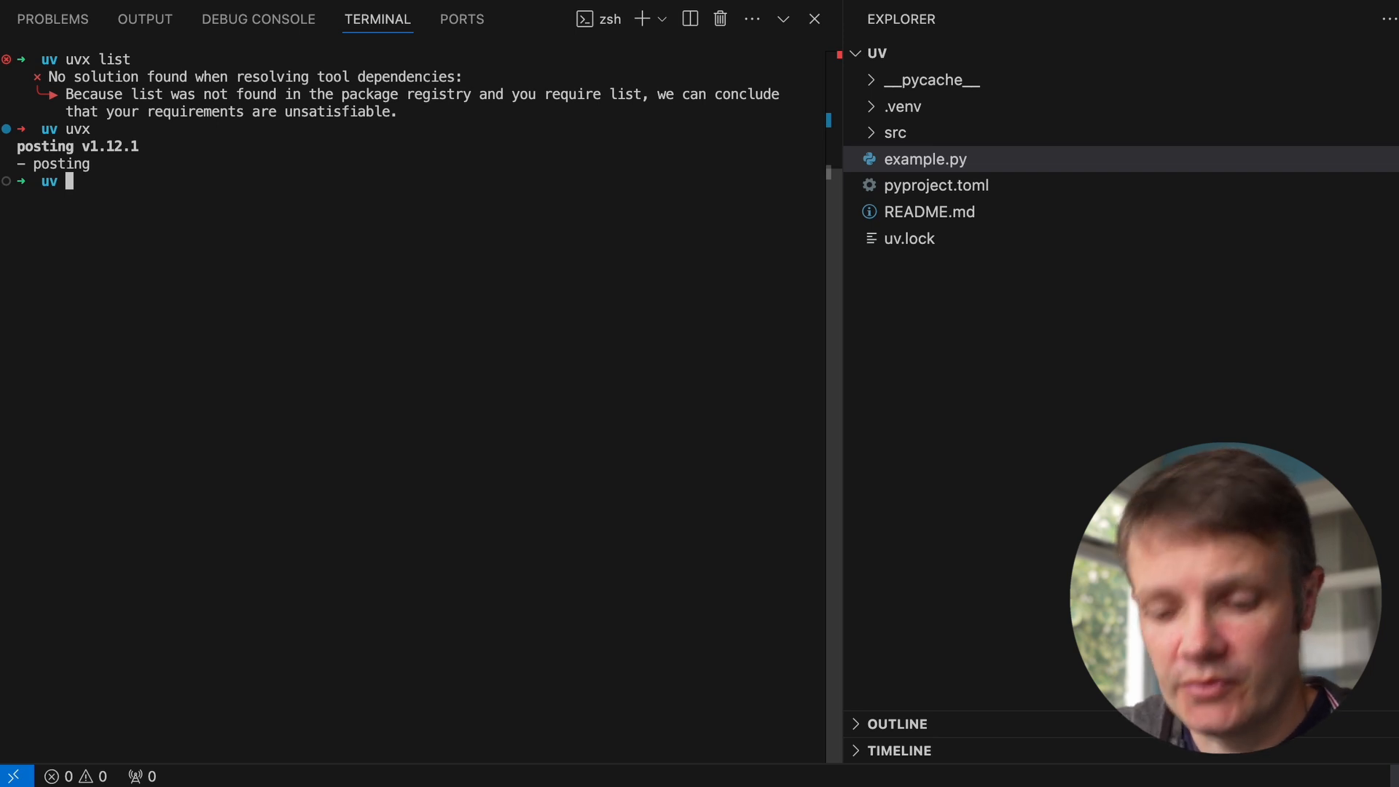
Run `uv tool install posting` (already installed) and start `uvx posting`
{"action": "type", "text": "uv"}
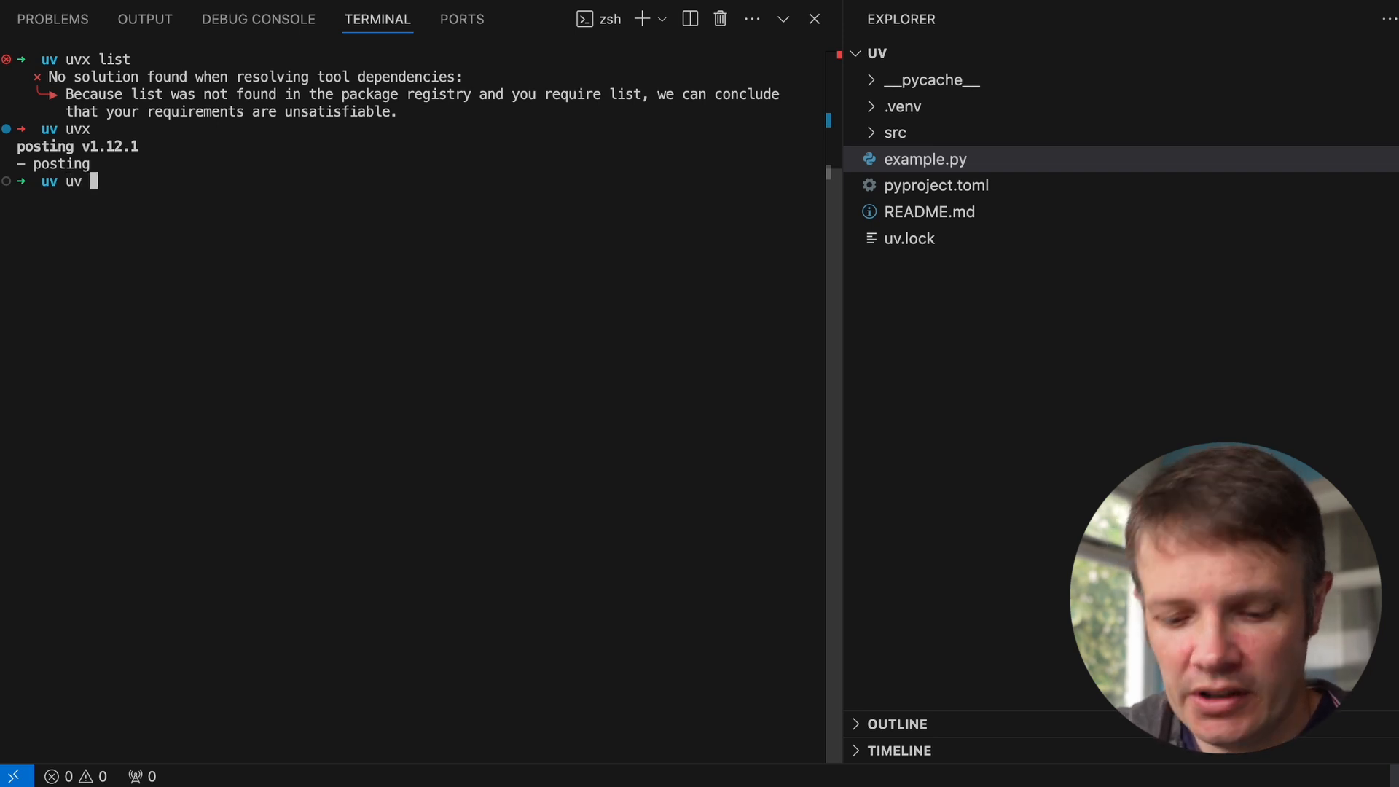
{"action": "type", "text": "tool"}
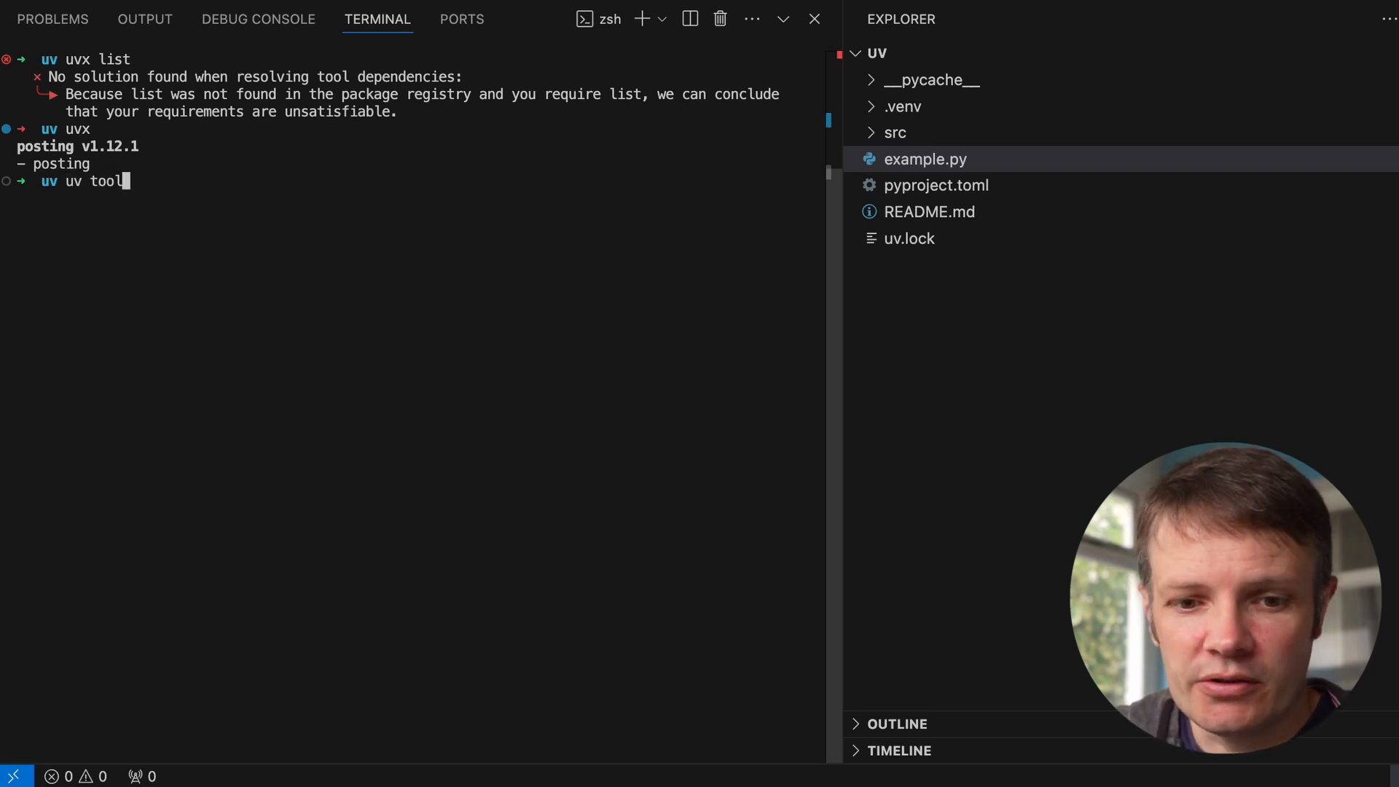
{"action": "type", "text": "install posting"}
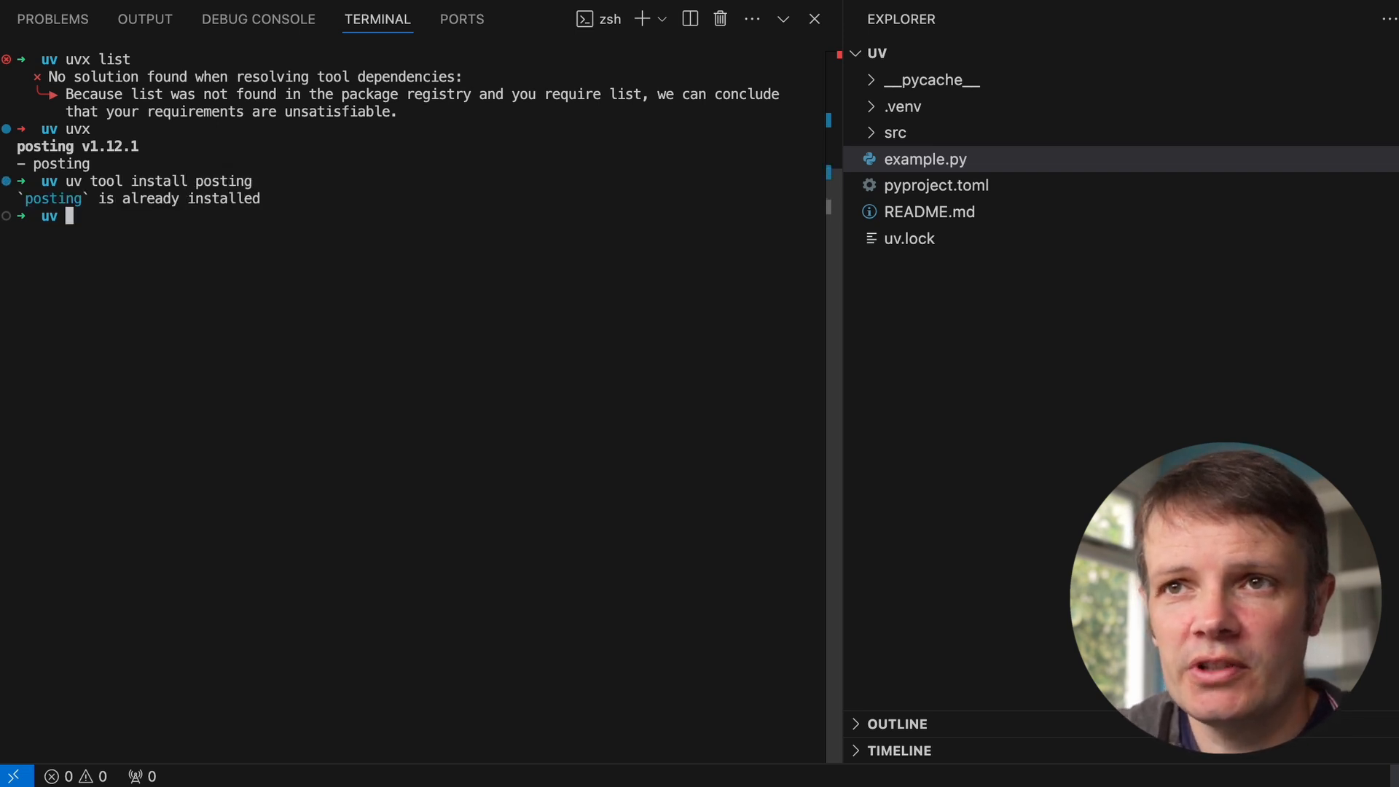
{"action": "type", "text": "uvx"}
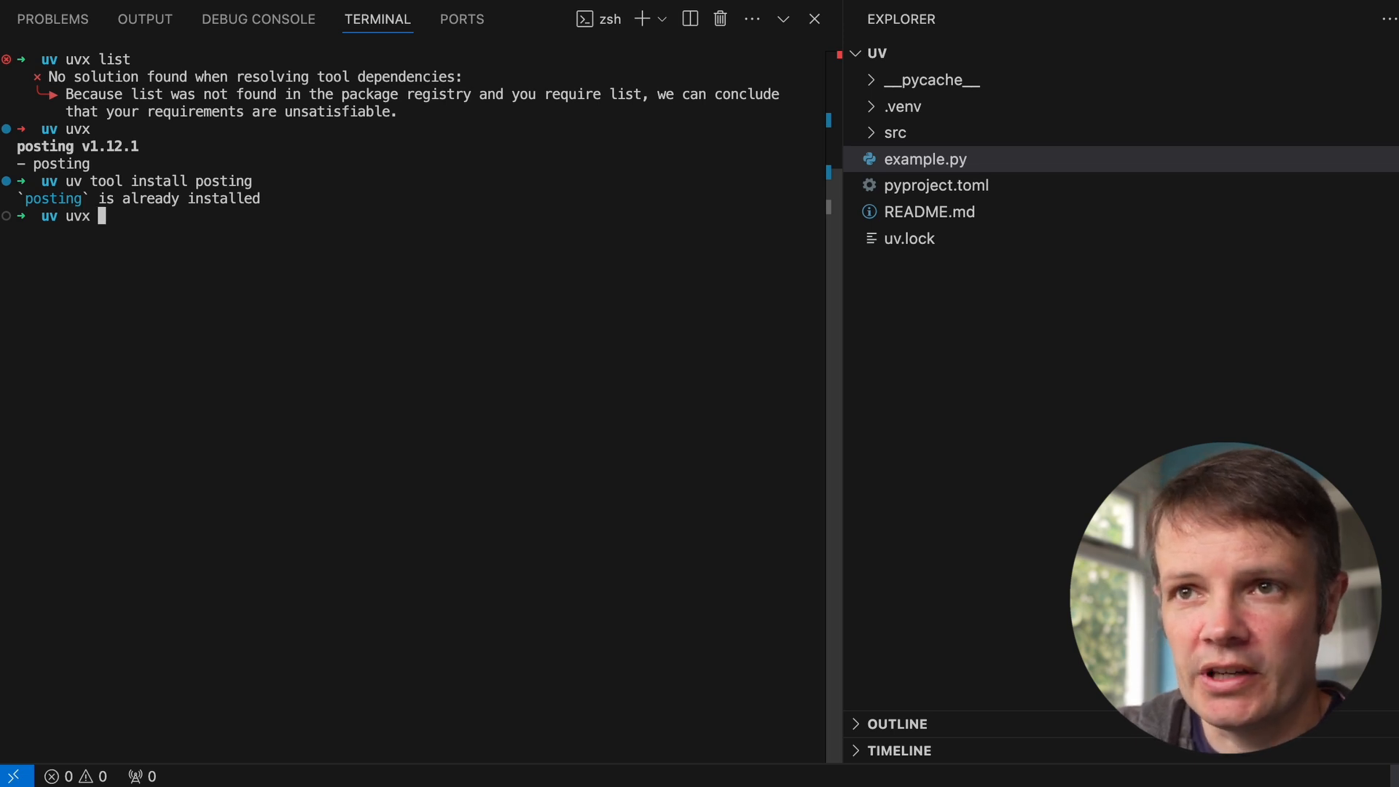
{"action": "type", "text": "posting"}
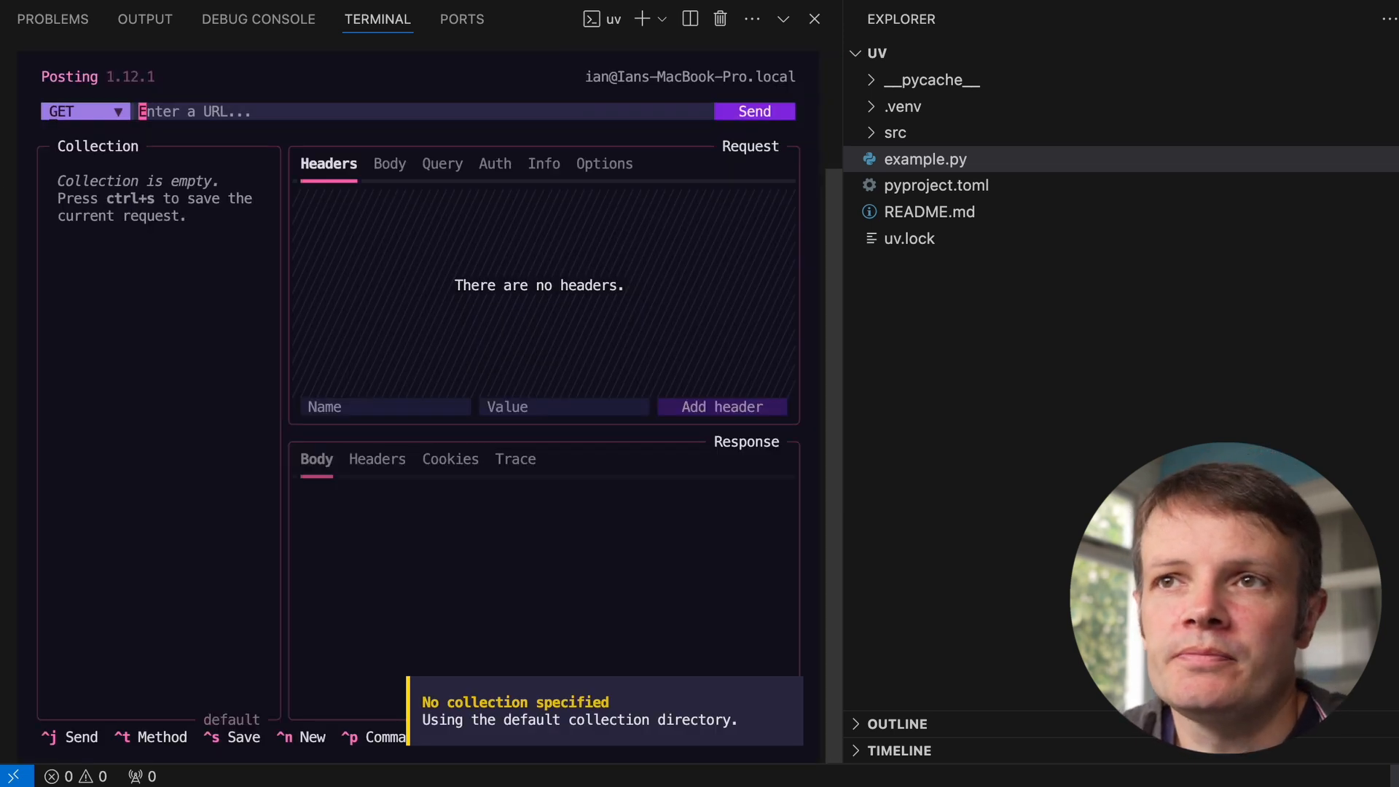
{"action": "type", "text": "https:/"}
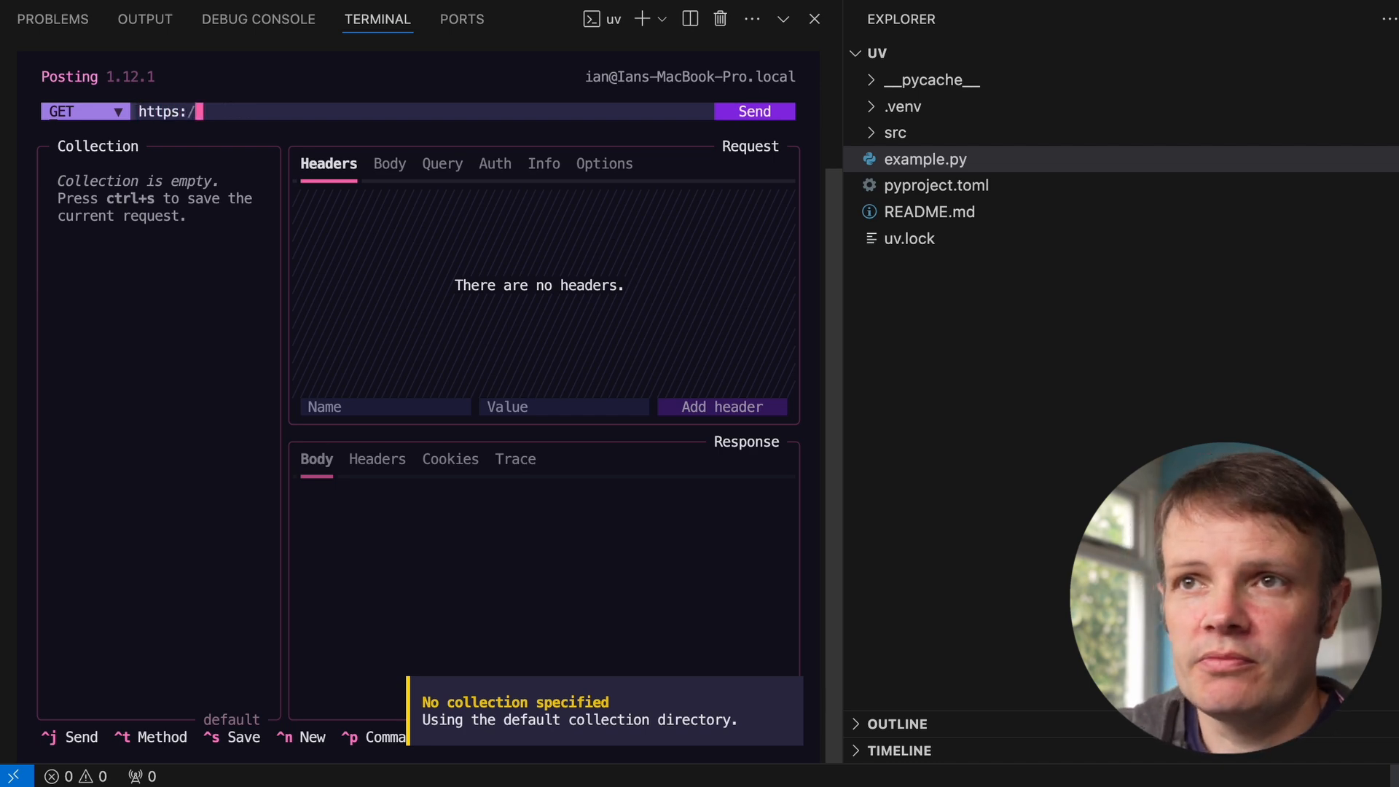
{"action": "type", "text": "/google.com"}
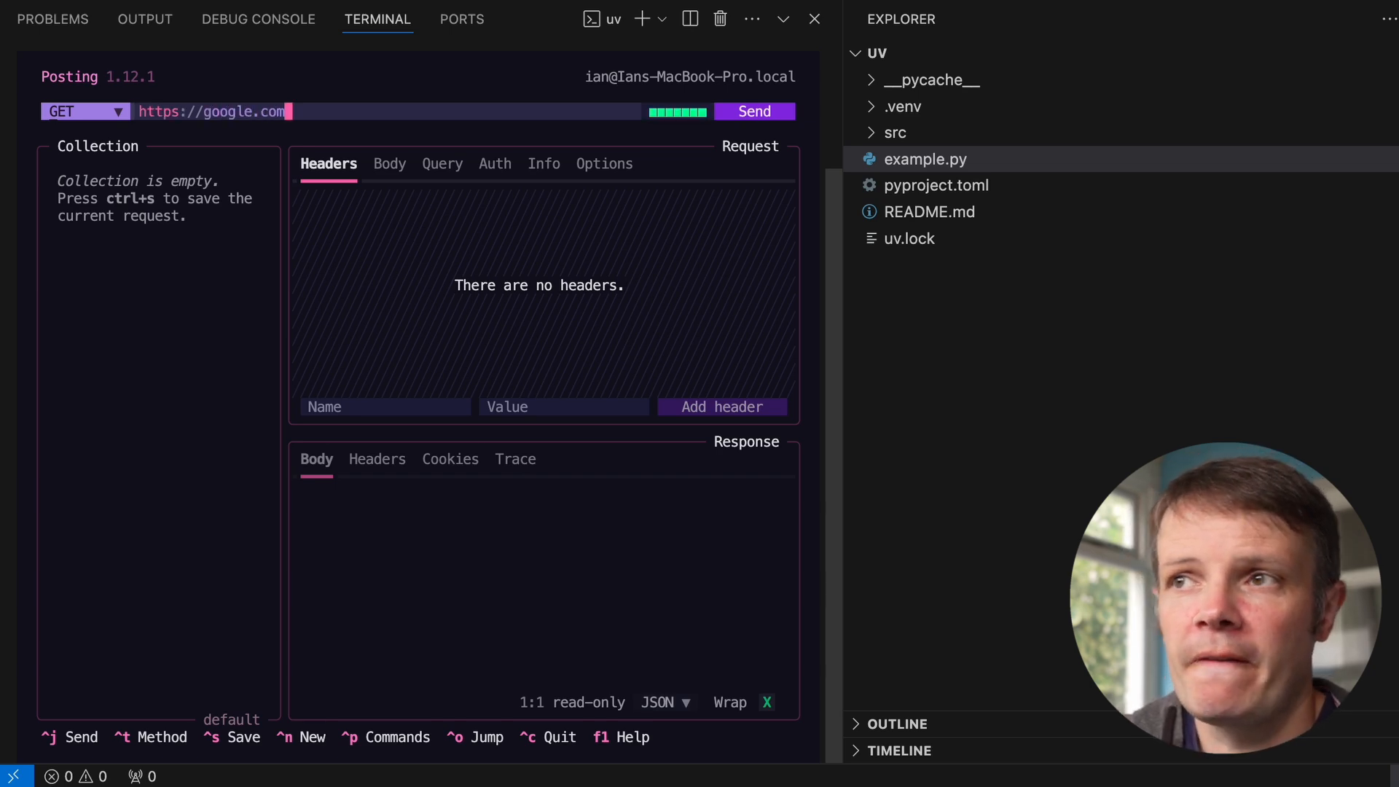
{"action": "left_click", "coordinate": [752, 110]}
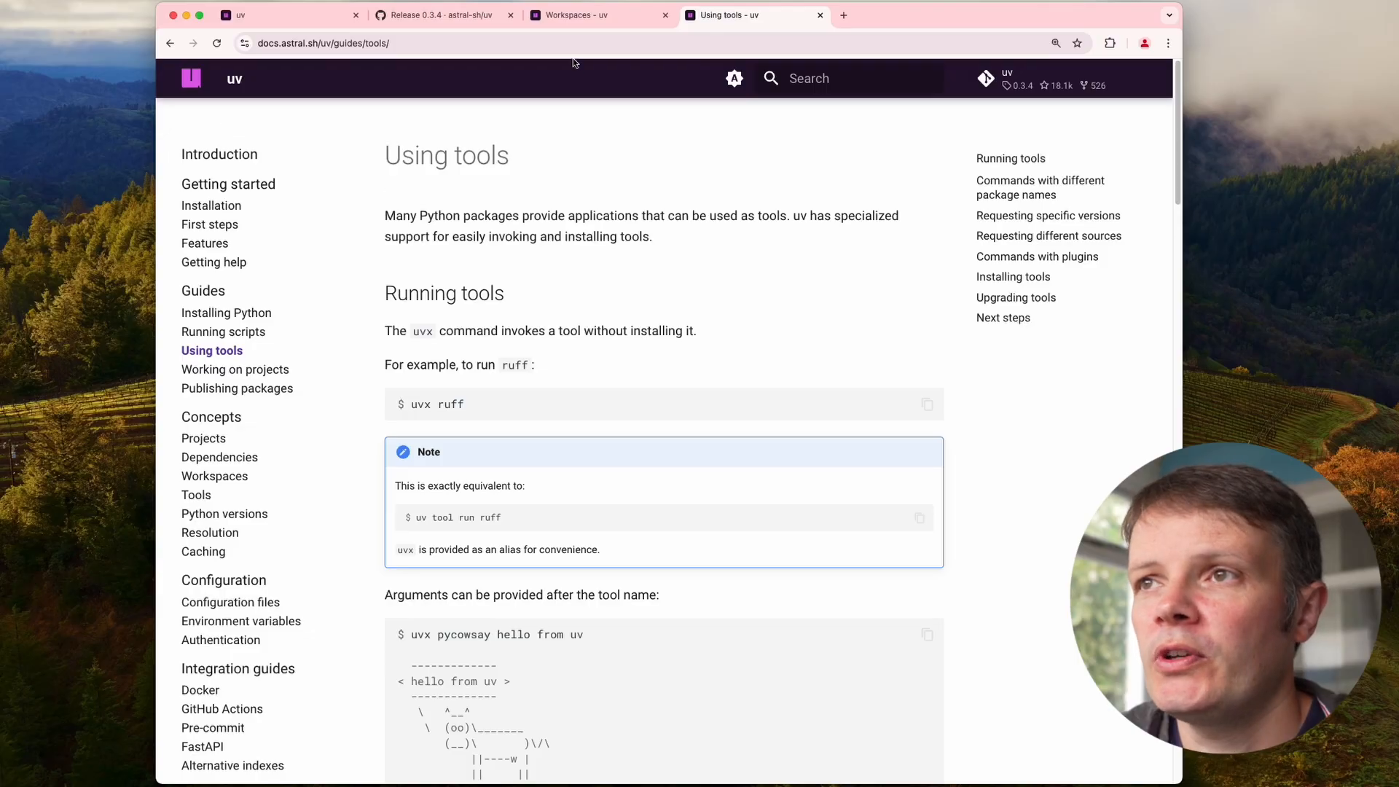
Read the Workspaces page from workspace roots down to the workspace layouts directory trees
{"action": "left_click", "coordinate": [598, 14]}
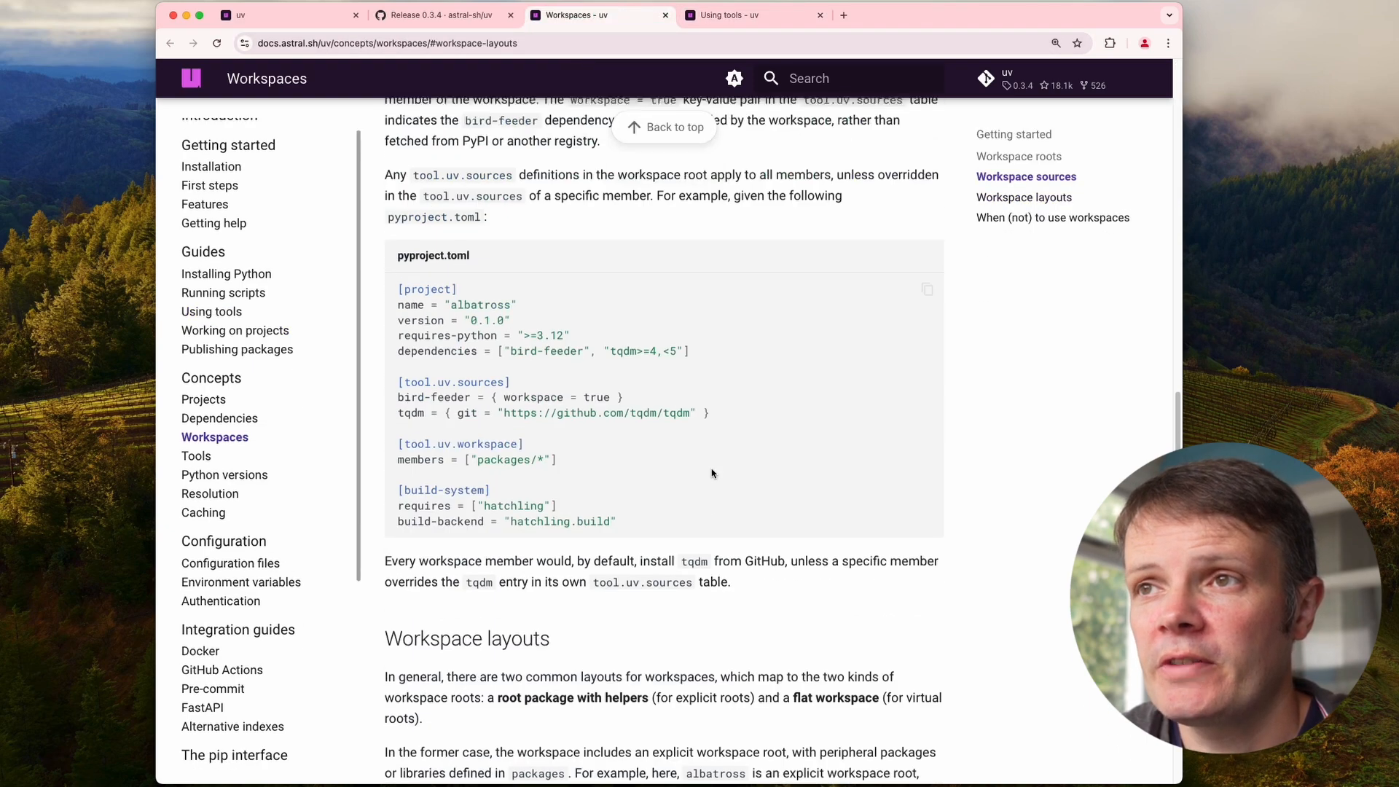
{"action": "scroll", "scroll_direction": "up", "scroll_amount": 3}
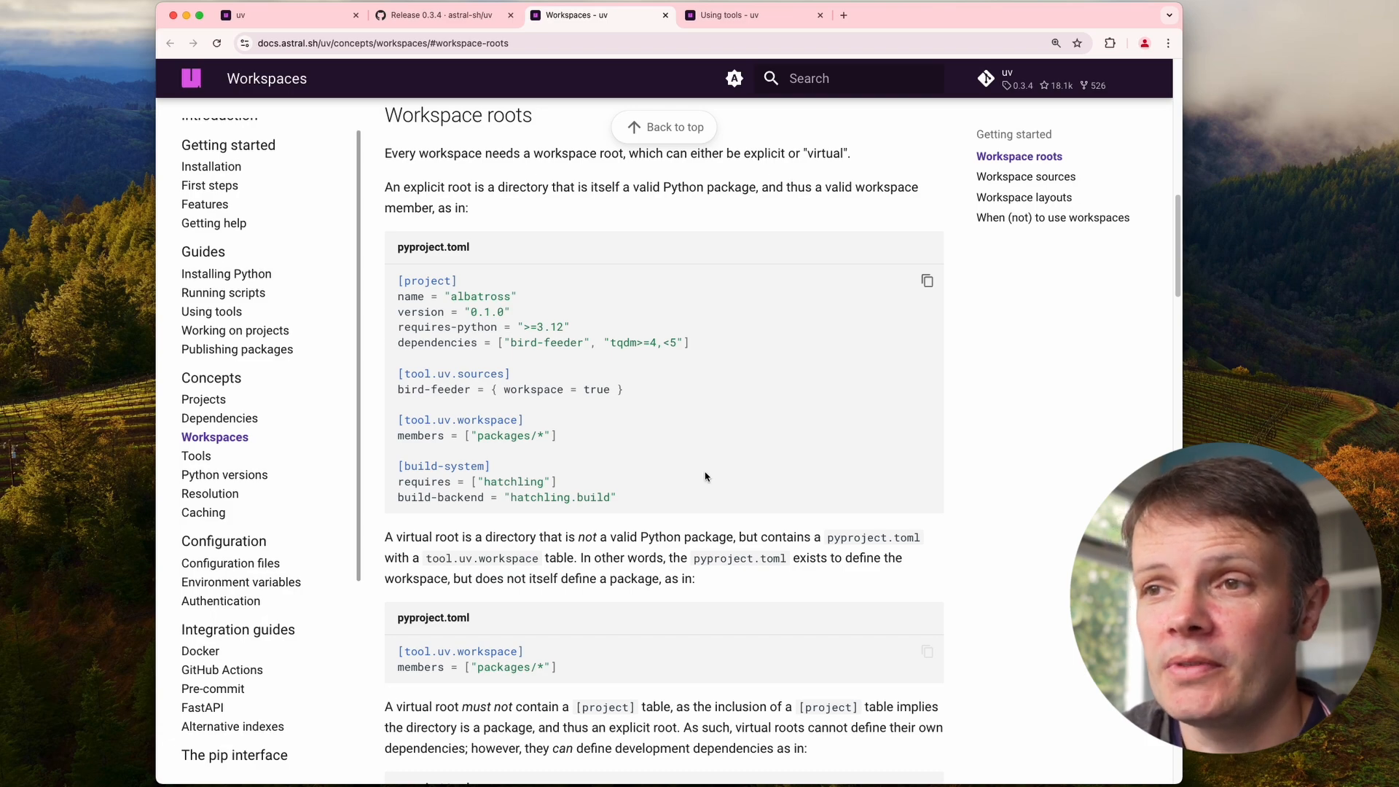
{"action": "scroll", "scroll_direction": "down", "scroll_amount": 3}
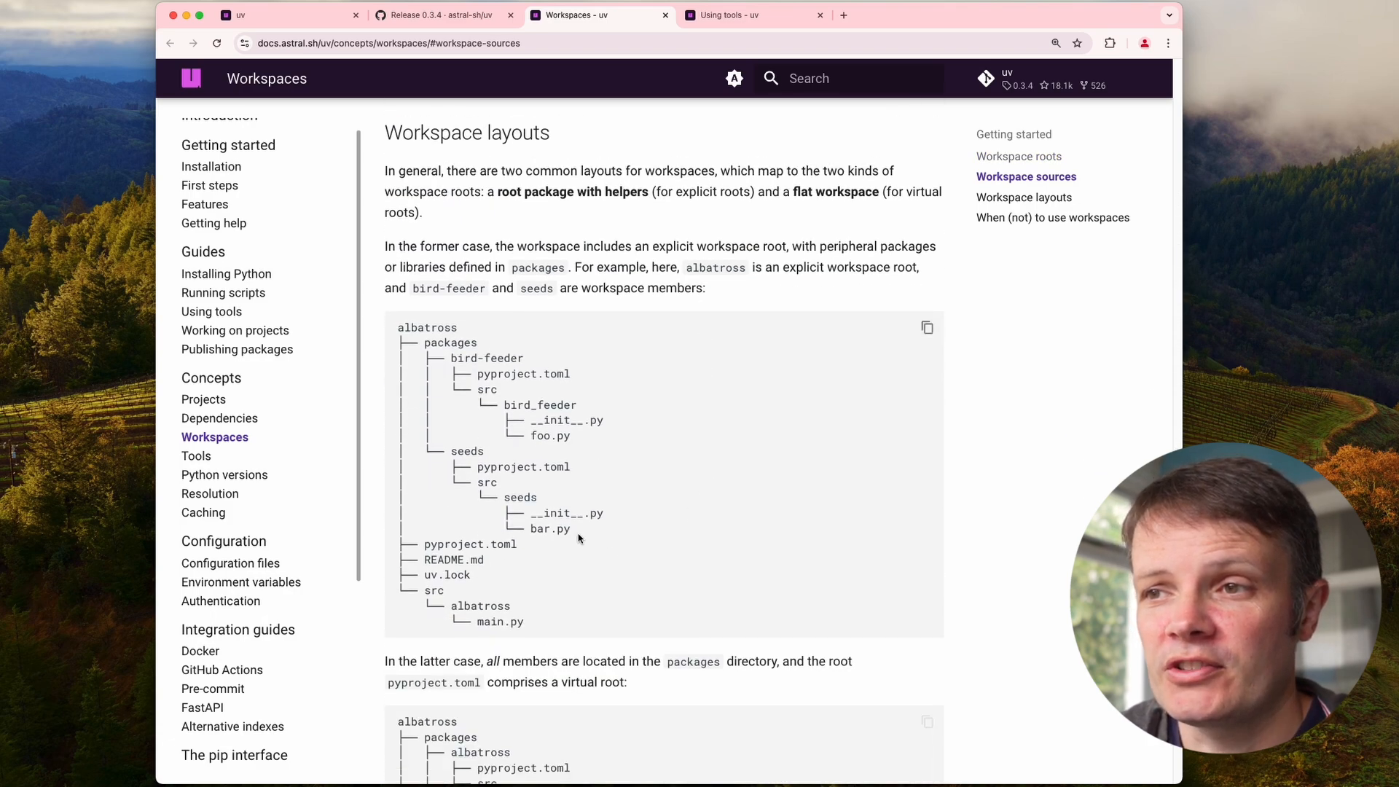
{"action": "left_click_drag", "start_coordinate": [400, 328], "coordinate": [571, 528]}
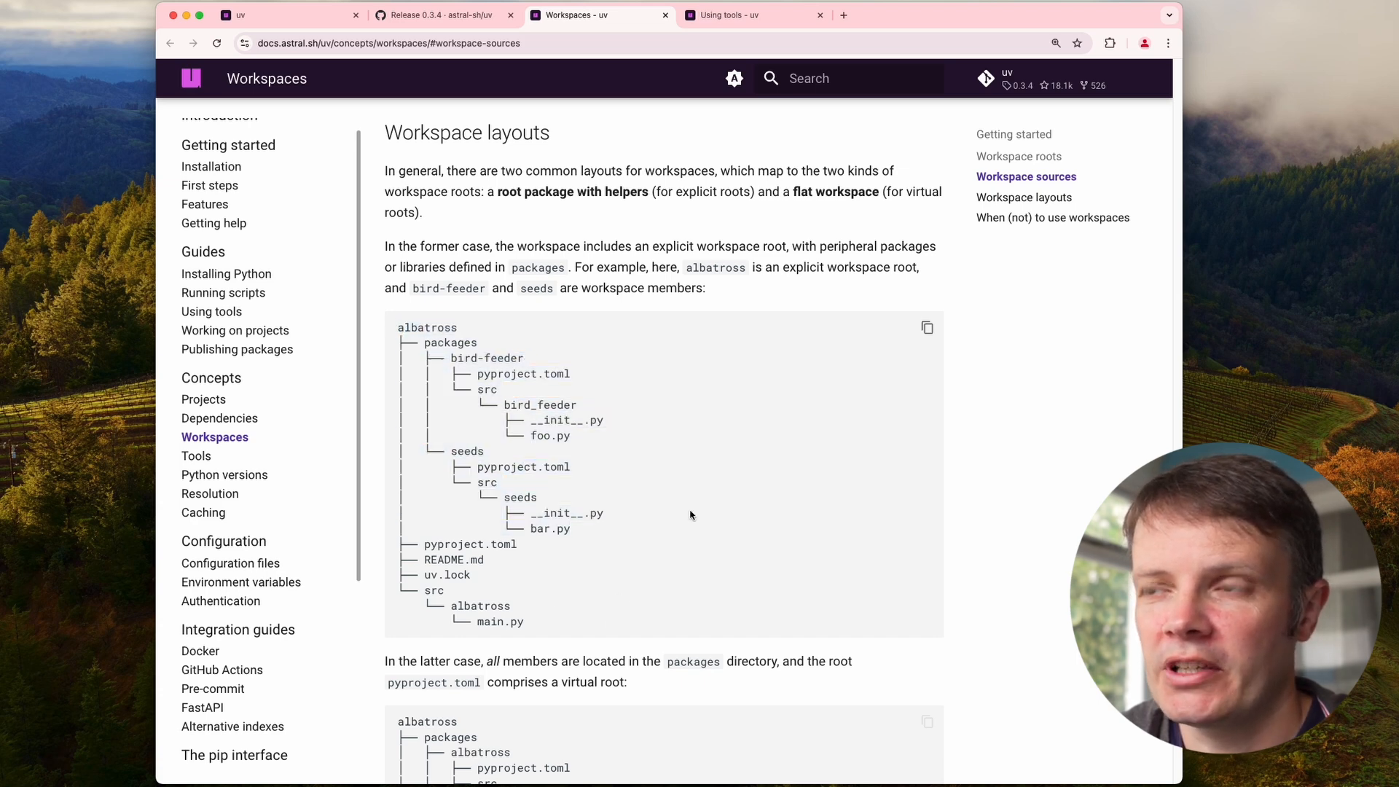
{"action": "mouse_move", "coordinate": [755, 494]}
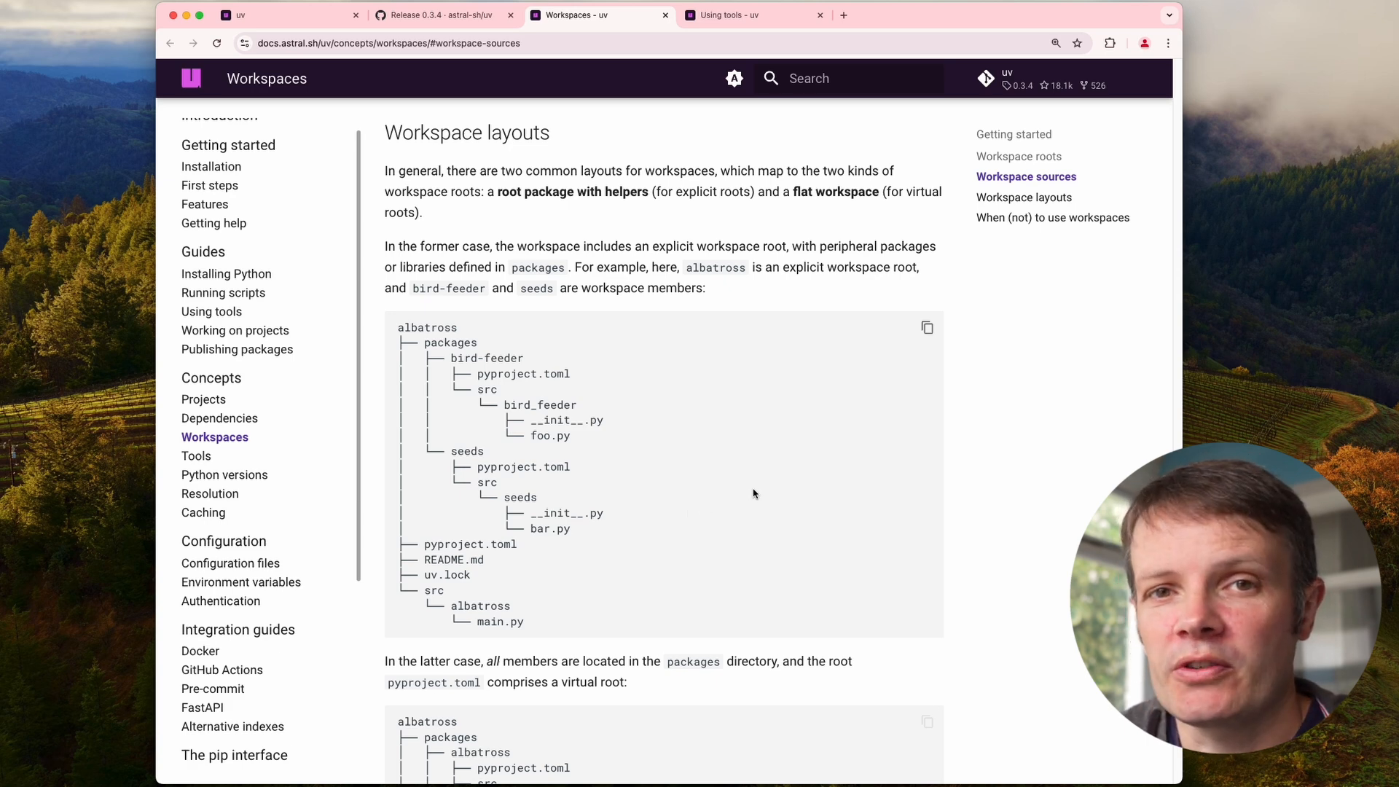
{"action": "mouse_move", "coordinate": [731, 551]}
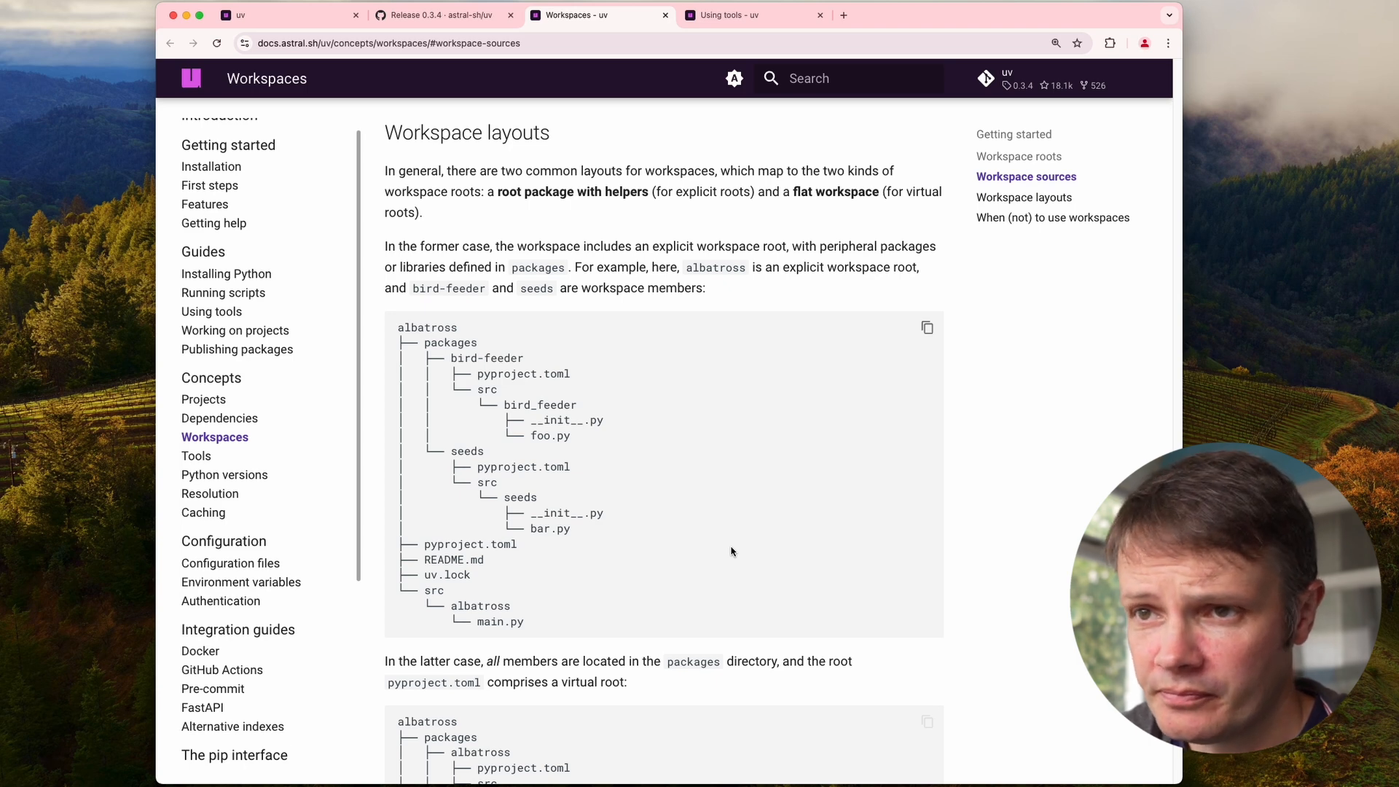
{"action": "mouse_move", "coordinate": [556, 395]}
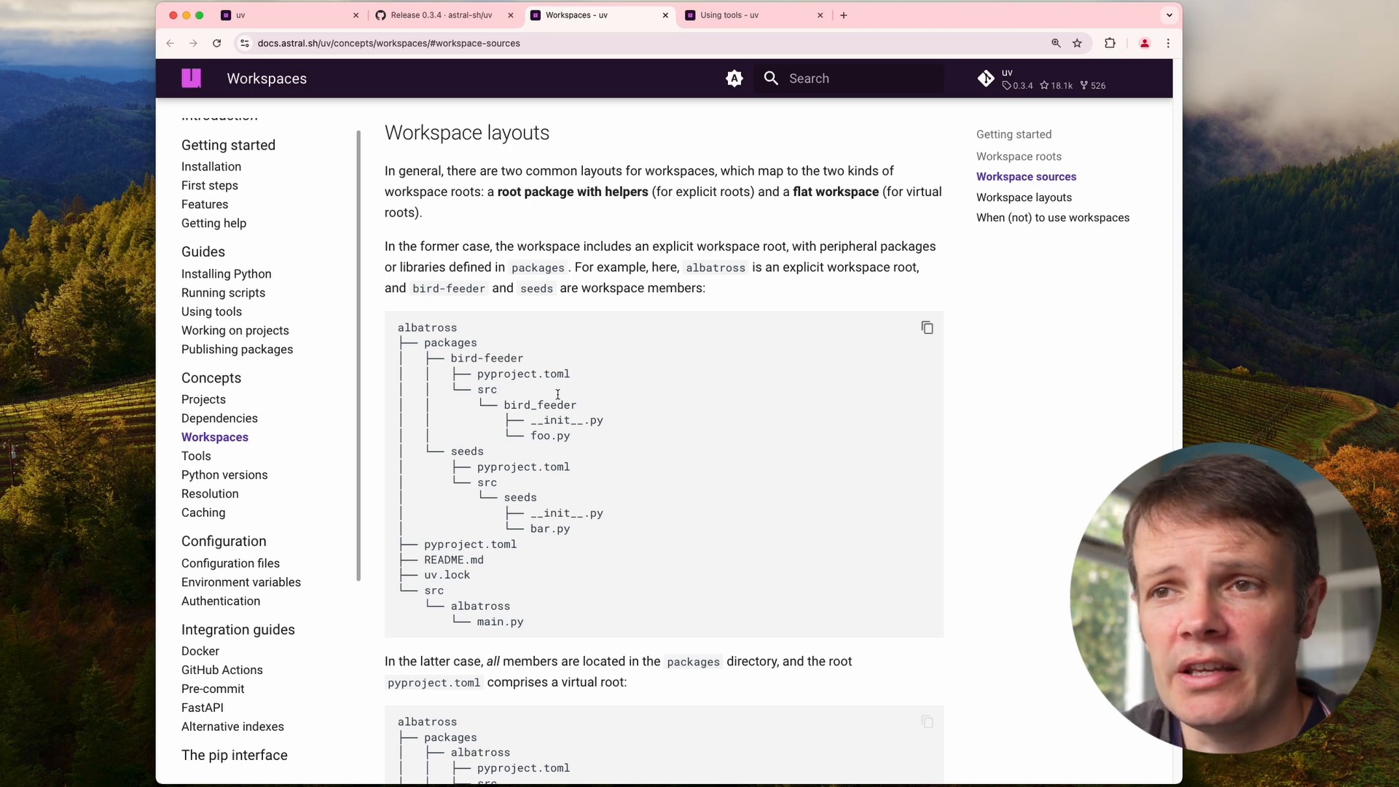
{"action": "mouse_move", "coordinate": [236, 348]}
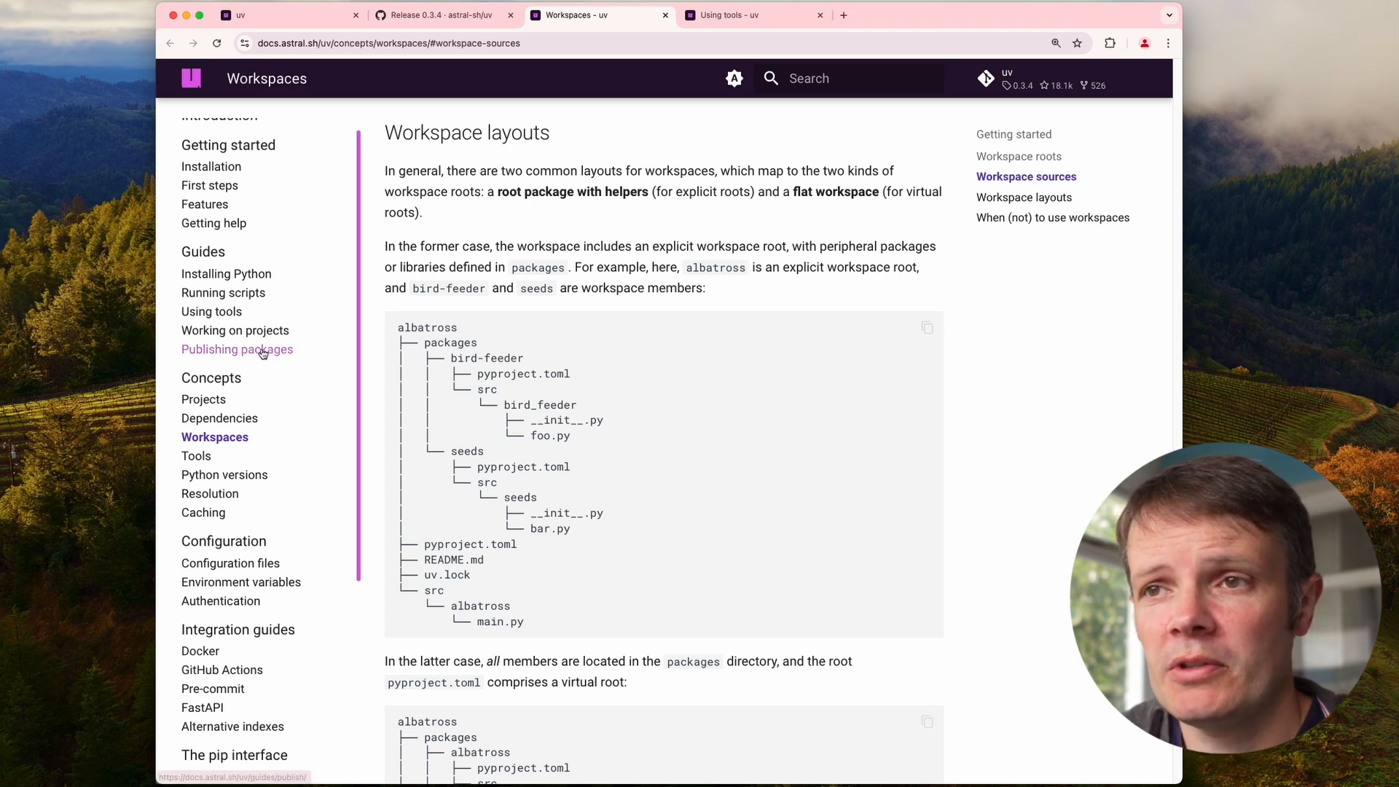
Read the Publishing packages guide, return to the uv introduction, and search for the FastAPI docs
{"action": "left_click", "coordinate": [236, 348]}
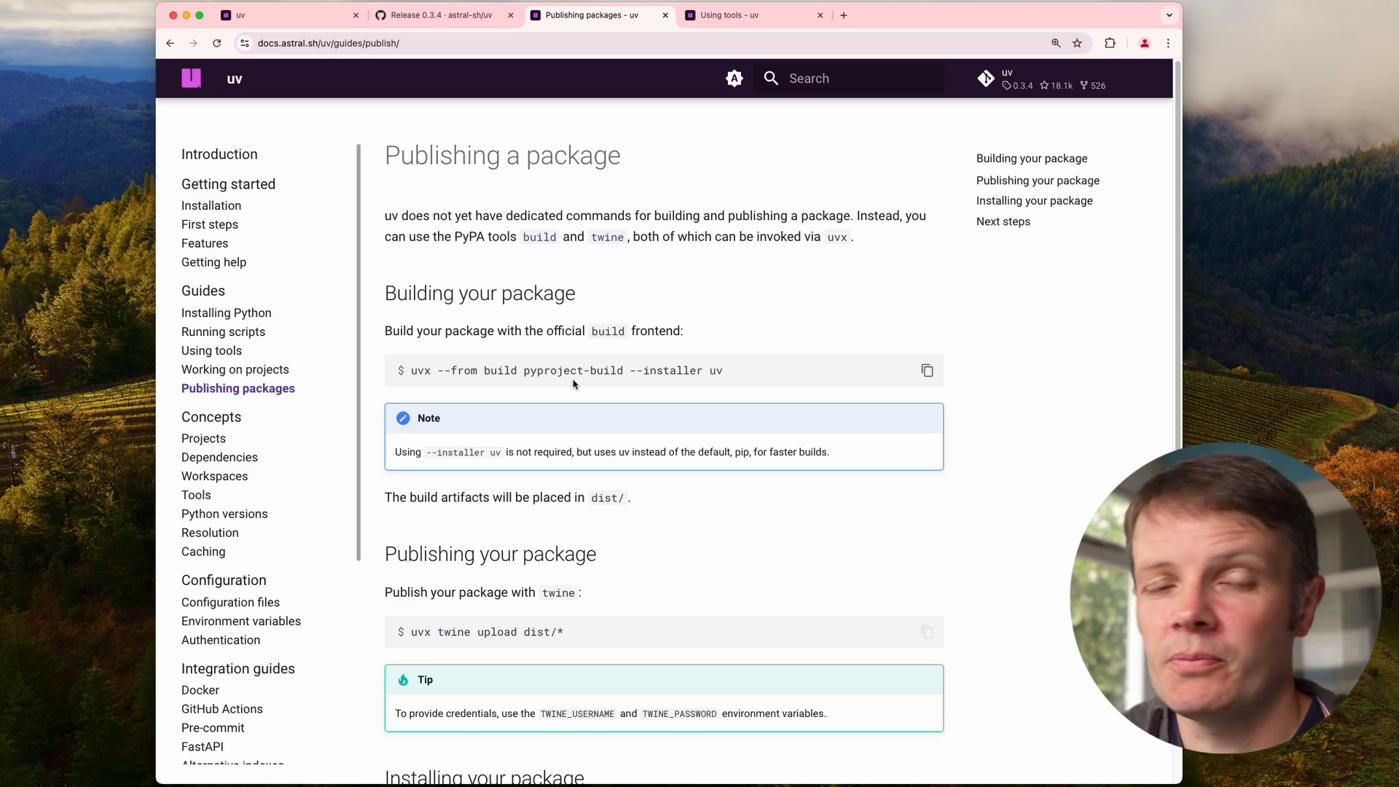
{"action": "mouse_move", "coordinate": [702, 283]}
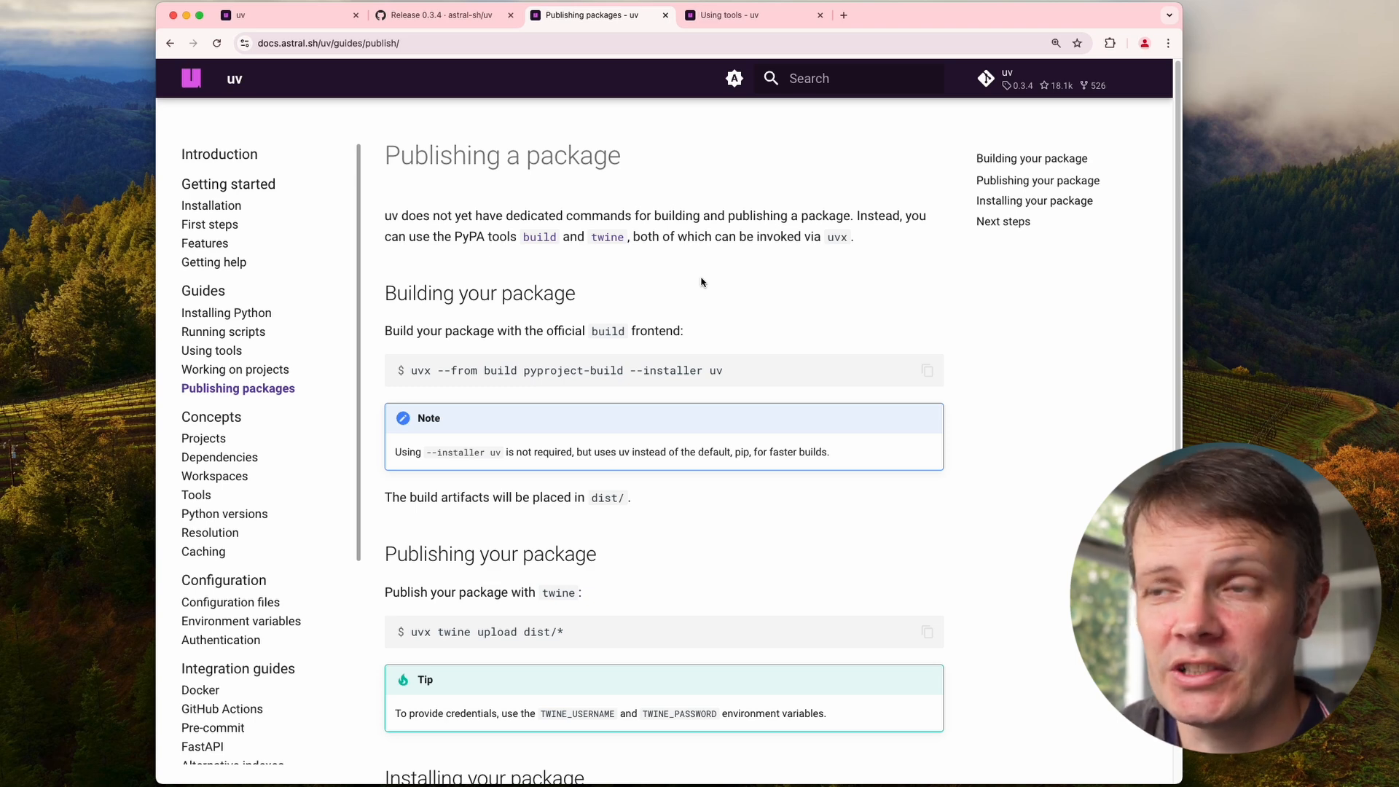
{"action": "left_click", "coordinate": [753, 15]}
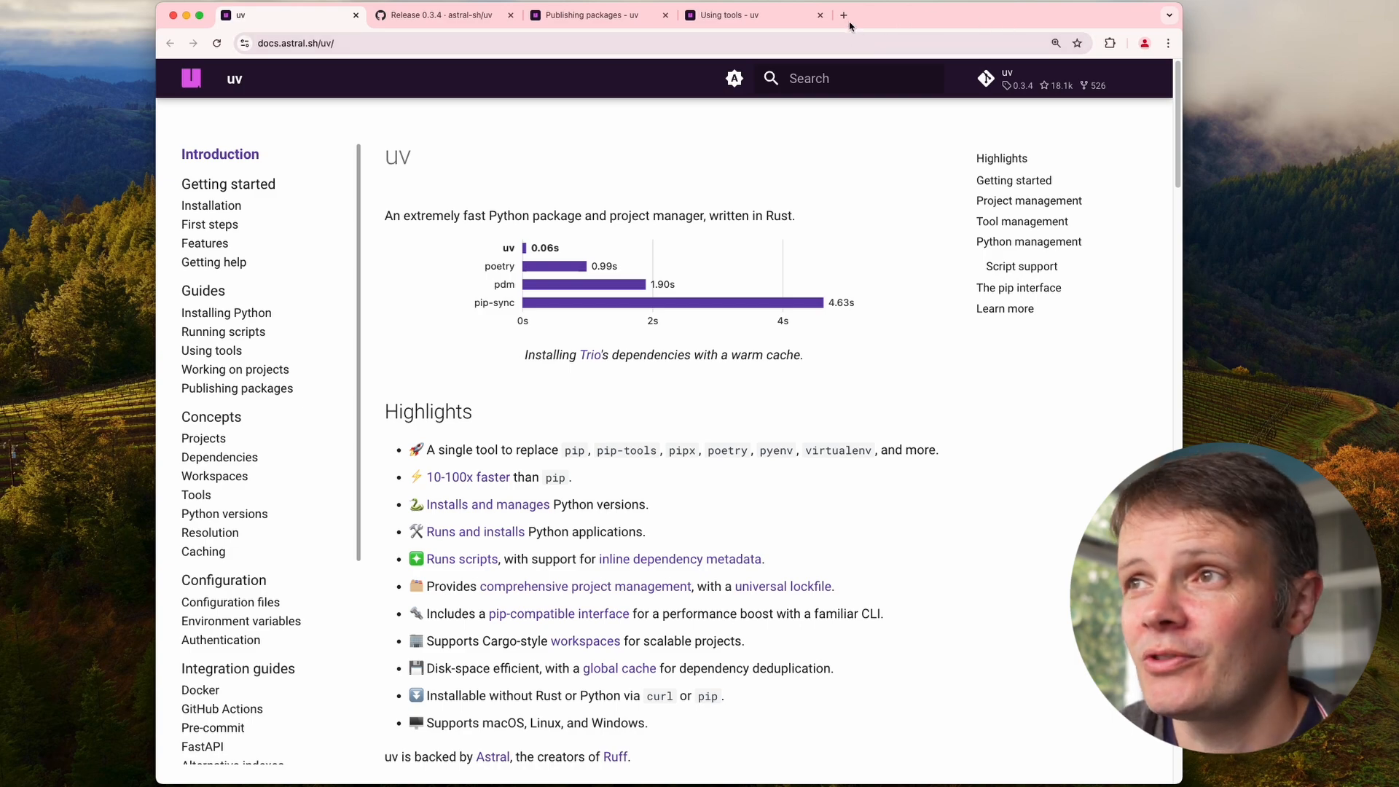
{"action": "type", "text": "fastapi.tiangolo.com/virtual-environments/#create-a-project"}
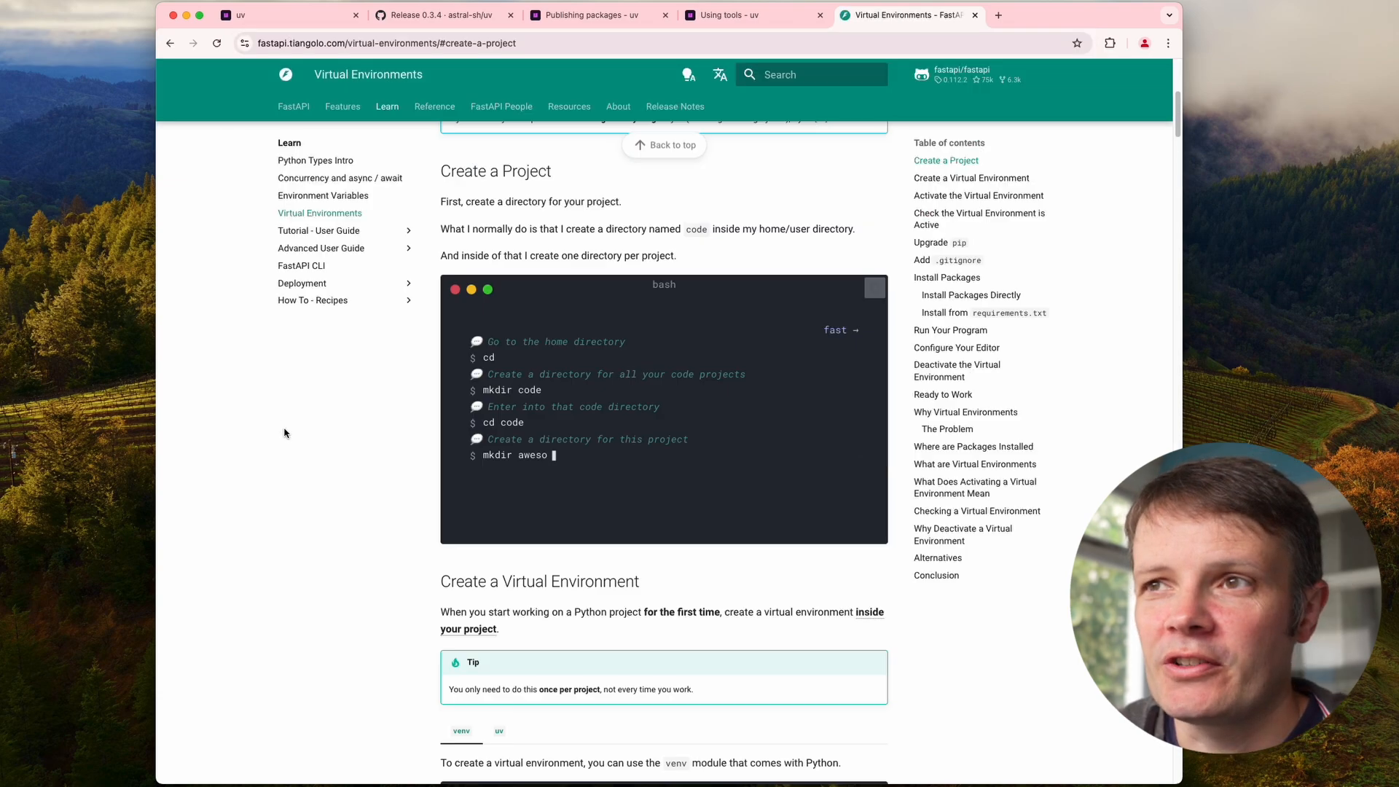
Review FastAPI's Virtual Environments page, then the uv 0.3.4 release notes and the uv repository code page
{"action": "scroll", "scroll_direction": "up", "scroll_amount": 3}
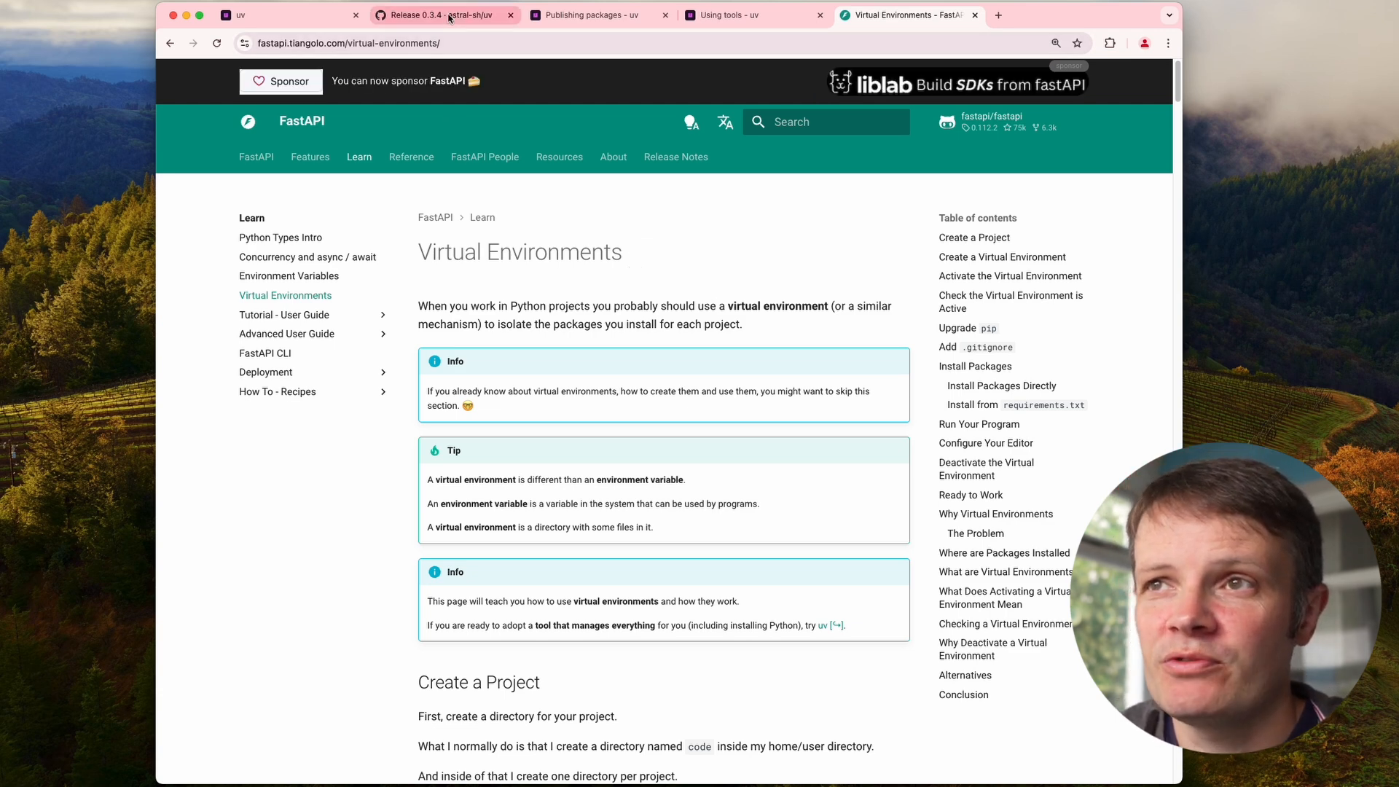
{"action": "left_click", "coordinate": [444, 14]}
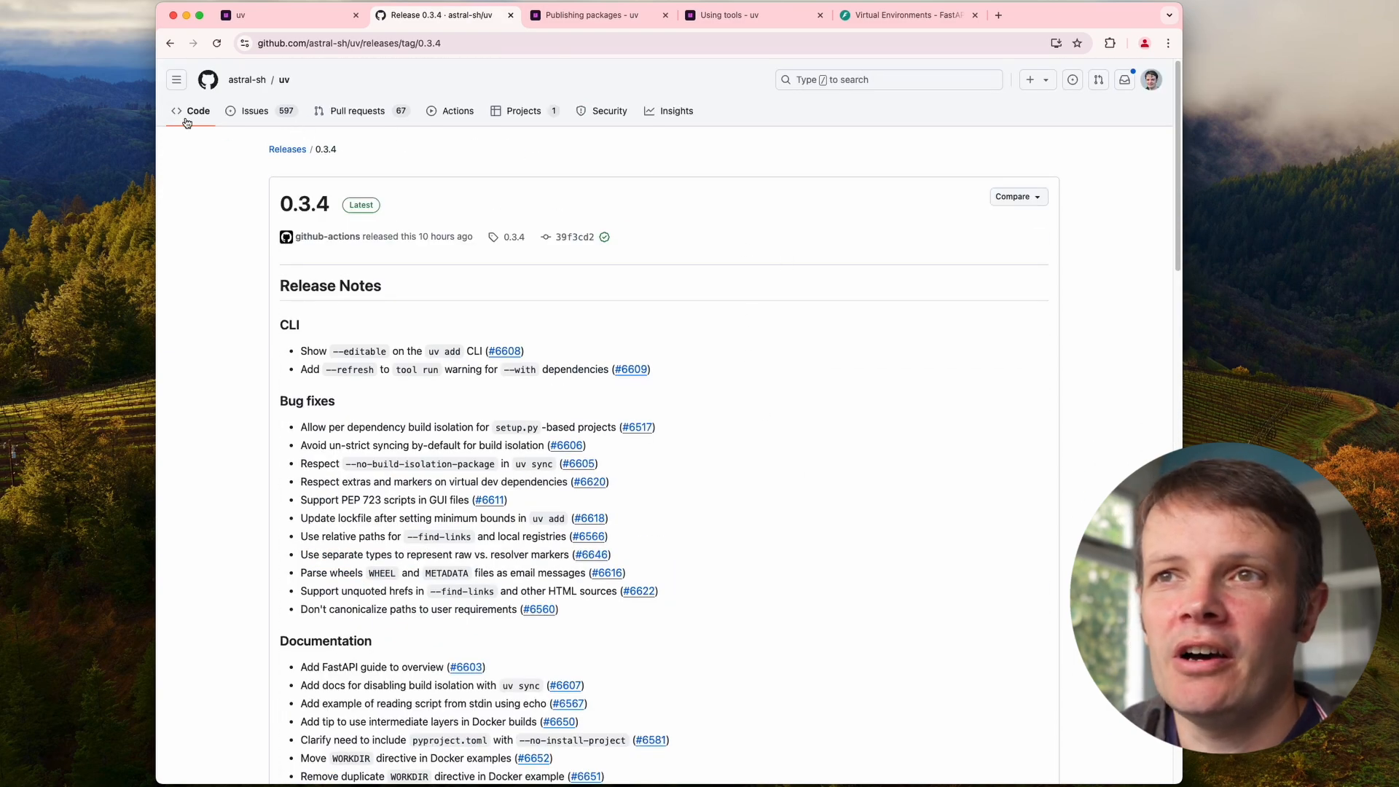
{"action": "left_click", "coordinate": [197, 111]}
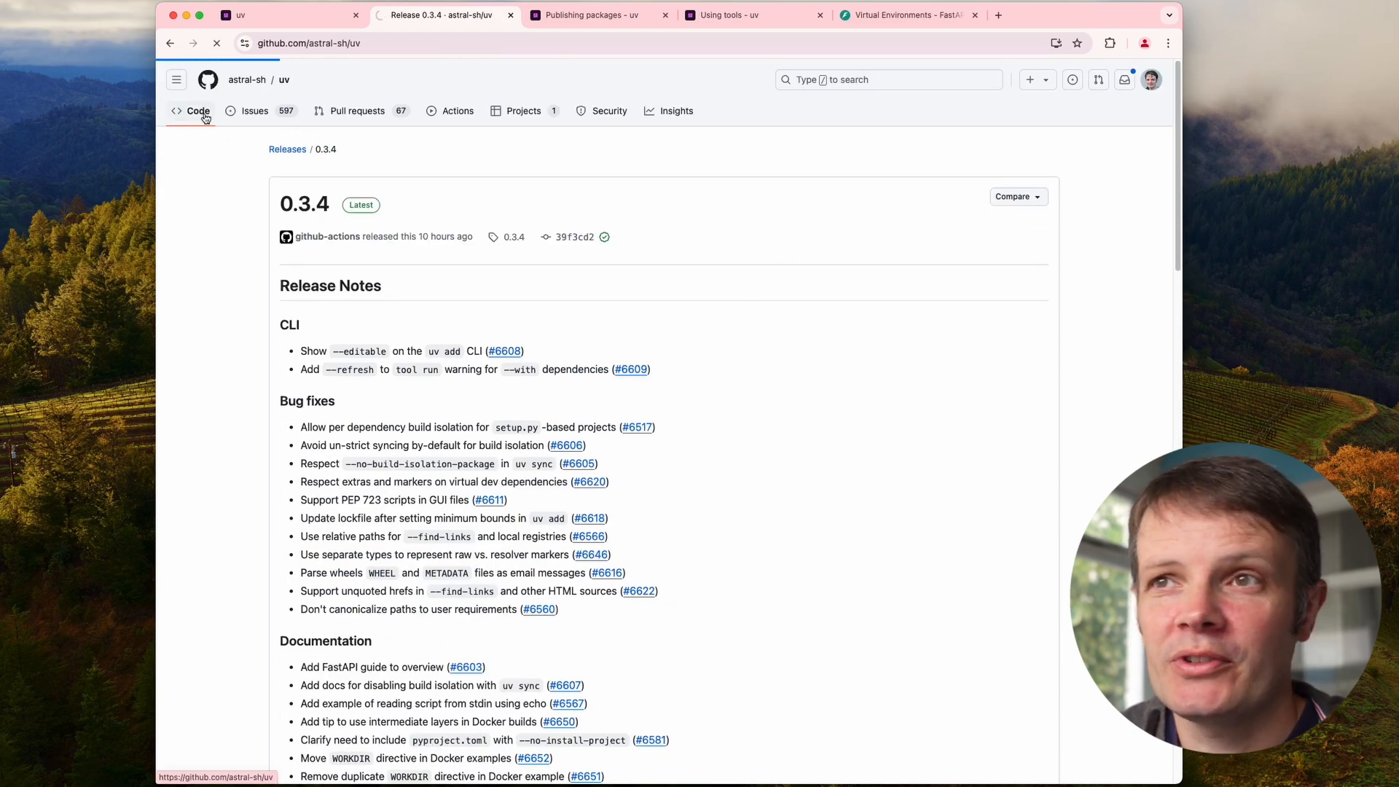